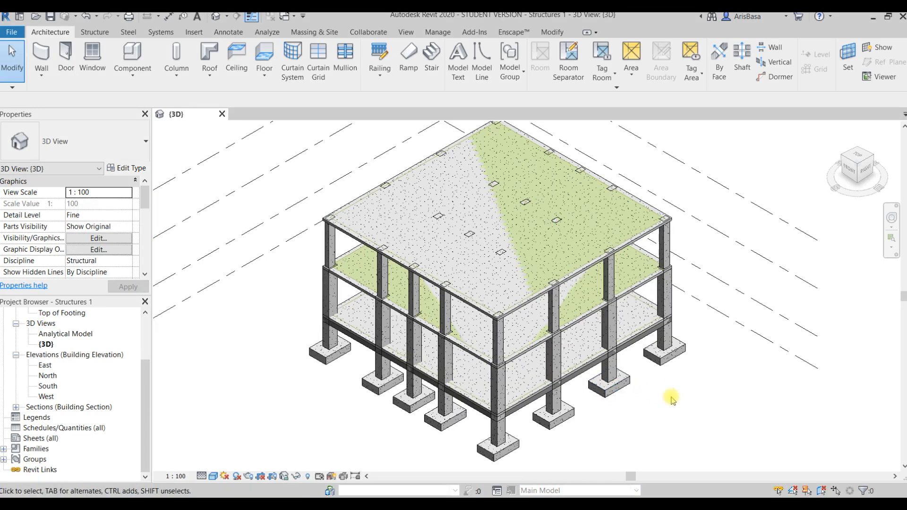
Step: Try hiding the roof's analytical foundation slab via Hide in View, then undo it
{"action": "left_click", "coordinate": [566, 275]}
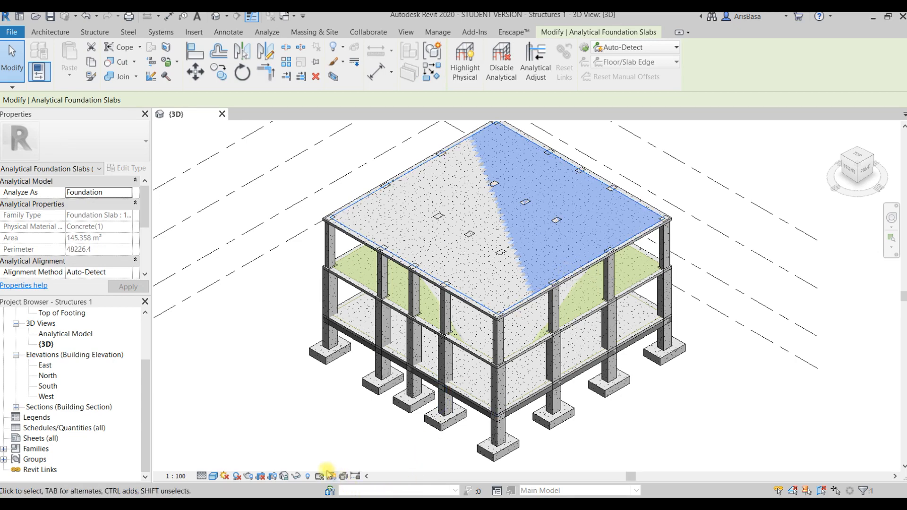
{"action": "mouse_move", "coordinate": [299, 477]}
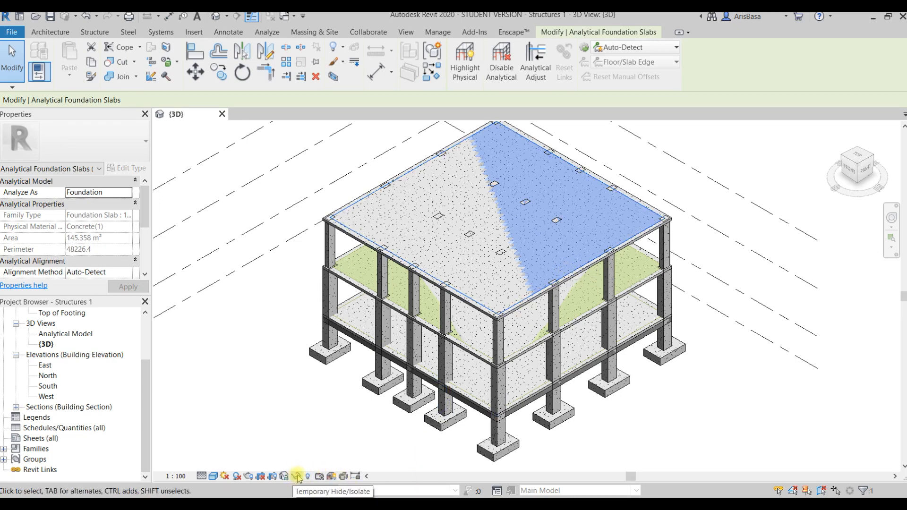
{"action": "left_click", "coordinate": [298, 477]}
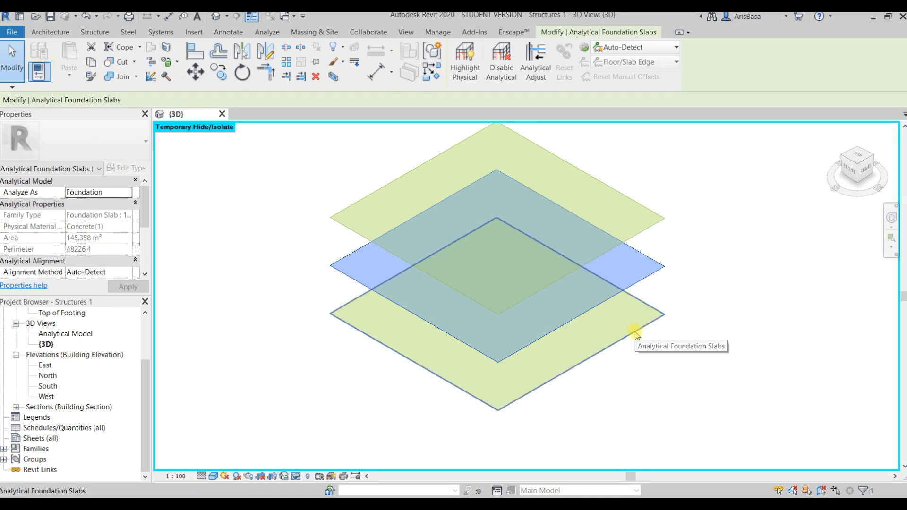
{"action": "mouse_move", "coordinate": [686, 397]}
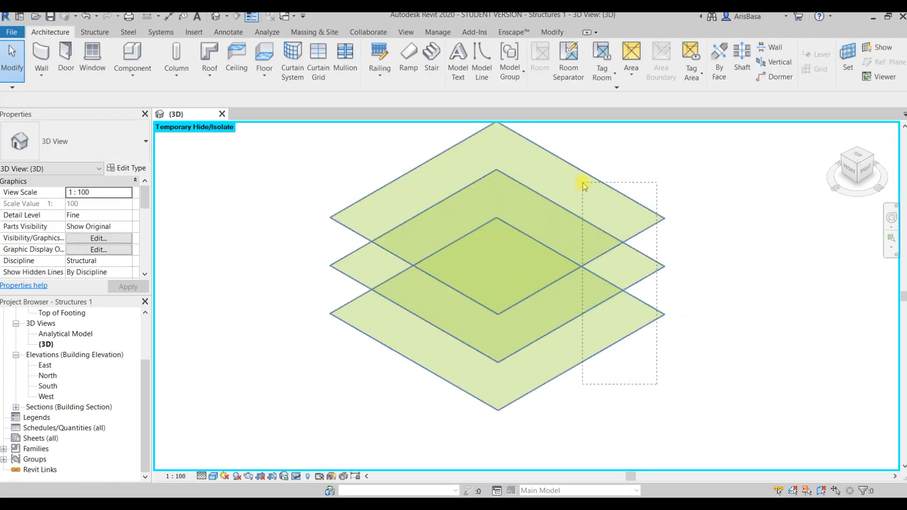
{"action": "right_click", "coordinate": [584, 185]}
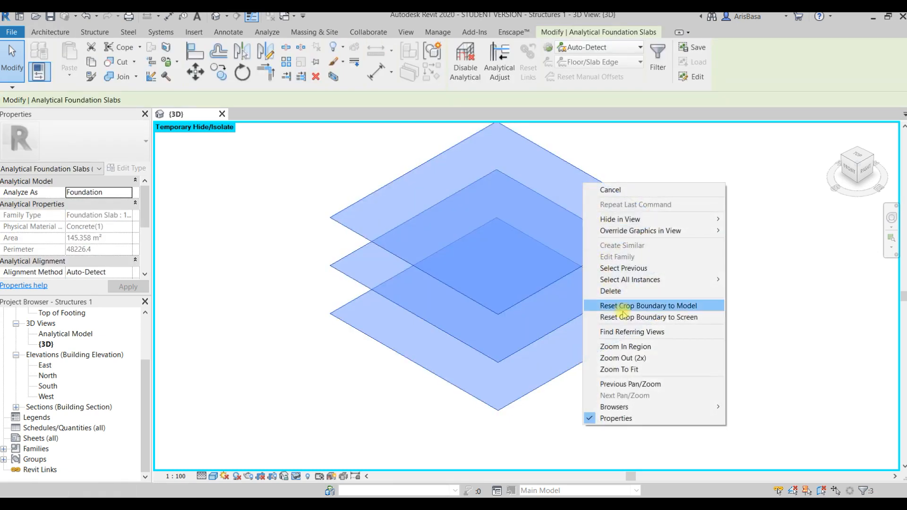
{"action": "left_click", "coordinate": [648, 305]}
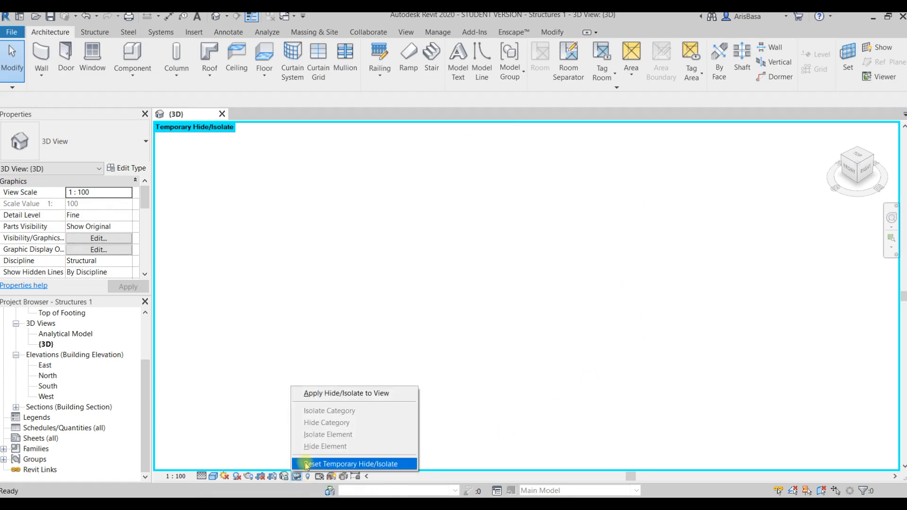
{"action": "left_click", "coordinate": [350, 463]}
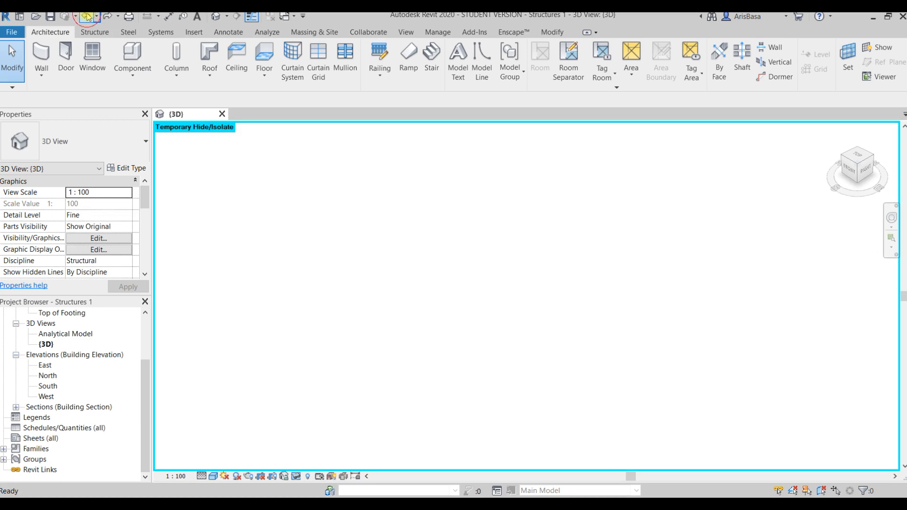
{"action": "left_click", "coordinate": [85, 16]}
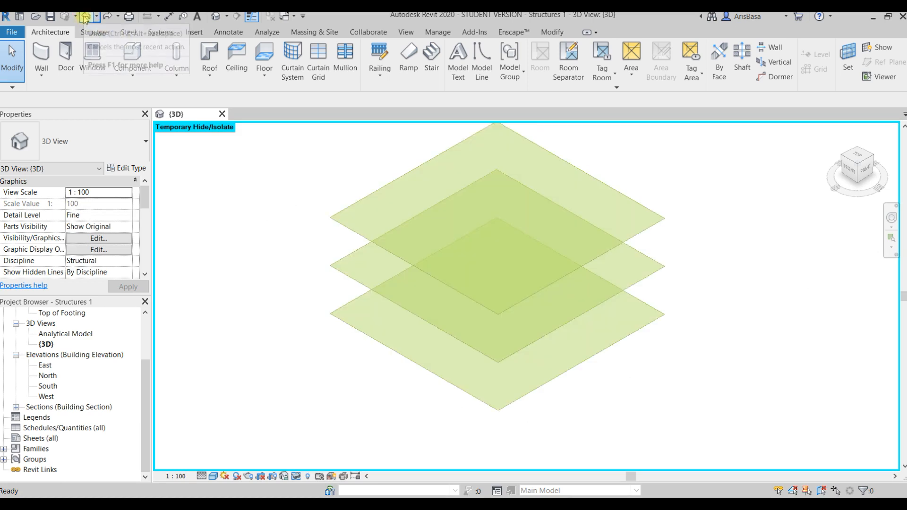
{"action": "mouse_move", "coordinate": [299, 479]}
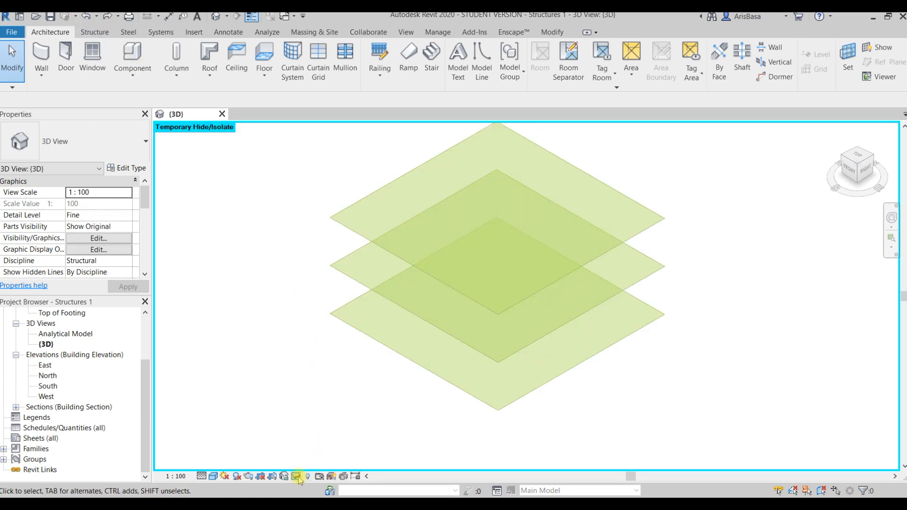
Step: Isolate the analytical slabs temporarily, then restore the full model view
{"action": "left_click", "coordinate": [296, 476]}
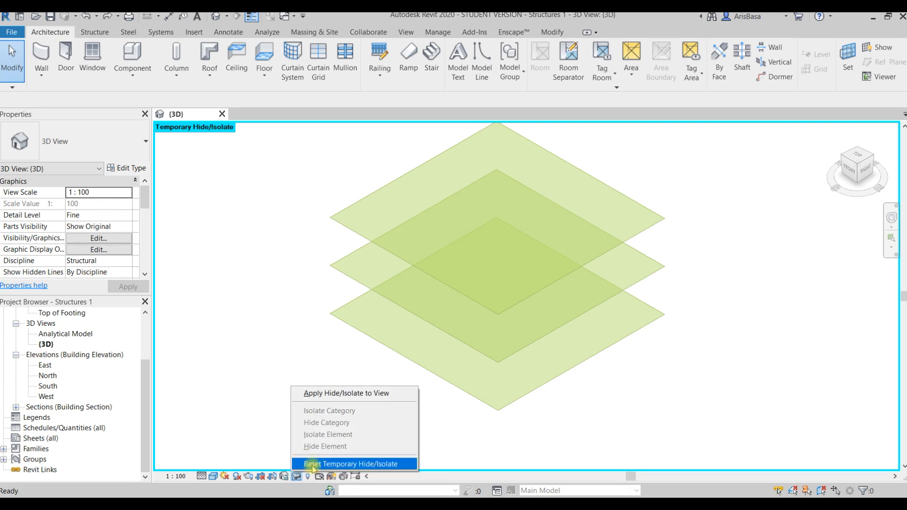
{"action": "left_click", "coordinate": [346, 463]}
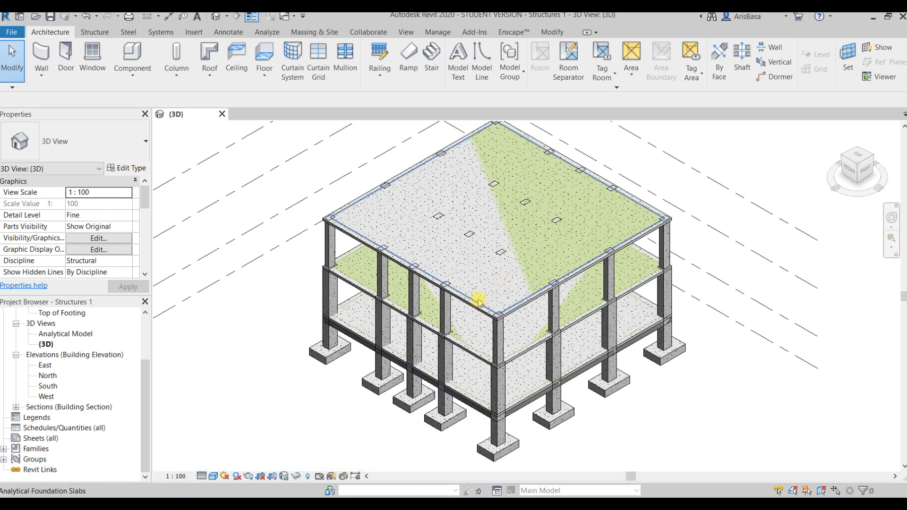
{"action": "left_click", "coordinate": [480, 301]}
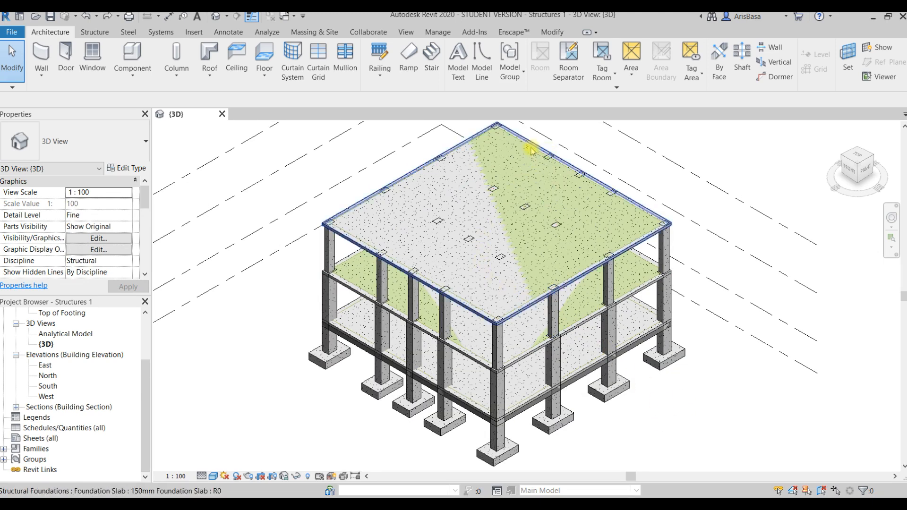
{"action": "right_click", "coordinate": [527, 151]}
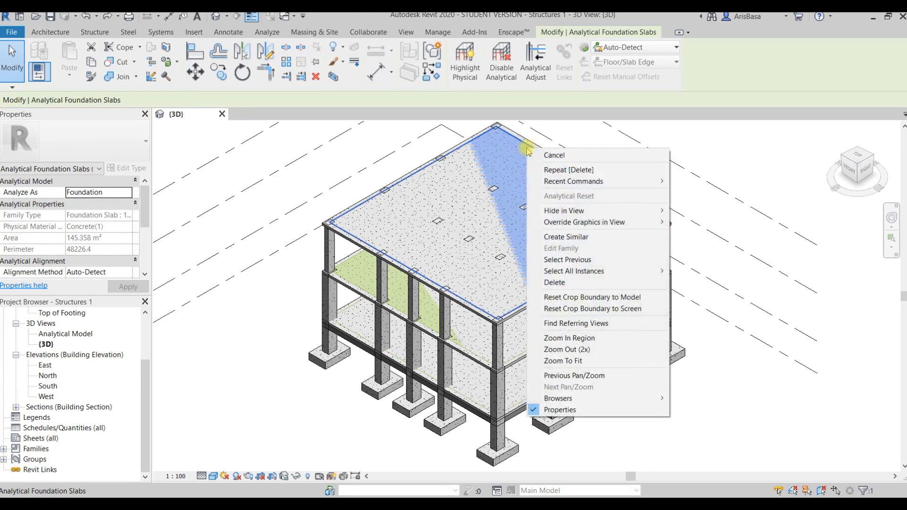
{"action": "mouse_move", "coordinate": [564, 210]}
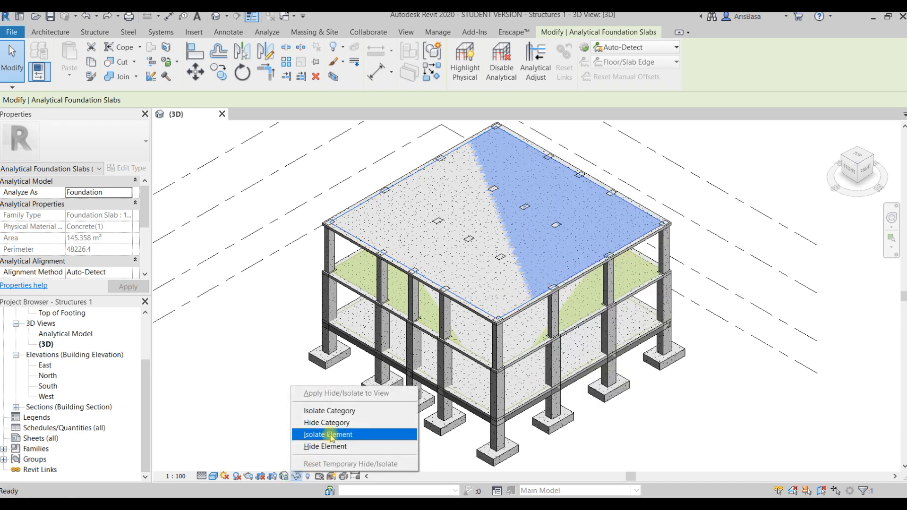
{"action": "left_click", "coordinate": [328, 434]}
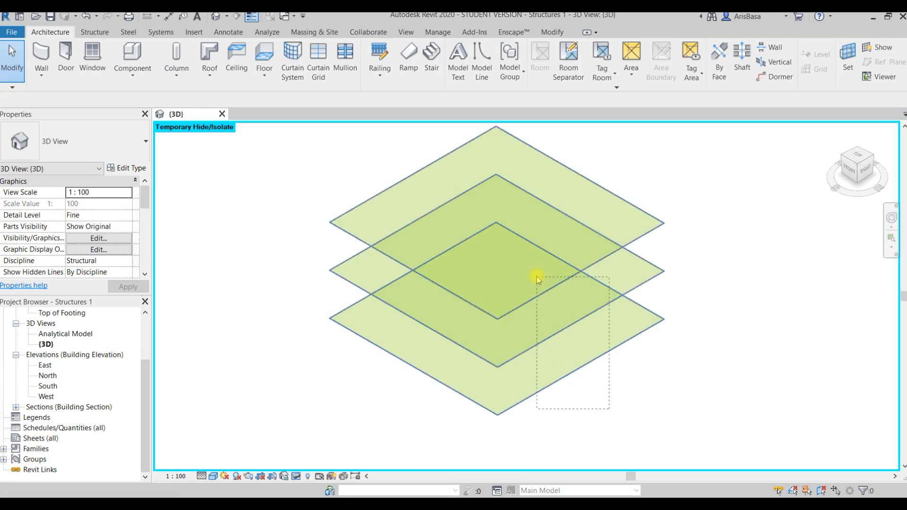
{"action": "left_click", "coordinate": [537, 280]}
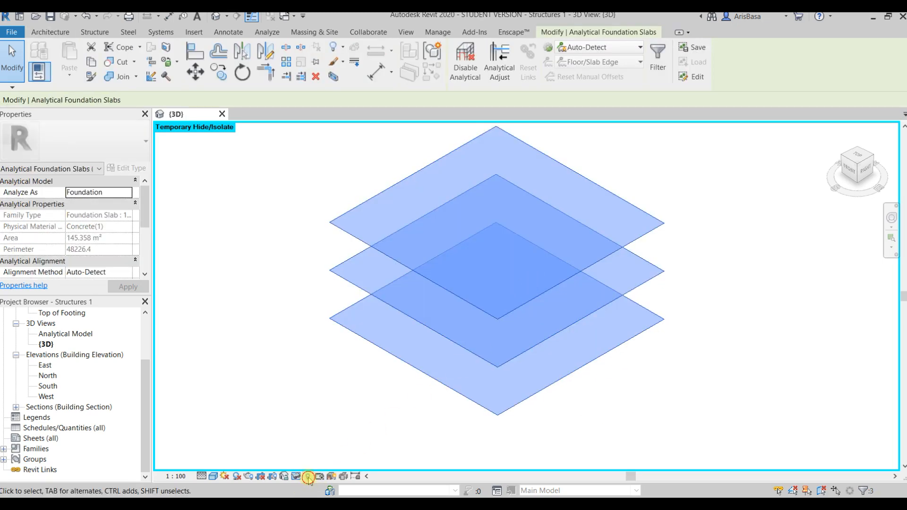
{"action": "left_click", "coordinate": [307, 477]}
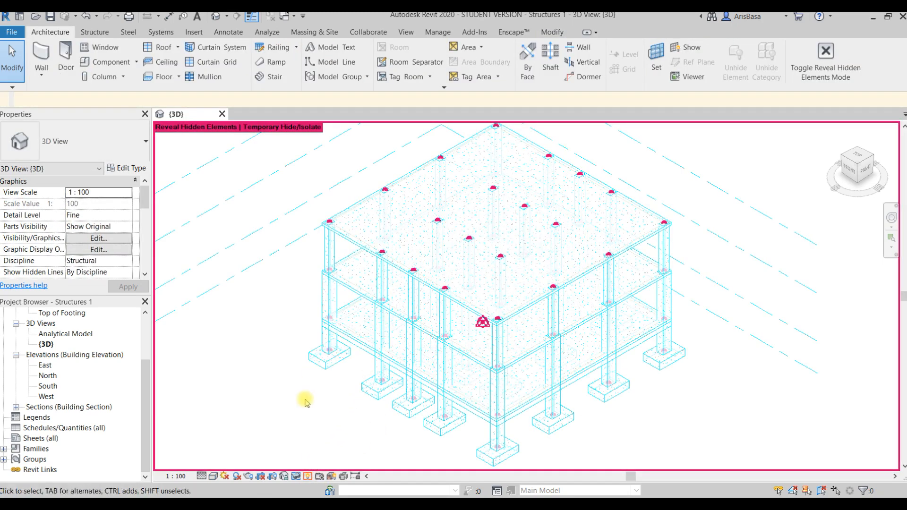
{"action": "mouse_move", "coordinate": [299, 476]}
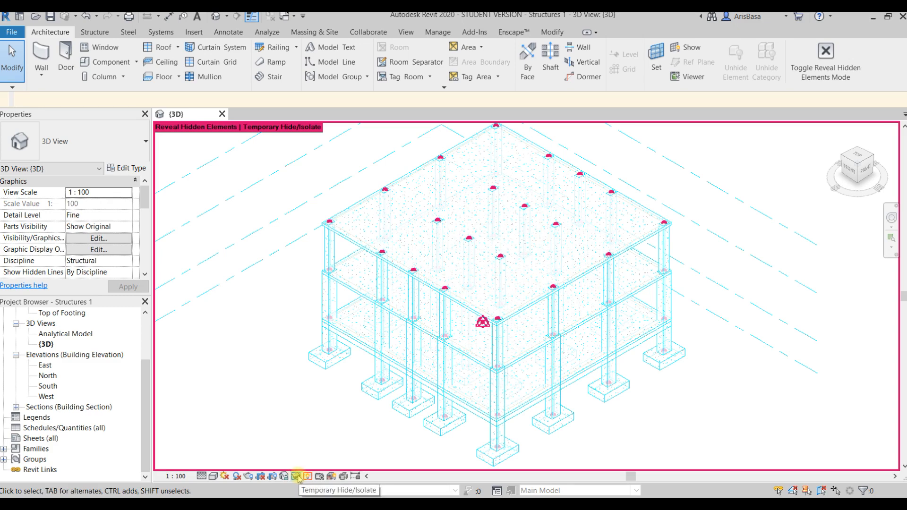
{"action": "left_click", "coordinate": [298, 476]}
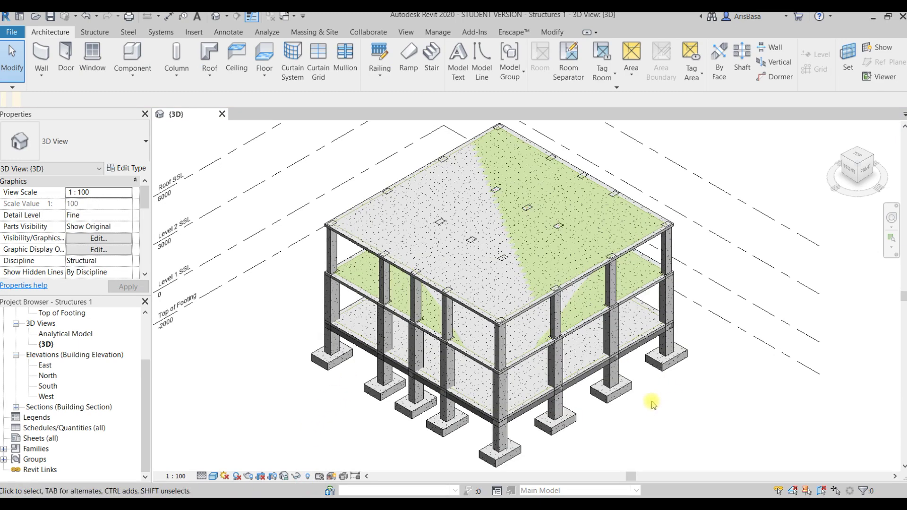
Step: Hide the analytical foundation slab category in the 3D view and select the Level 2 slab
{"action": "left_click", "coordinate": [596, 185]}
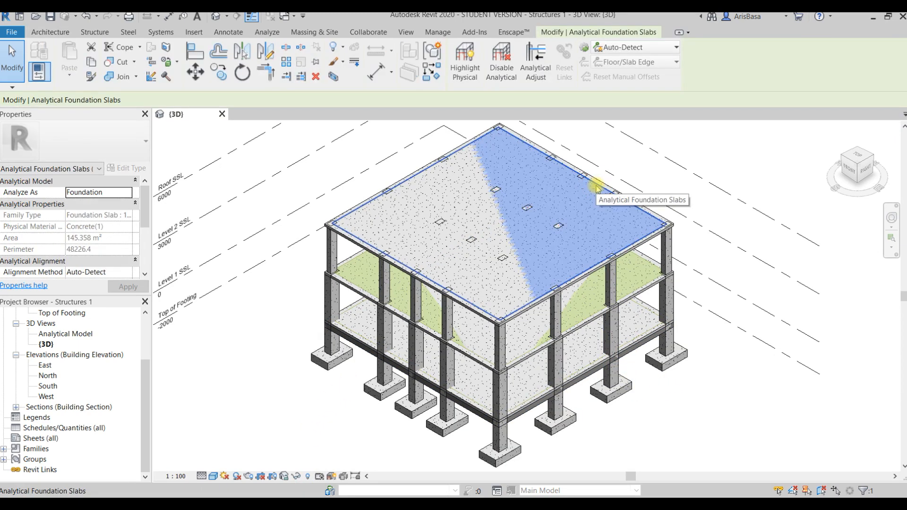
{"action": "right_click", "coordinate": [597, 188]}
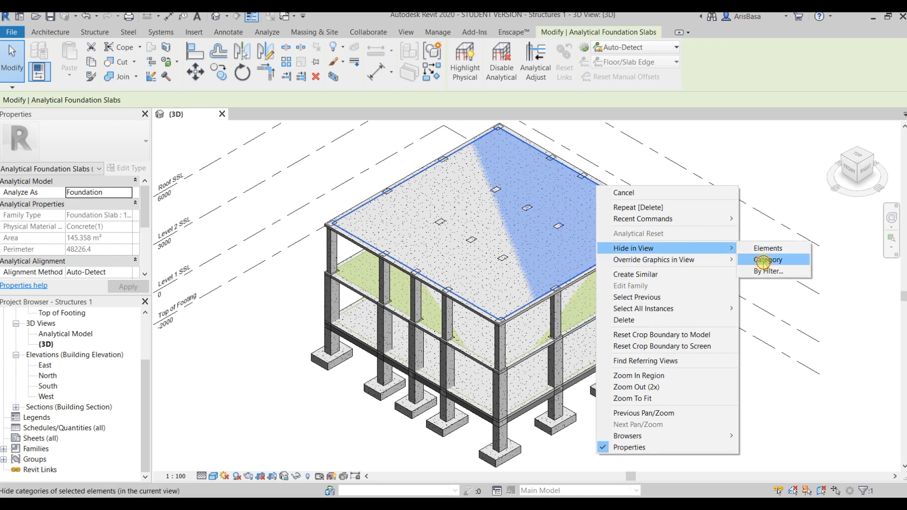
{"action": "left_click", "coordinate": [767, 260]}
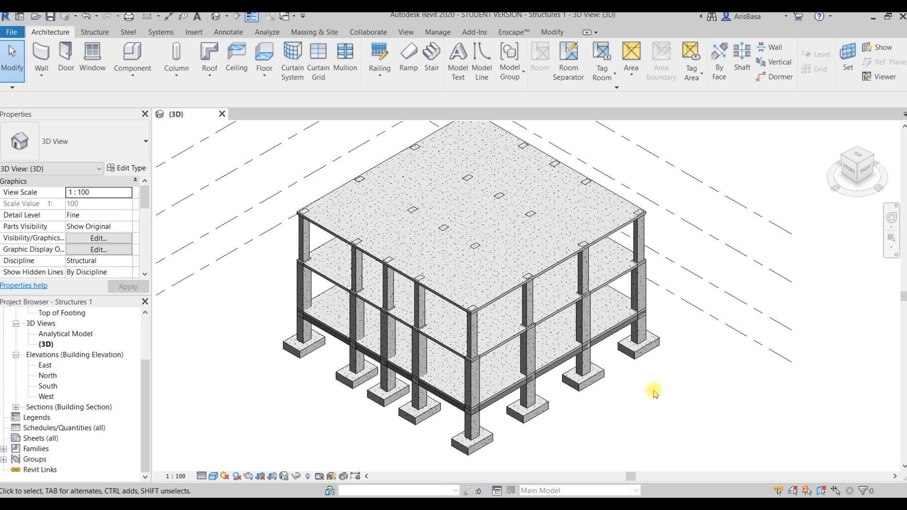
{"action": "mouse_move", "coordinate": [902, 275]}
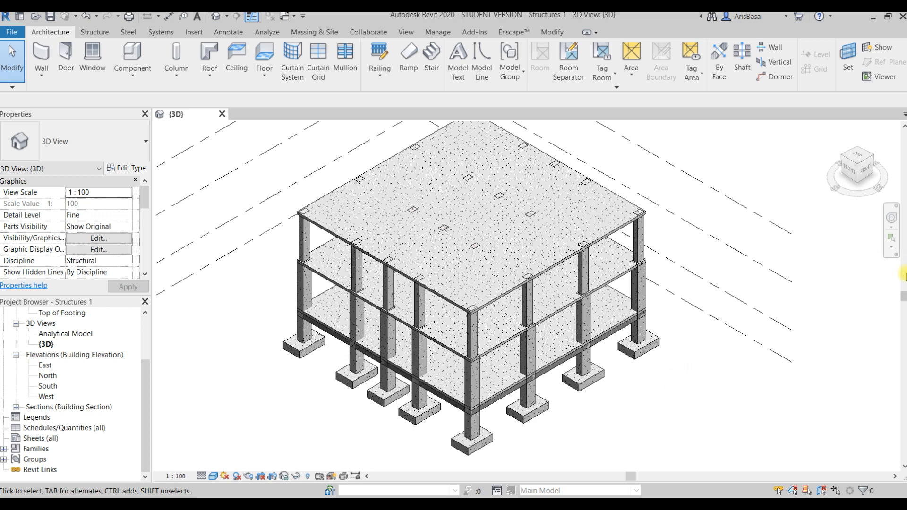
{"action": "mouse_move", "coordinate": [901, 262]}
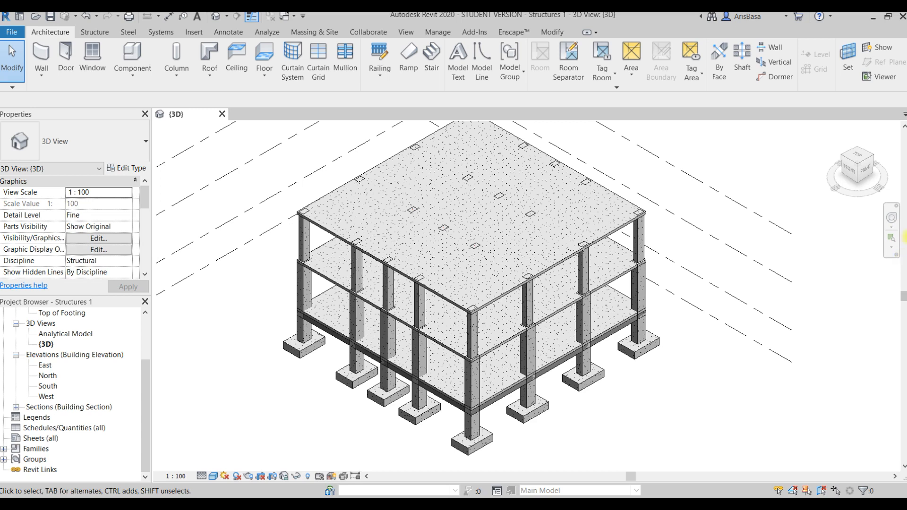
{"action": "mouse_move", "coordinate": [143, 398]}
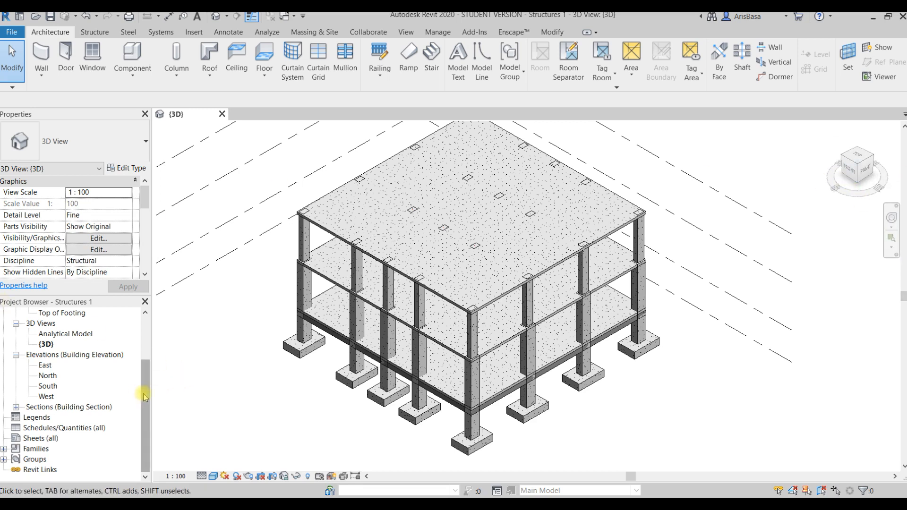
{"action": "scroll", "scroll_direction": "up", "scroll_amount": 3}
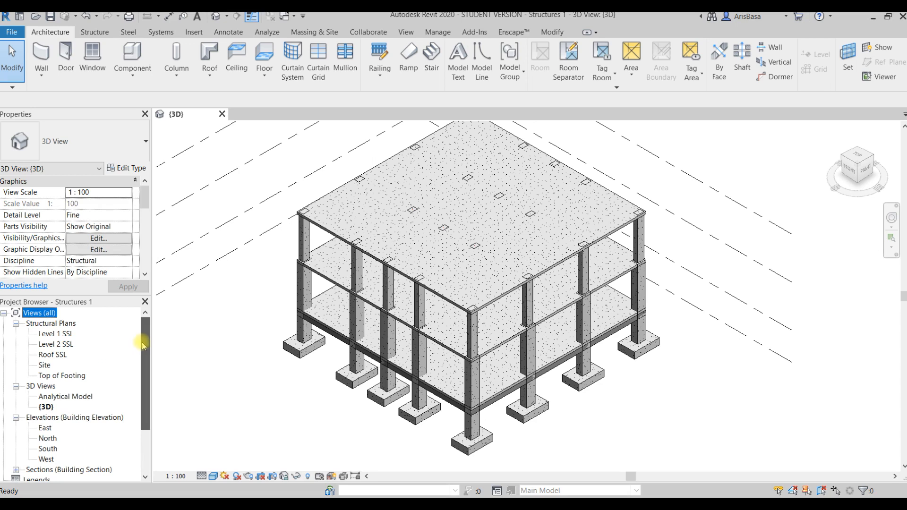
{"action": "scroll", "scroll_direction": "down", "scroll_amount": 3}
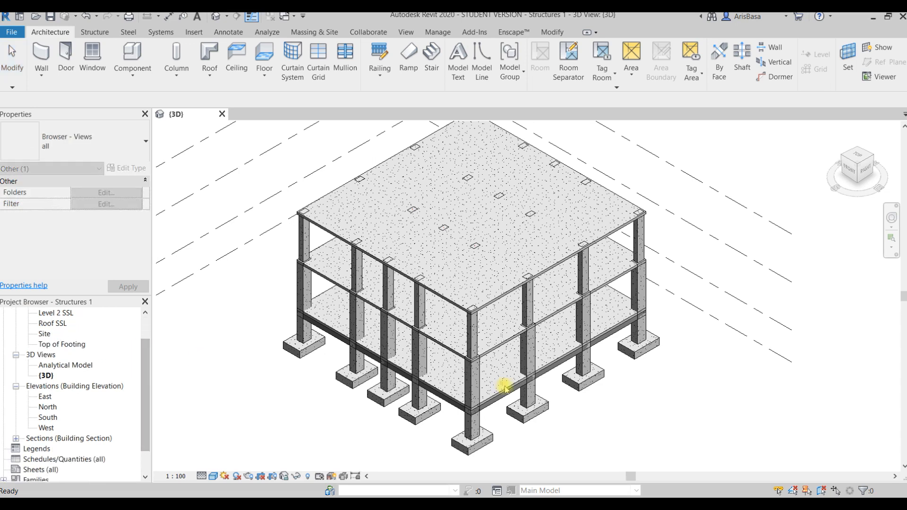
{"action": "left_click", "coordinate": [567, 311]}
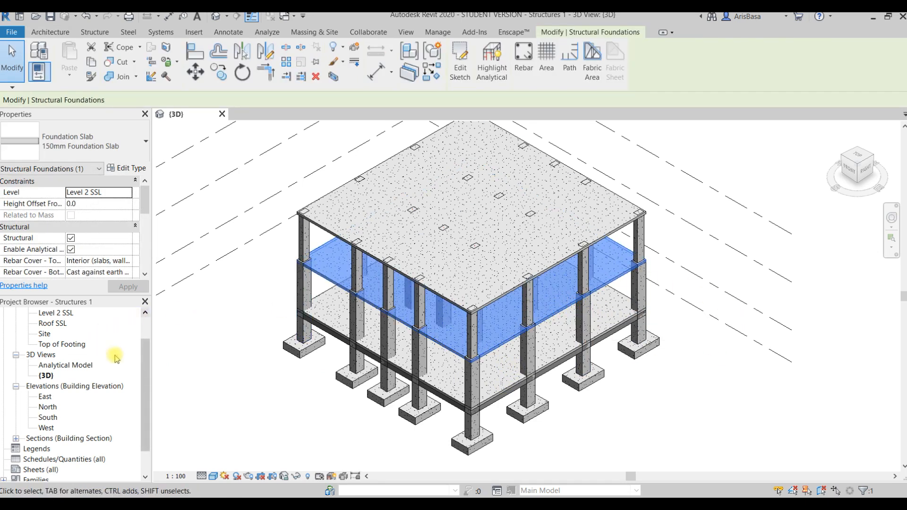
{"action": "mouse_move", "coordinate": [75, 228]}
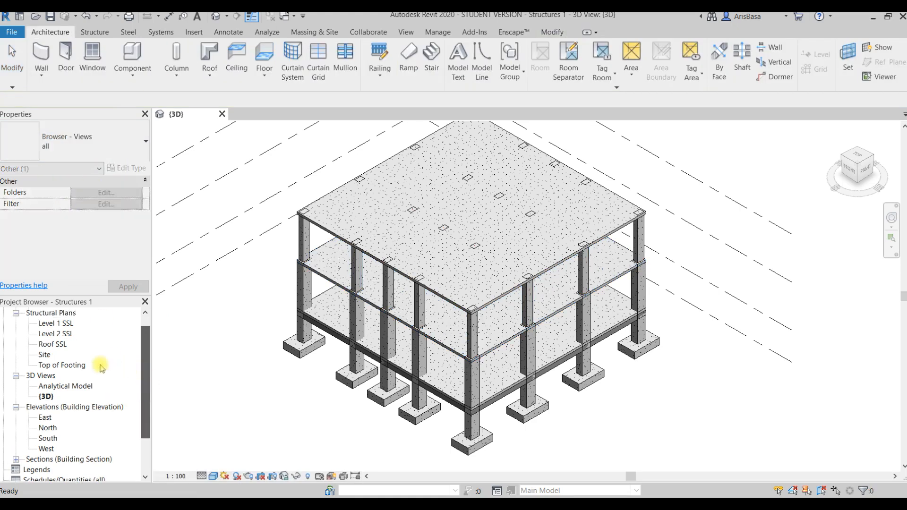
Step: In Level 2 SSL plan, edit the slab boundary to add a rectangular opening and finish
{"action": "double_click", "coordinate": [56, 333]}
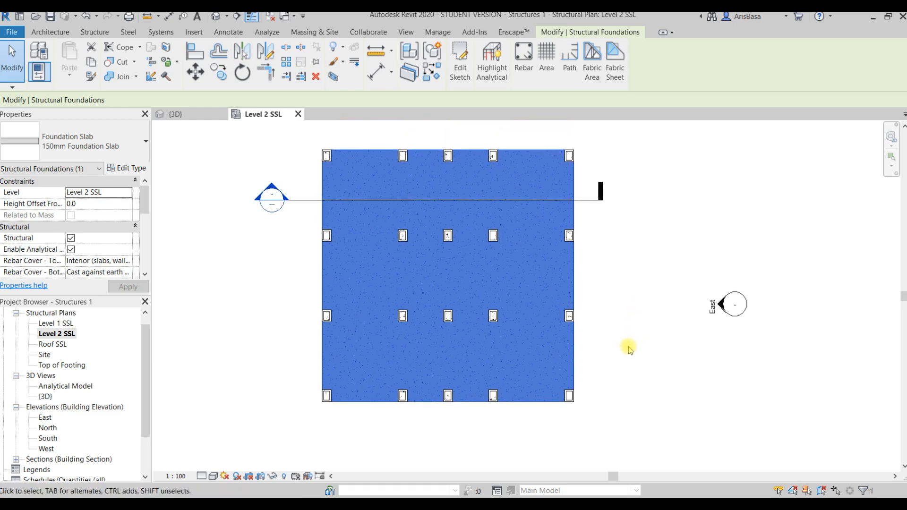
{"action": "left_click", "coordinate": [629, 350]}
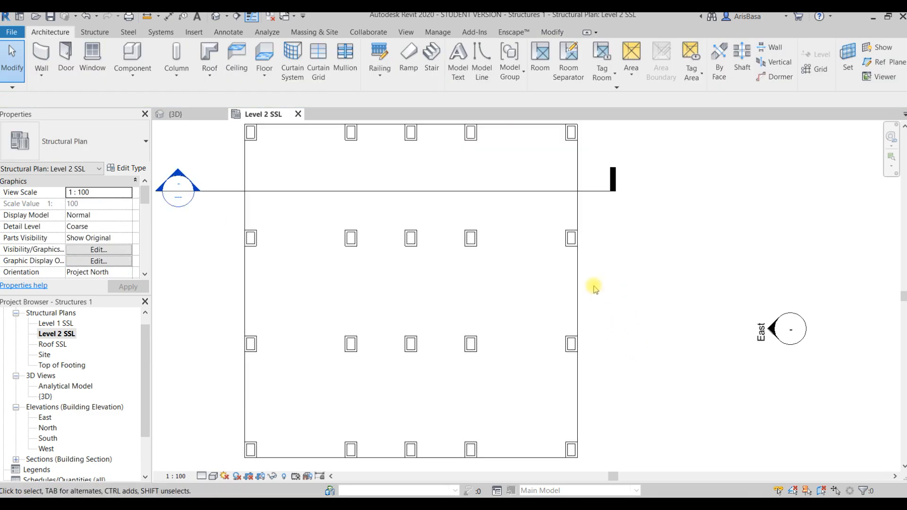
{"action": "left_click", "coordinate": [405, 289]}
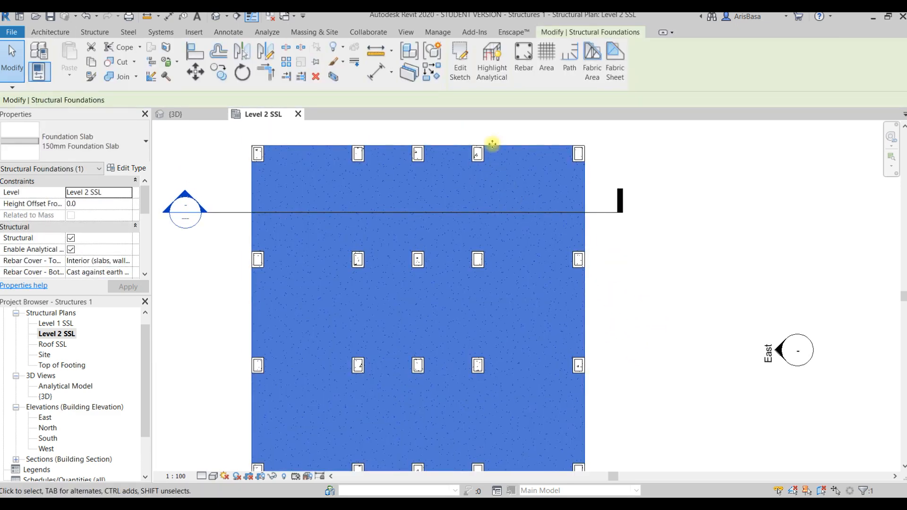
{"action": "left_click", "coordinate": [460, 60]}
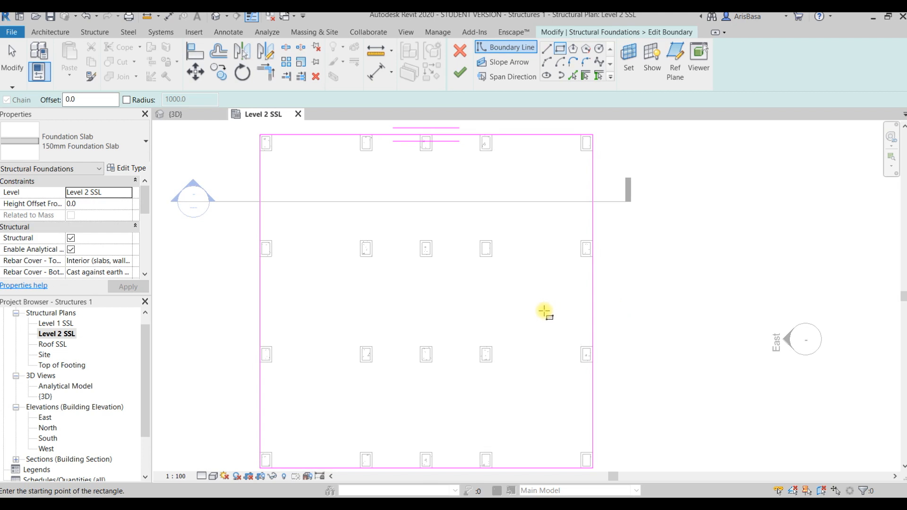
{"action": "mouse_move", "coordinate": [493, 263]}
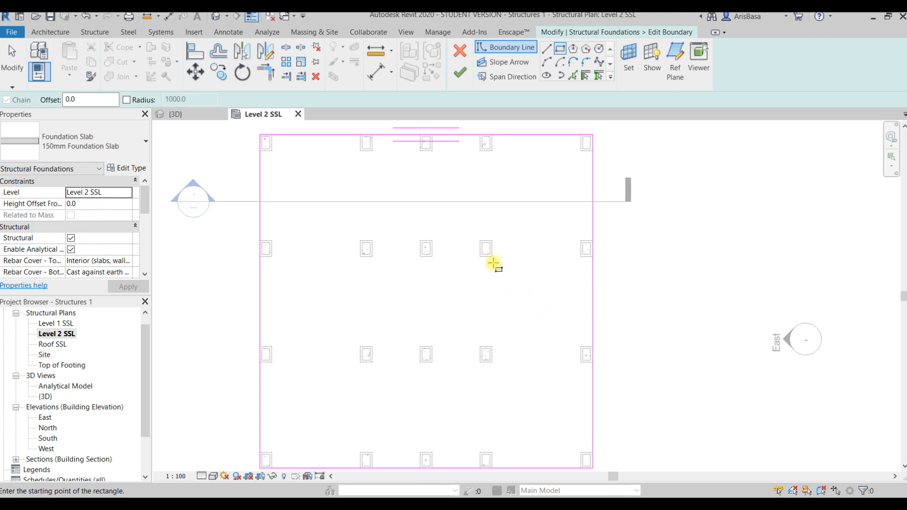
{"action": "left_click", "coordinate": [491, 264]}
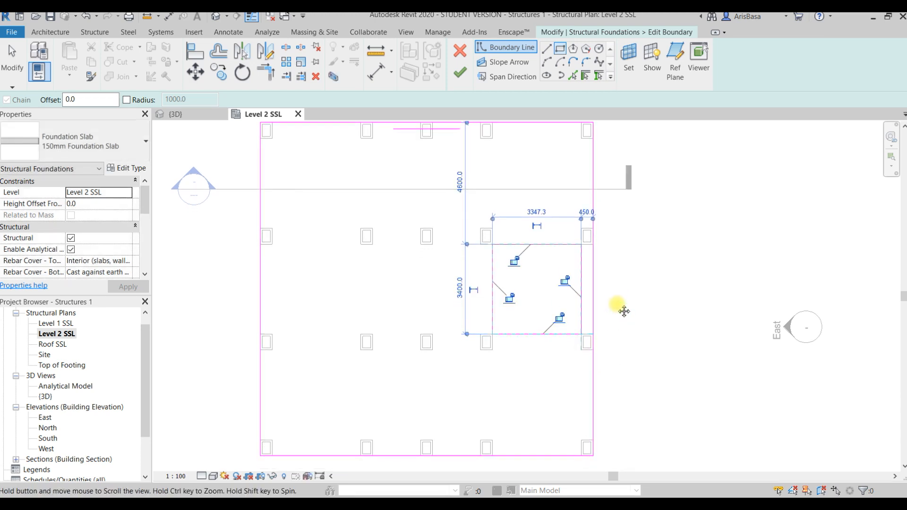
{"action": "left_click", "coordinate": [460, 58]}
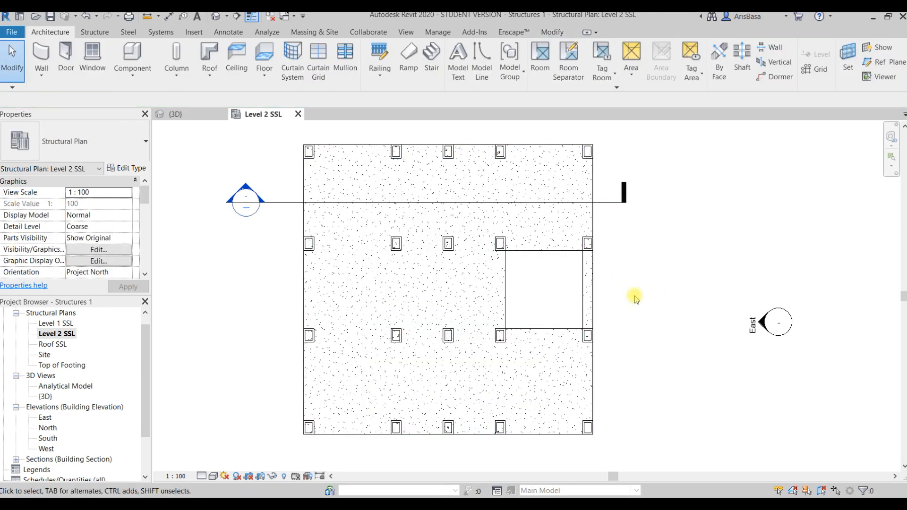
{"action": "mouse_move", "coordinate": [245, 132]}
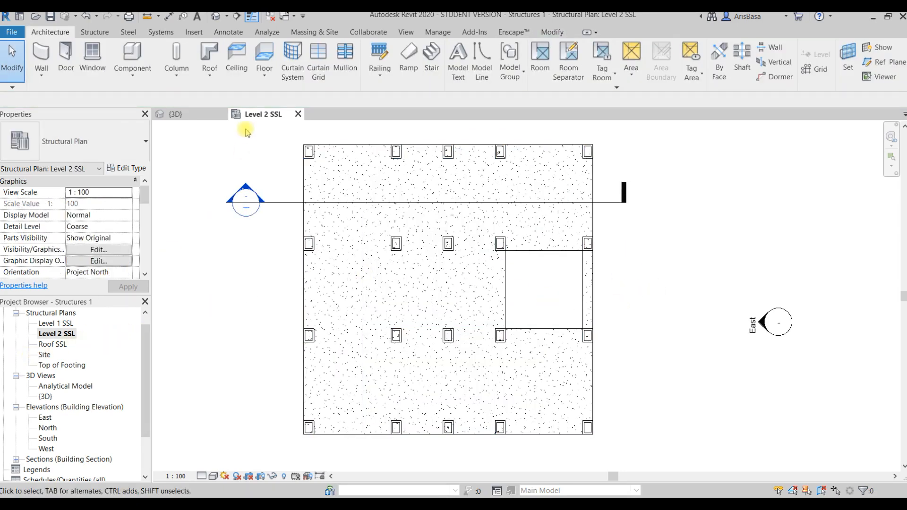
Step: Switch to the 3D view of the building frame
{"action": "left_click", "coordinate": [175, 114]}
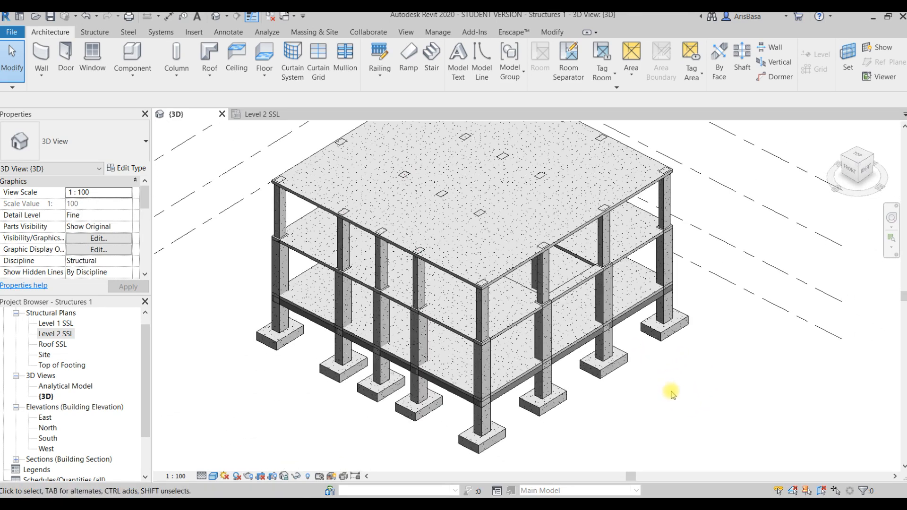
{"action": "mouse_move", "coordinate": [686, 395]}
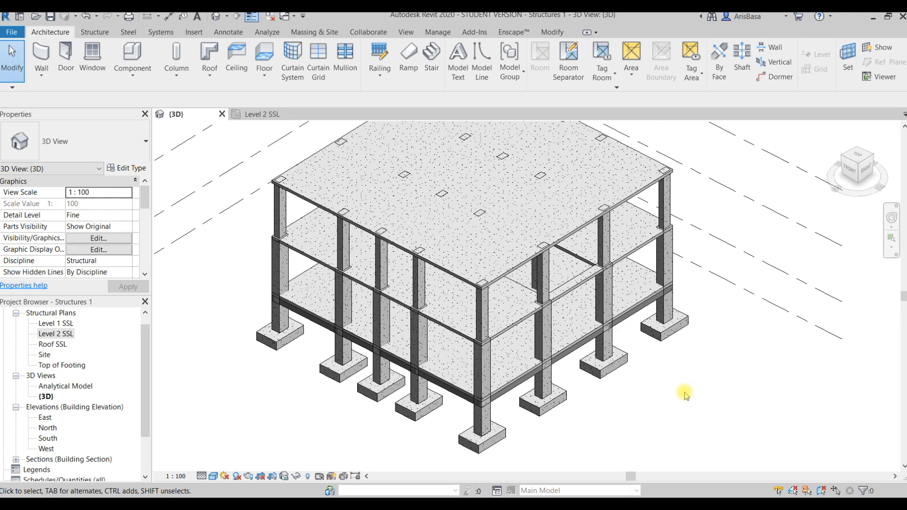
{"action": "mouse_move", "coordinate": [672, 394]}
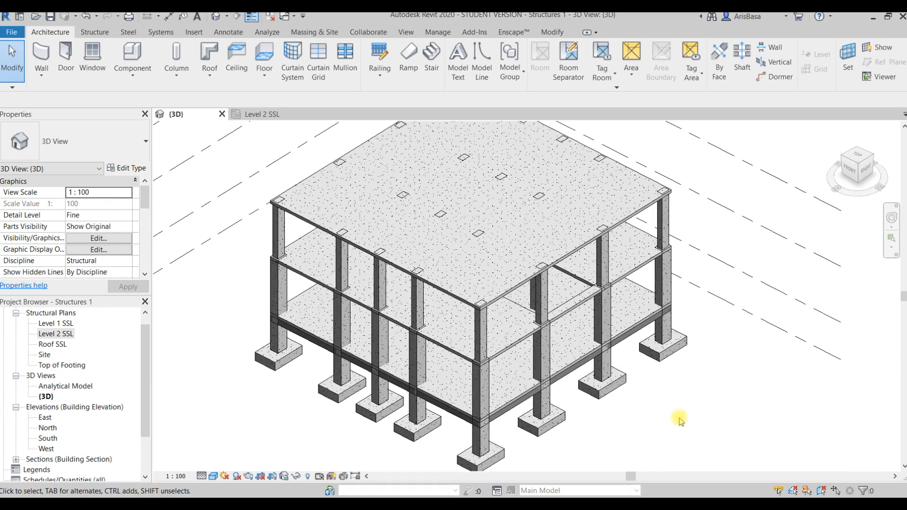
{"action": "mouse_move", "coordinate": [669, 412]}
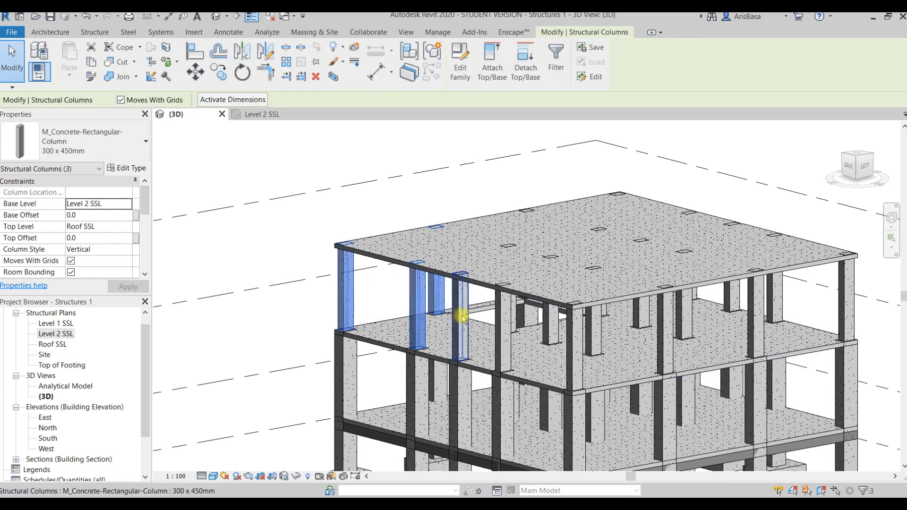
Step: Finish selecting the ten Level 2 columns and paste them aligned to Roof SSL
{"action": "left_click", "coordinate": [506, 335]}
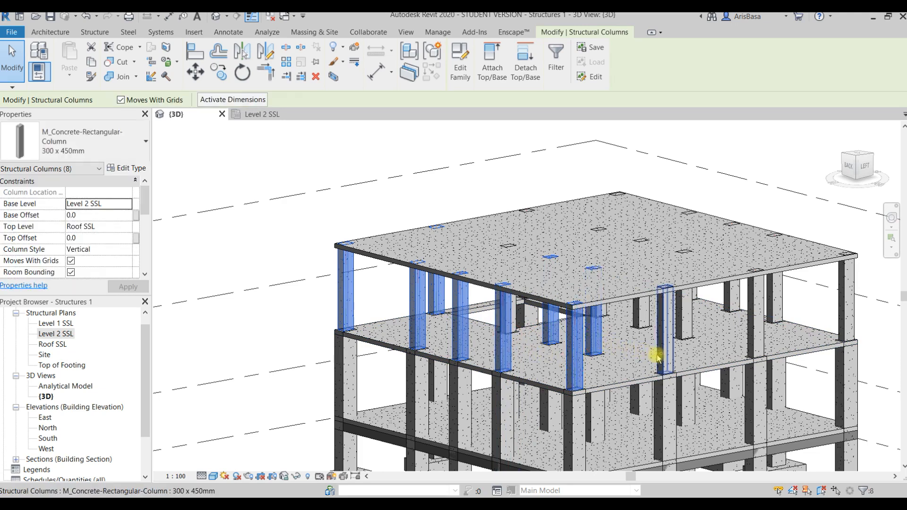
{"action": "left_click", "coordinate": [520, 312]}
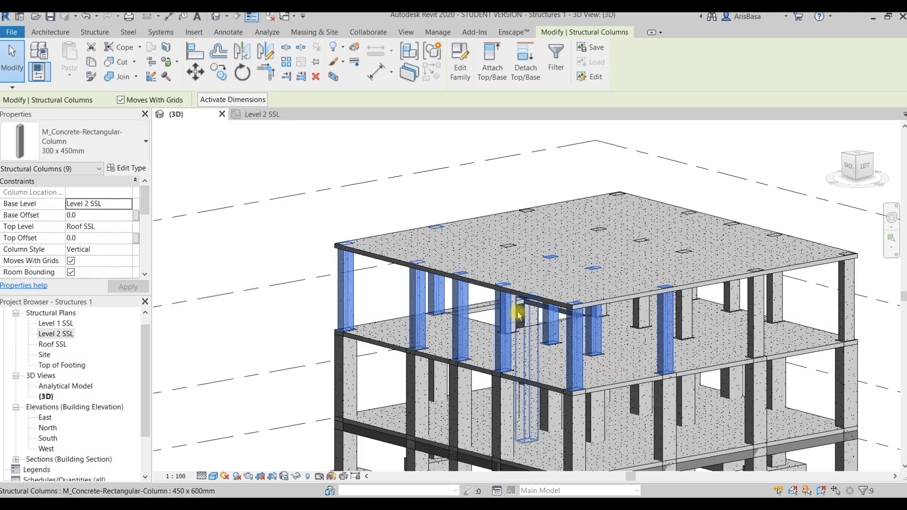
{"action": "scroll", "scroll_direction": "up", "scroll_amount": 3}
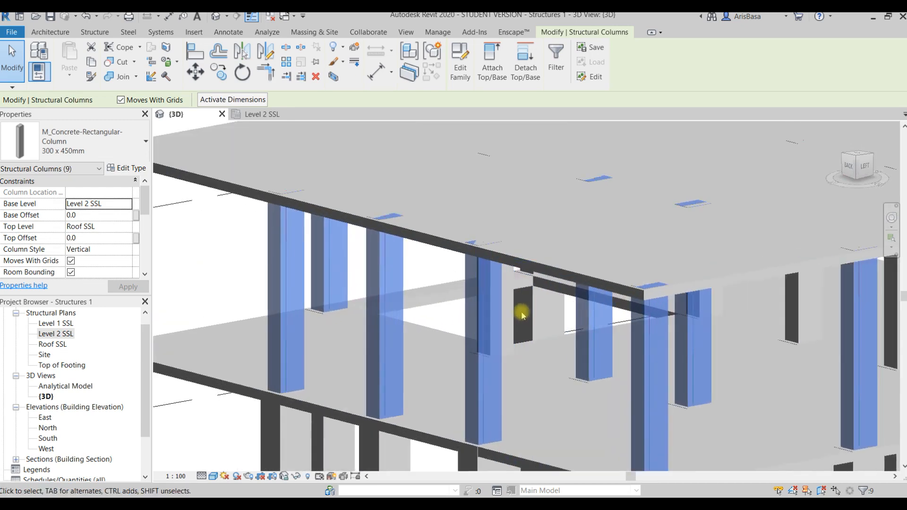
{"action": "left_click", "coordinate": [514, 313]}
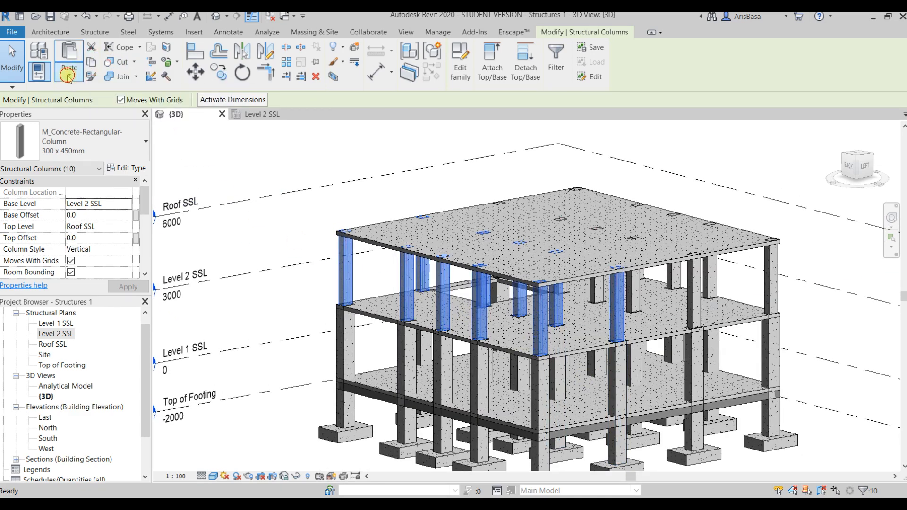
{"action": "left_click", "coordinate": [69, 63]}
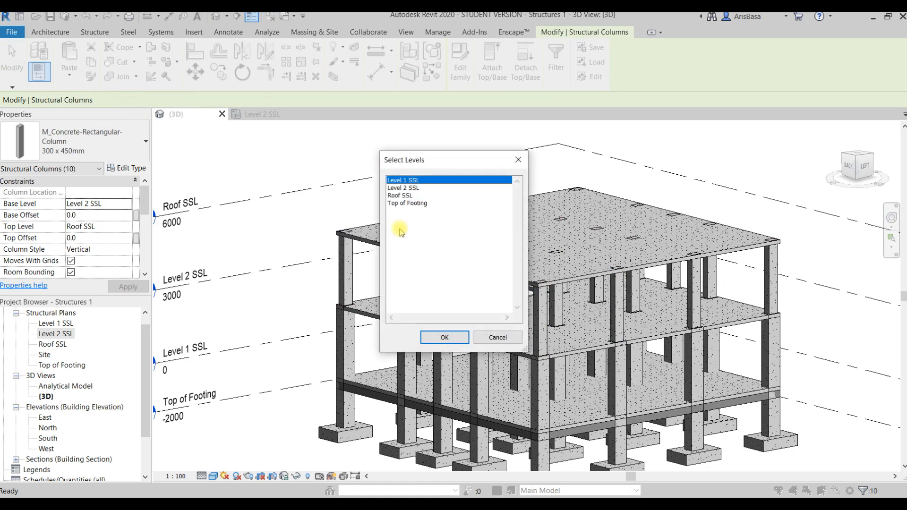
{"action": "left_click", "coordinate": [400, 195]}
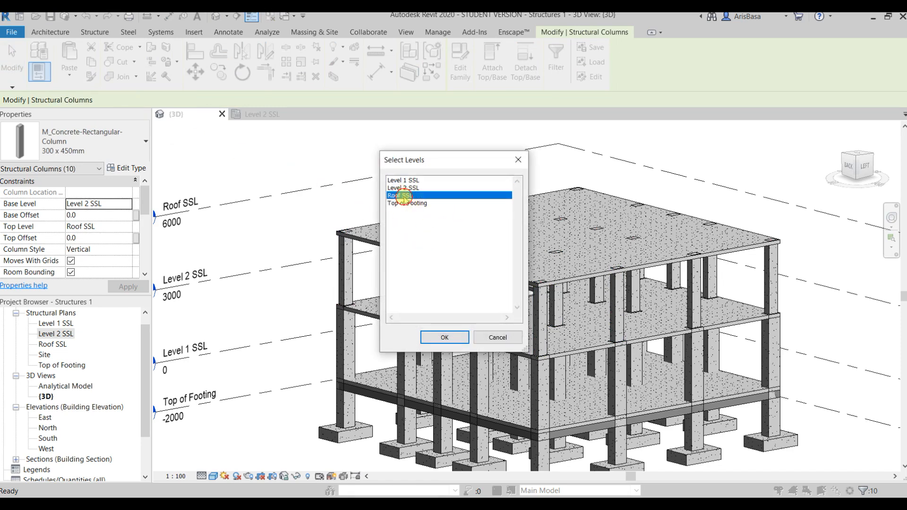
{"action": "left_click", "coordinate": [444, 337]}
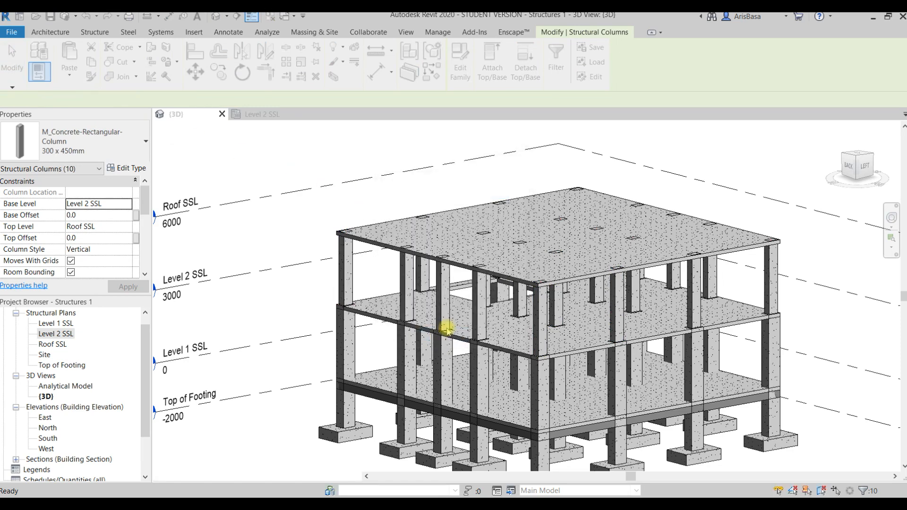
{"action": "left_click", "coordinate": [616, 300]}
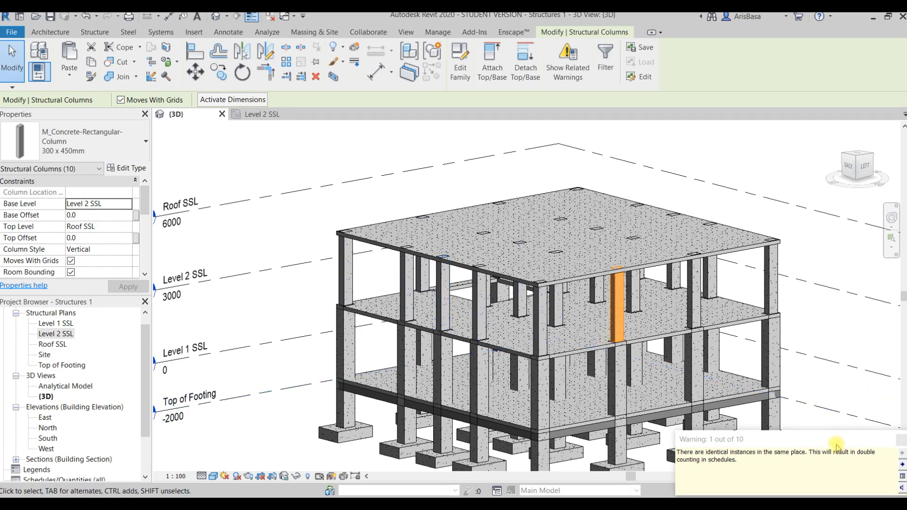
{"action": "mouse_move", "coordinate": [842, 460]}
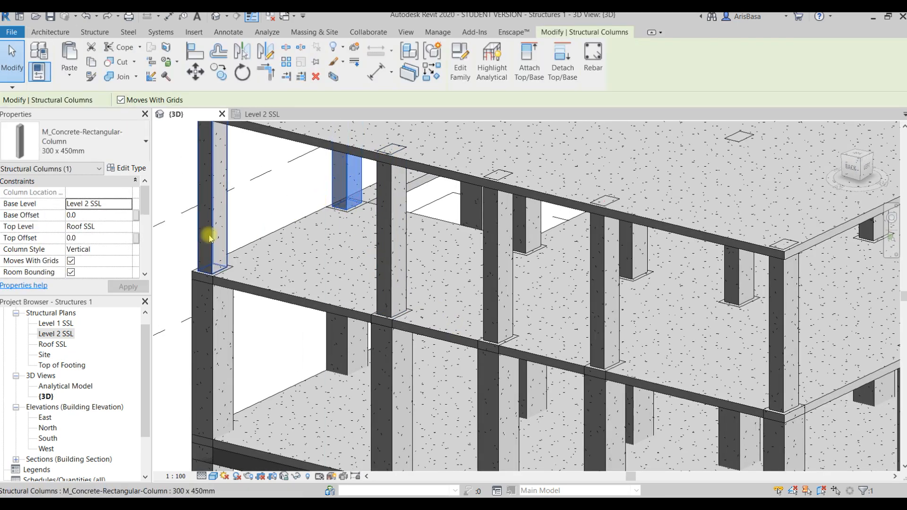
Step: Ctrl-select the upper-storey columns between Level 2 SSL and Roof SSL in 3D
{"action": "left_click", "coordinate": [353, 183]}
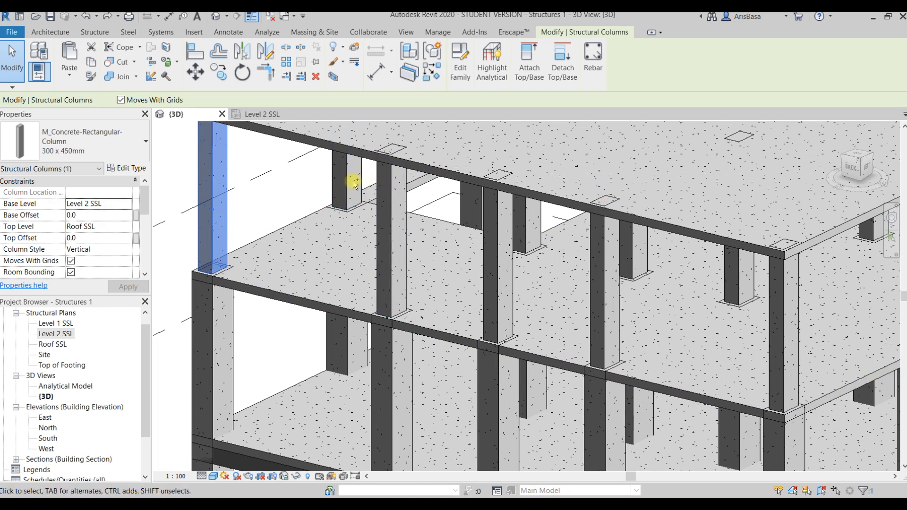
{"action": "left_click", "coordinate": [392, 234]}
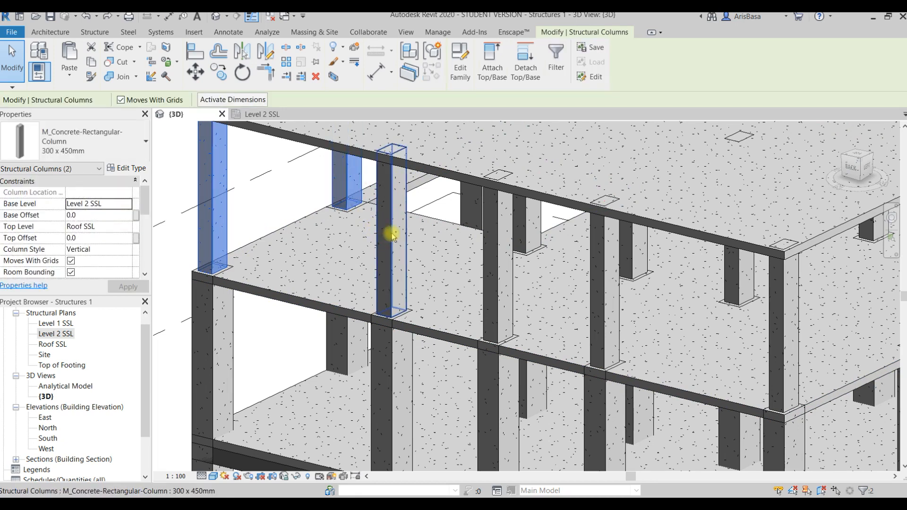
{"action": "left_click", "coordinate": [529, 235]}
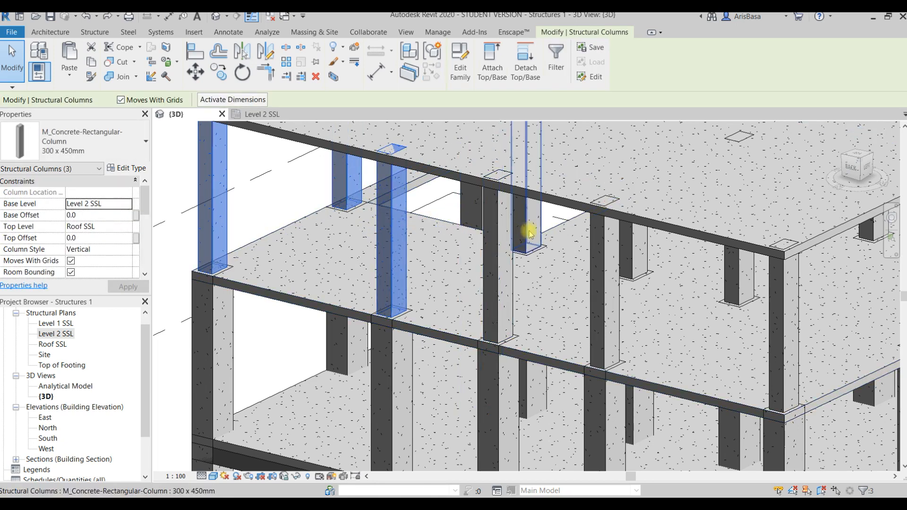
{"action": "left_click", "coordinate": [630, 254]}
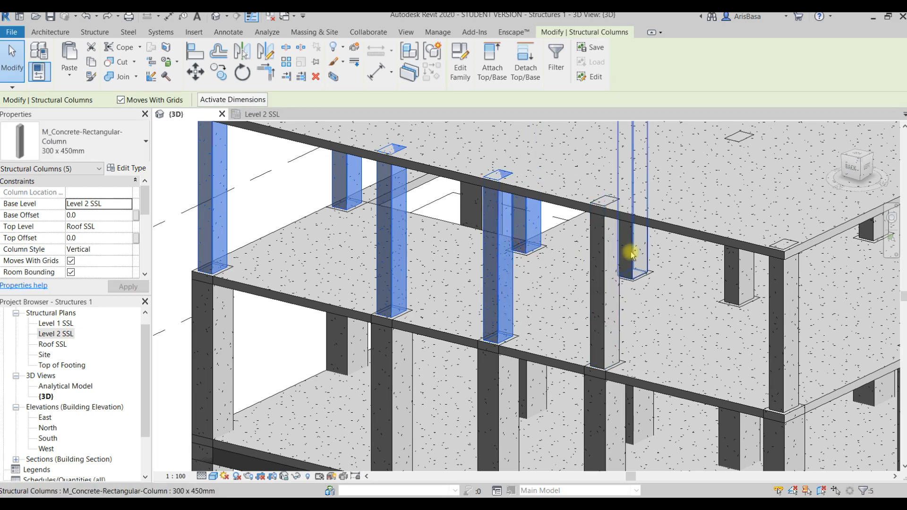
{"action": "left_click", "coordinate": [744, 292]}
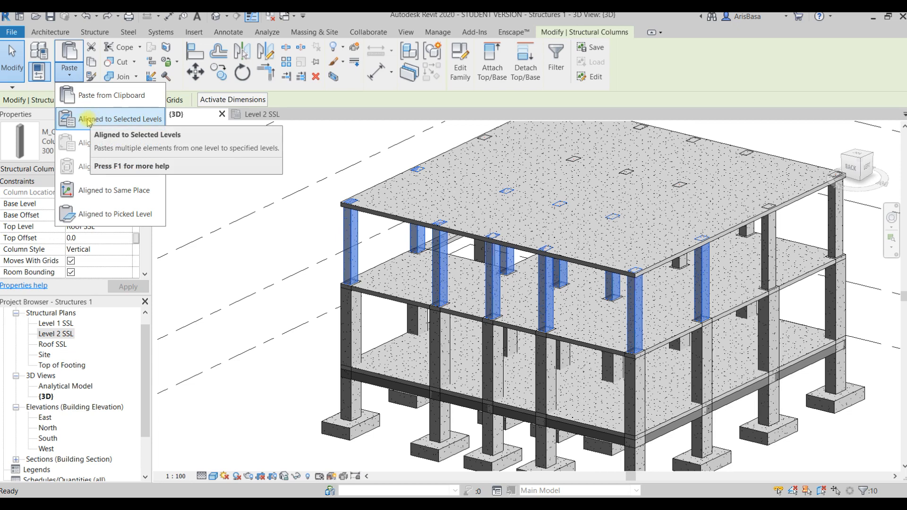
{"action": "mouse_move", "coordinate": [123, 119]}
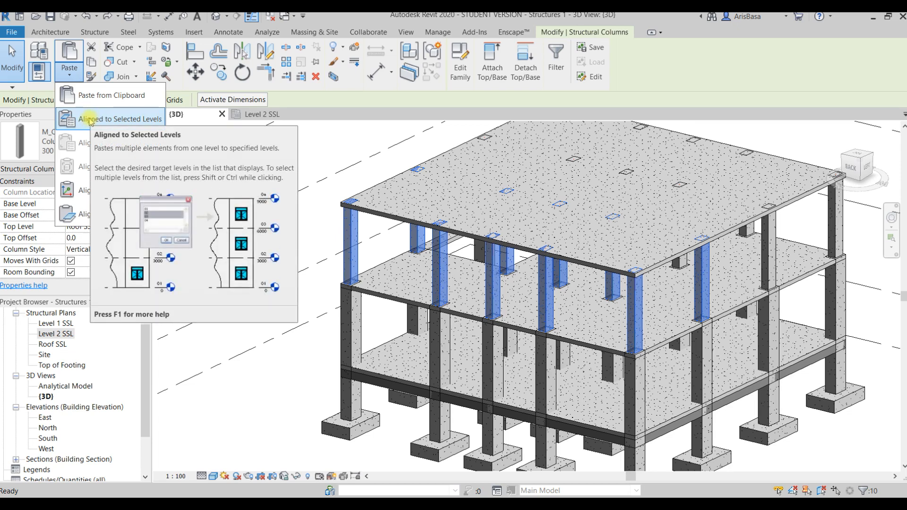
{"action": "left_click", "coordinate": [129, 119]}
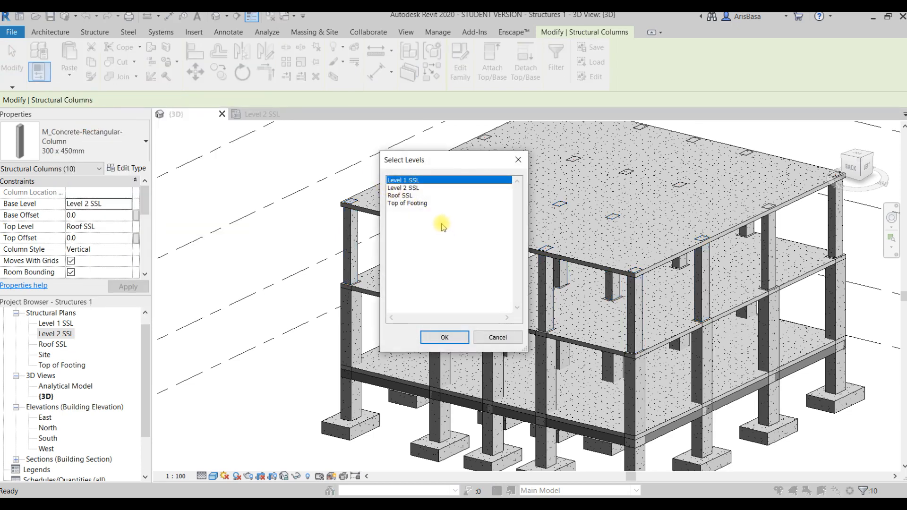
{"action": "mouse_move", "coordinate": [439, 199]}
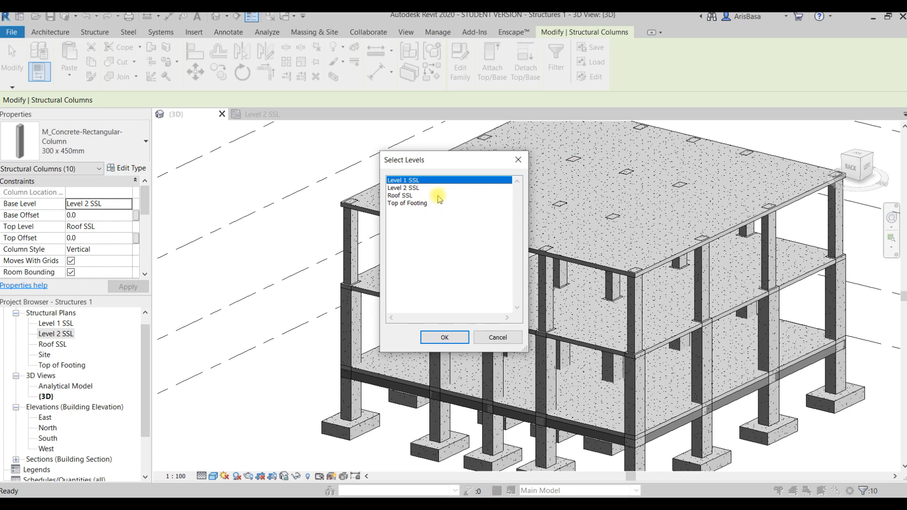
{"action": "mouse_move", "coordinate": [414, 203]}
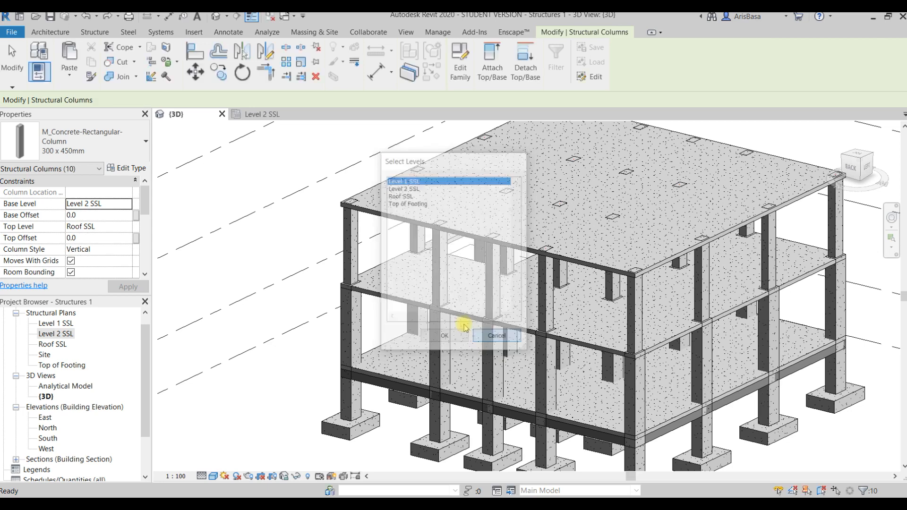
{"action": "left_click", "coordinate": [496, 336]}
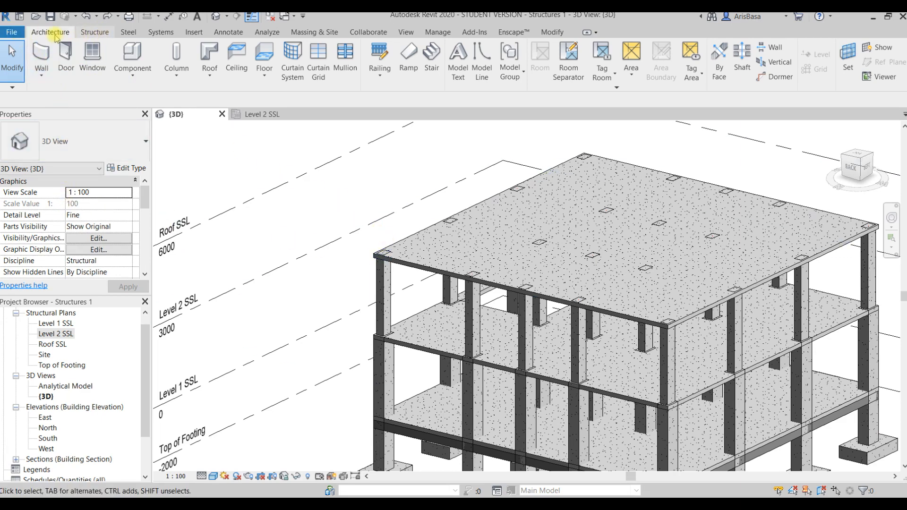
{"action": "mouse_move", "coordinate": [284, 34]}
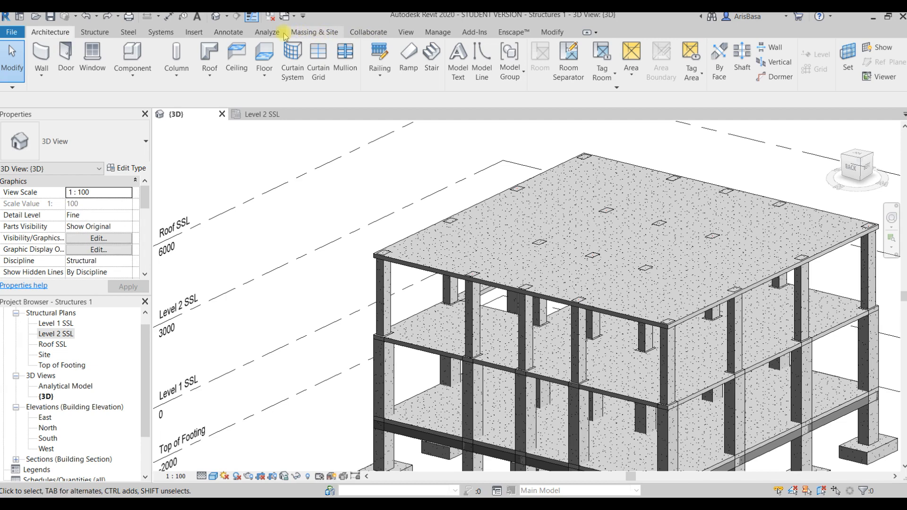
Step: Paste the copied columns Aligned to Same Place from the Modify tab
{"action": "left_click", "coordinate": [551, 32]}
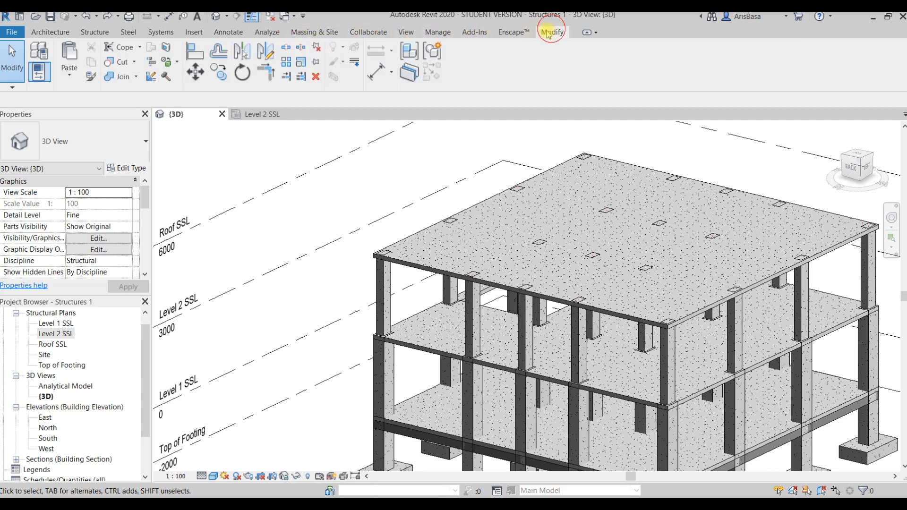
{"action": "mouse_move", "coordinate": [69, 68]}
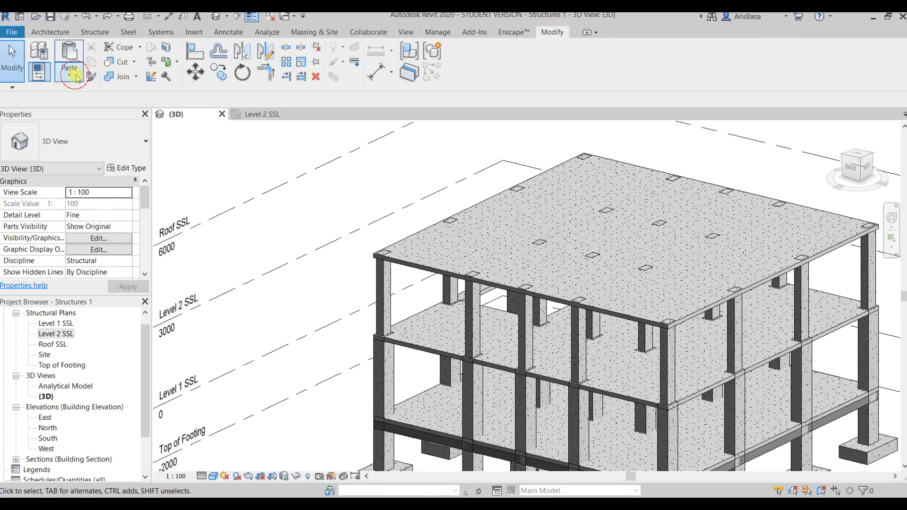
{"action": "left_click", "coordinate": [68, 67]}
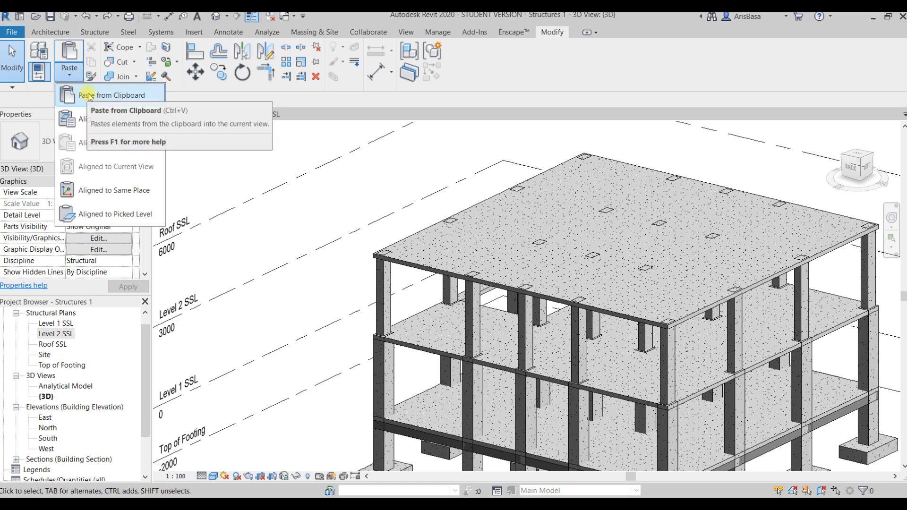
{"action": "mouse_move", "coordinate": [109, 190]}
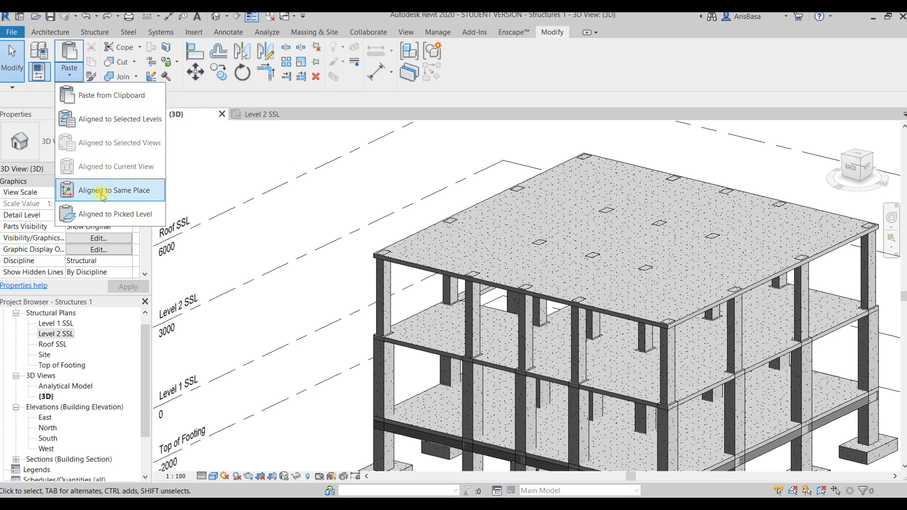
{"action": "mouse_move", "coordinate": [90, 220]}
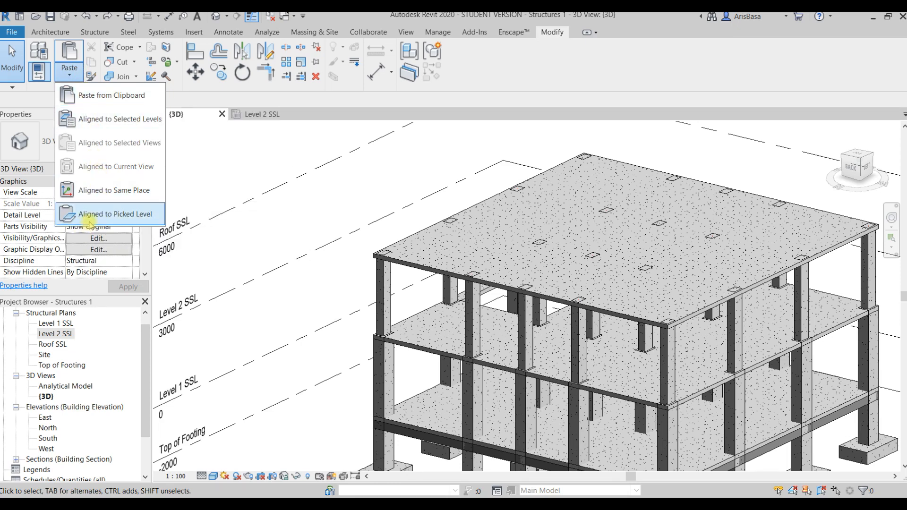
{"action": "left_click", "coordinate": [116, 213]}
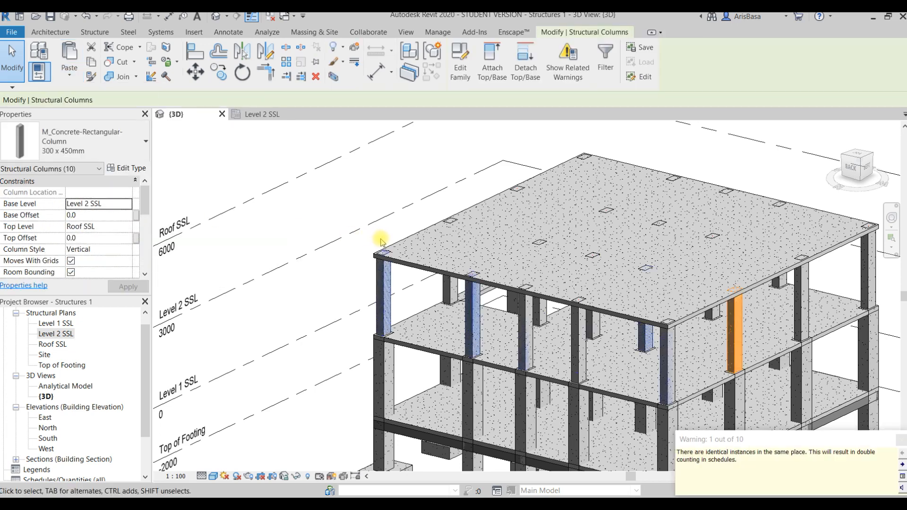
{"action": "left_click", "coordinate": [382, 240]}
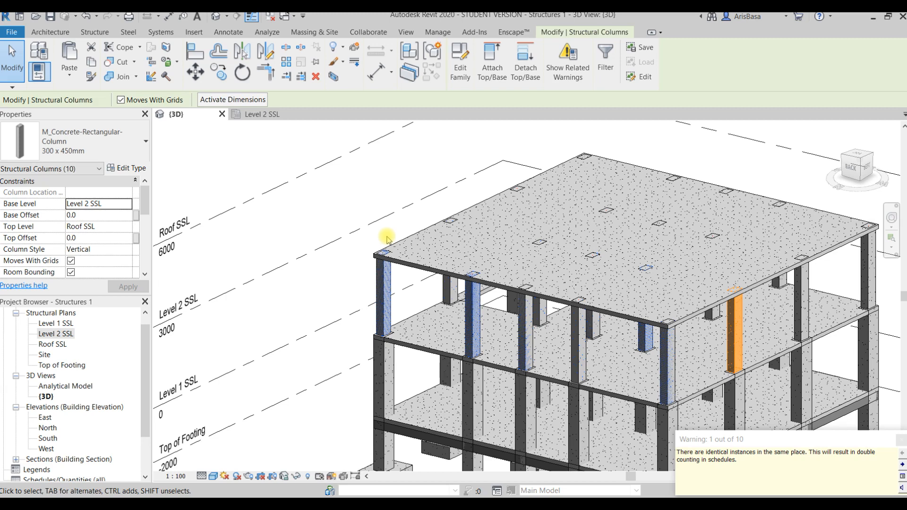
{"action": "mouse_move", "coordinate": [384, 238]}
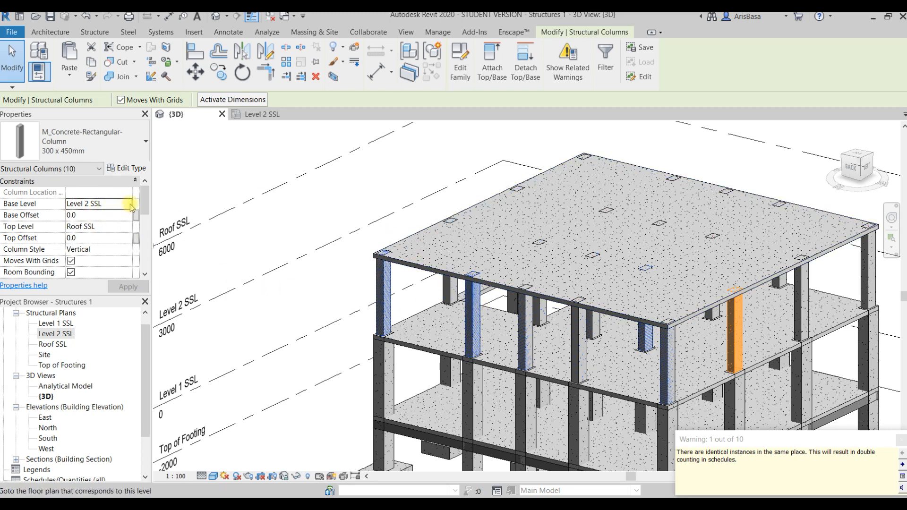
{"action": "left_click", "coordinate": [127, 203]}
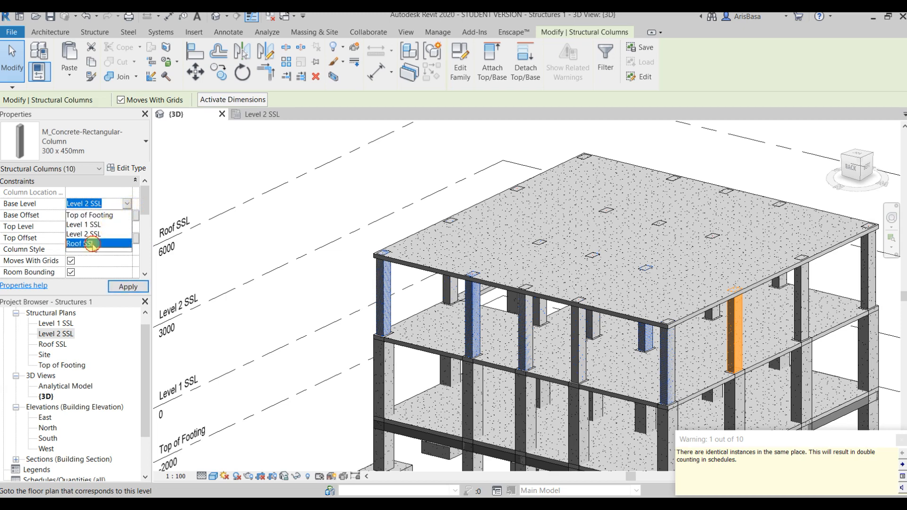
{"action": "left_click", "coordinate": [79, 243]}
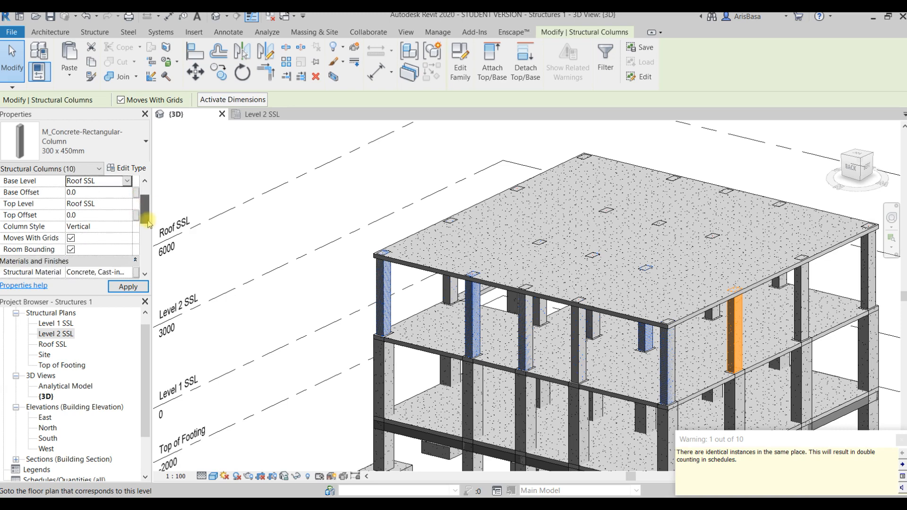
{"action": "left_click", "coordinate": [99, 204]}
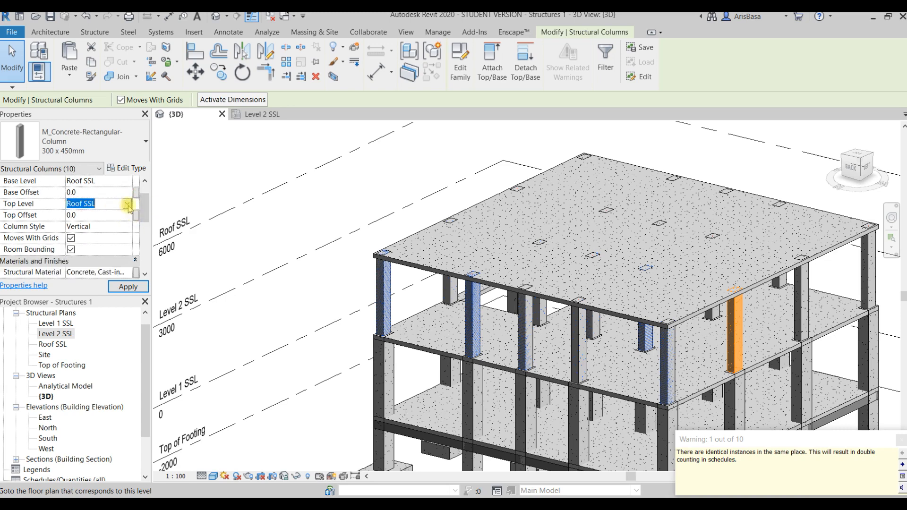
{"action": "left_click", "coordinate": [128, 204]}
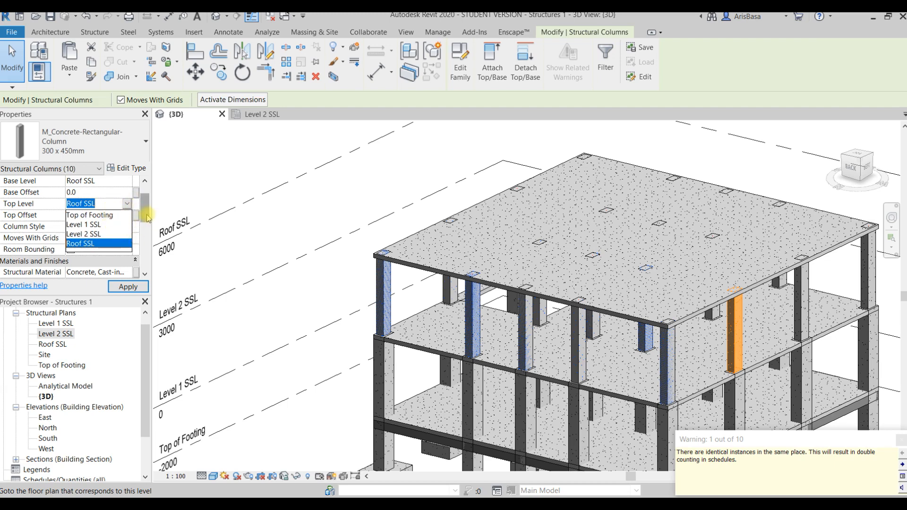
{"action": "left_click", "coordinate": [80, 244]}
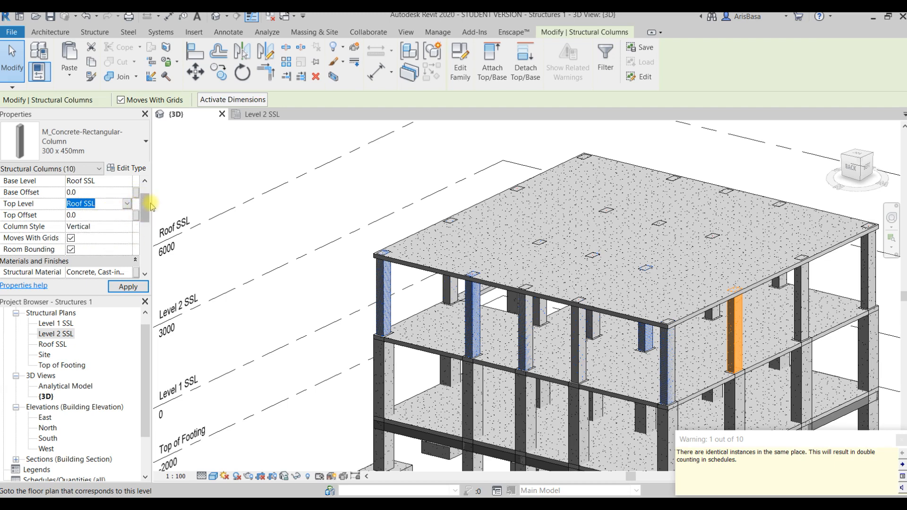
{"action": "left_click", "coordinate": [127, 286]}
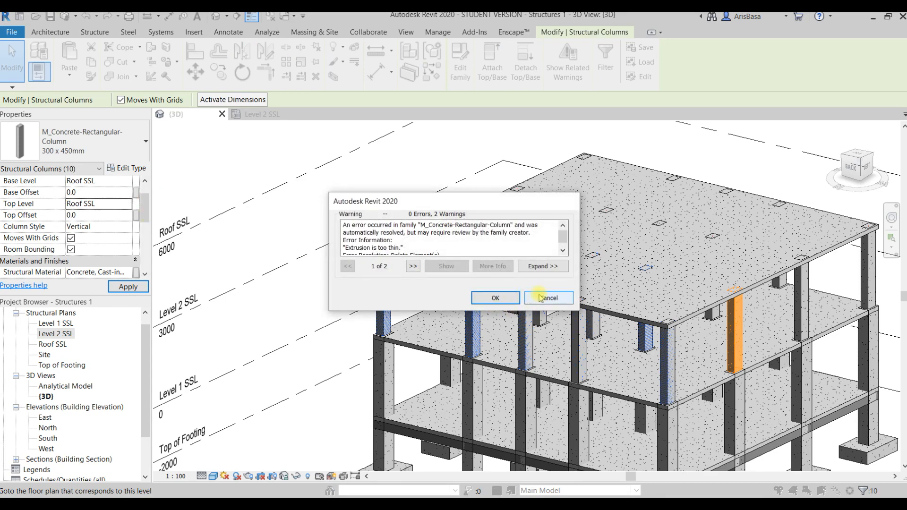
{"action": "left_click", "coordinate": [494, 298]}
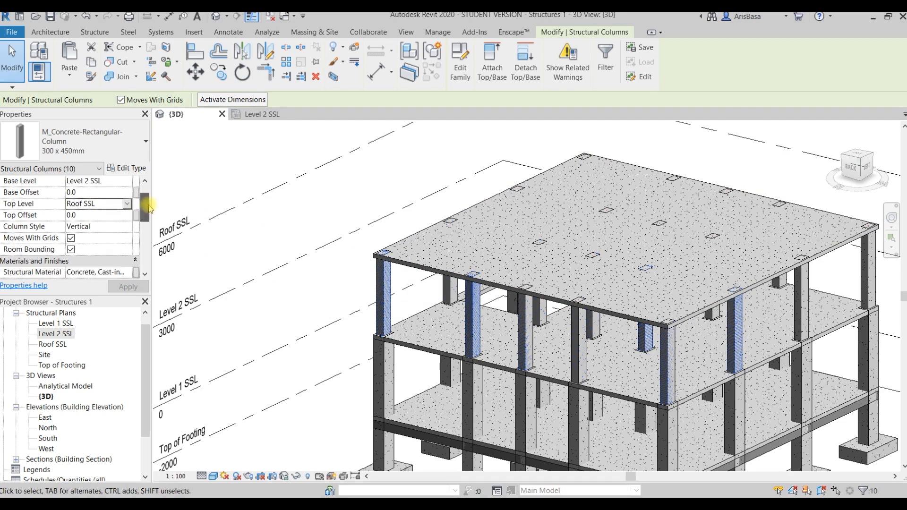
Step: Set the columns' base and top levels to Roof SSL, apply, and accept the error warning
{"action": "scroll", "scroll_direction": "down", "scroll_amount": 3}
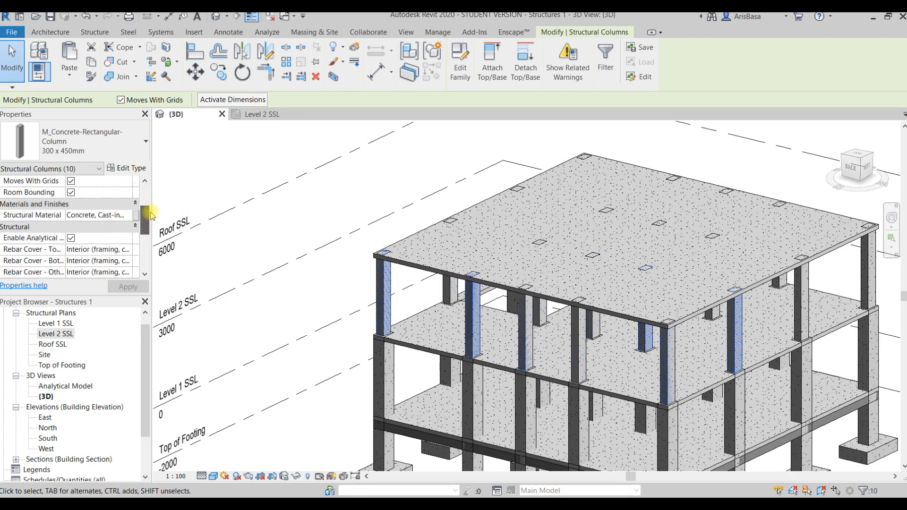
{"action": "scroll", "scroll_direction": "down", "scroll_amount": 3}
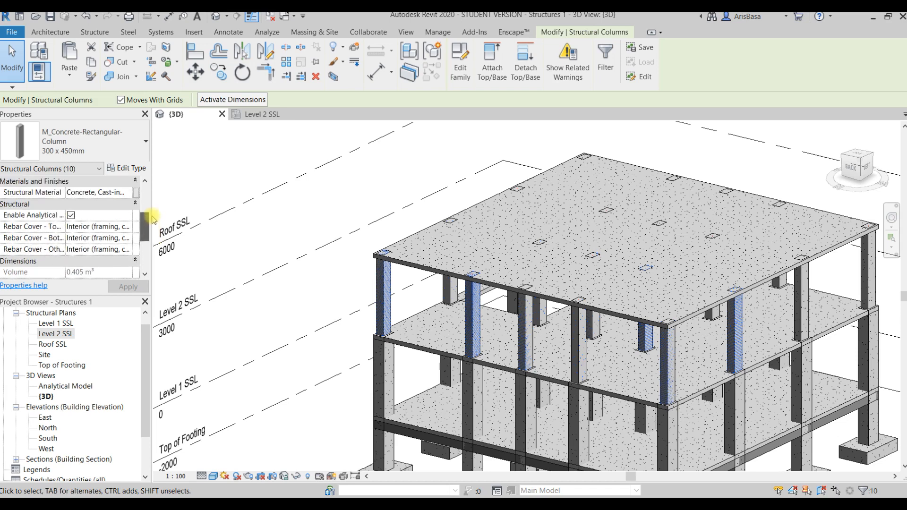
{"action": "scroll", "scroll_direction": "up", "scroll_amount": 3}
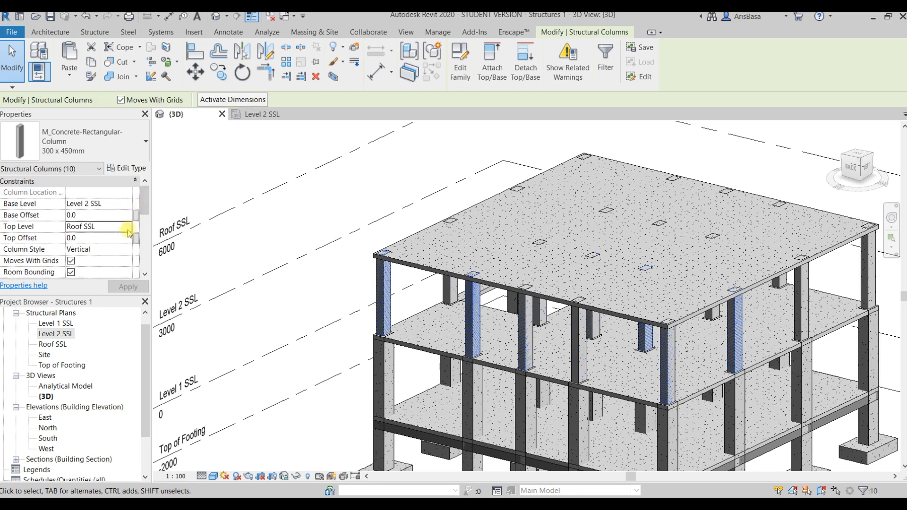
{"action": "left_click", "coordinate": [129, 226]}
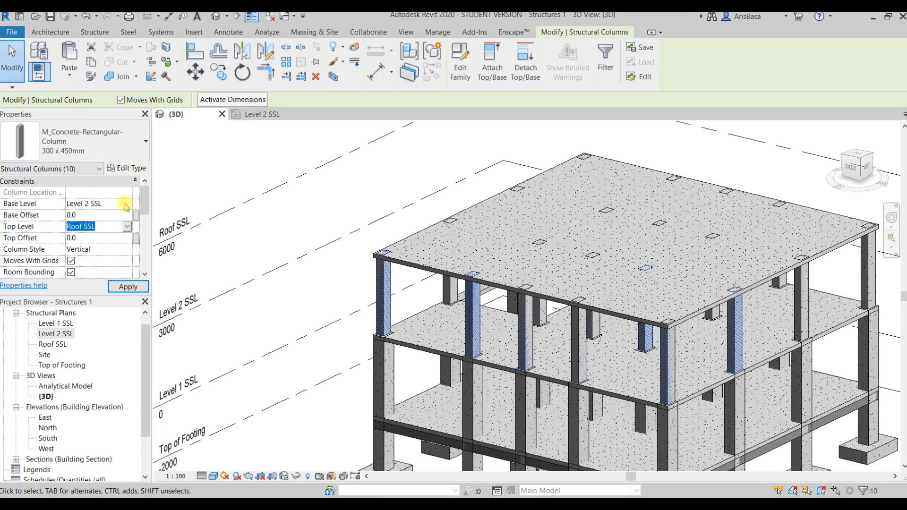
{"action": "left_click", "coordinate": [125, 204]}
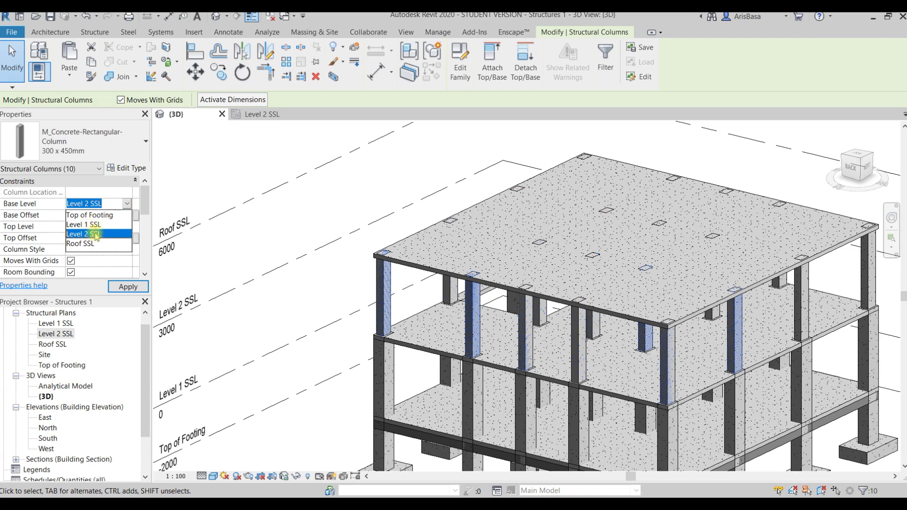
{"action": "left_click", "coordinate": [79, 243]}
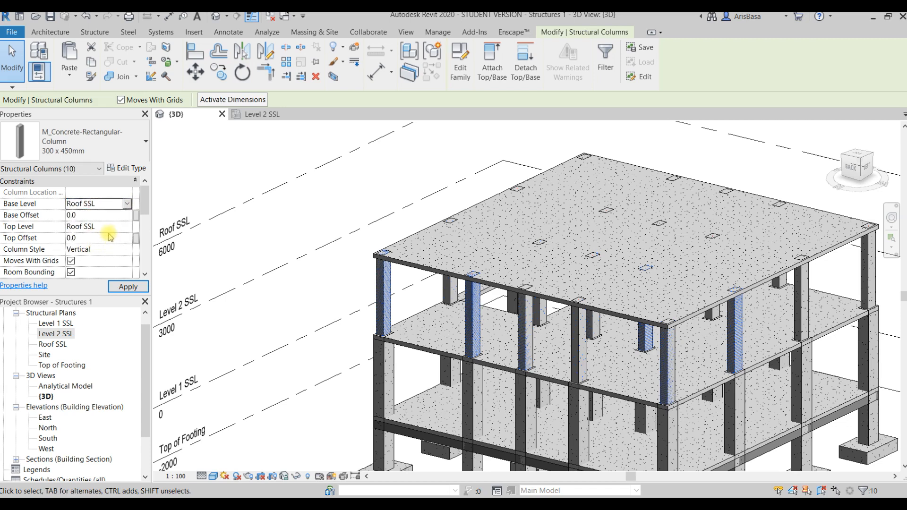
{"action": "left_click", "coordinate": [101, 238]}
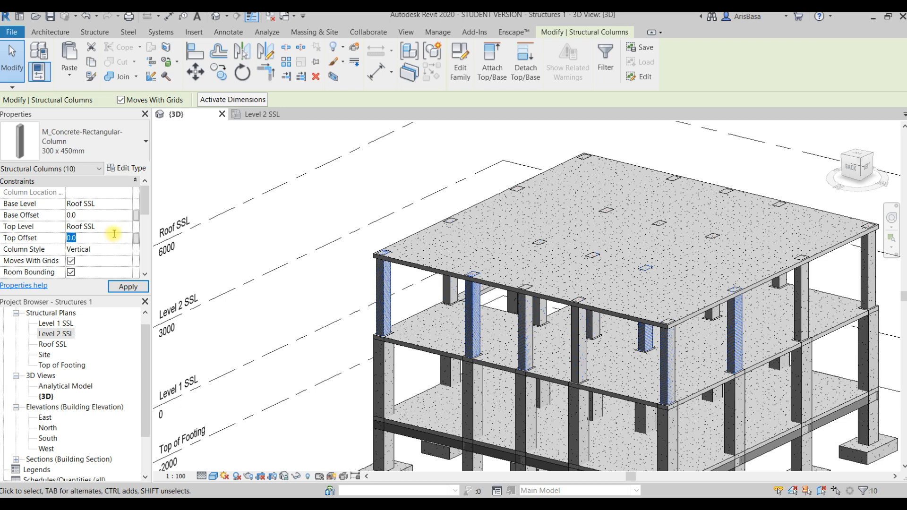
{"action": "mouse_move", "coordinate": [115, 236]}
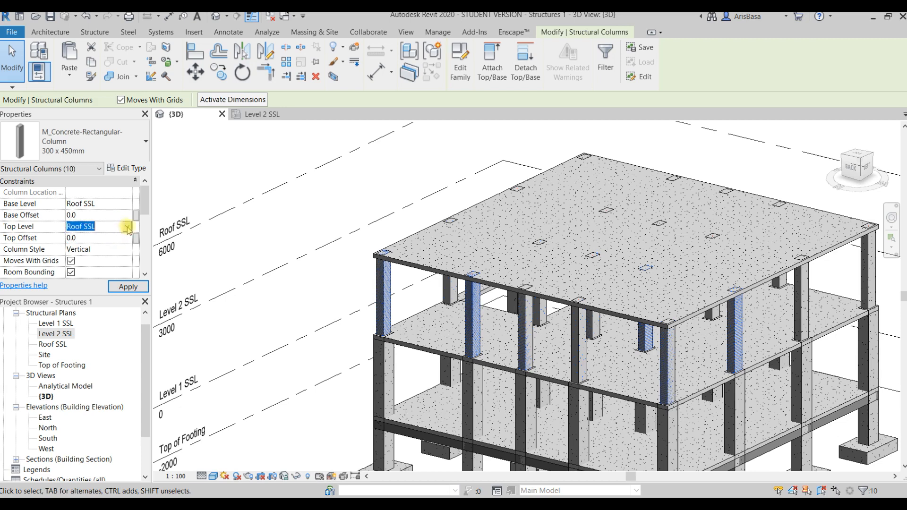
{"action": "left_click", "coordinate": [127, 226]}
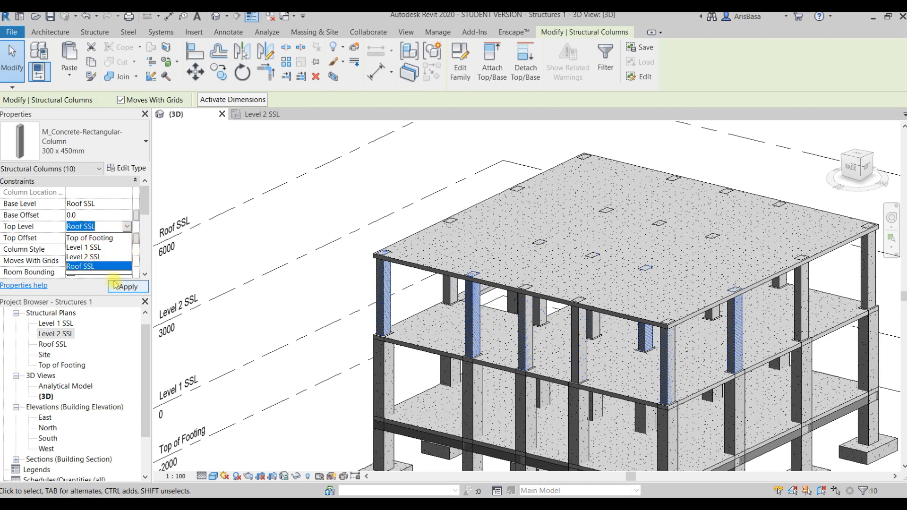
{"action": "mouse_move", "coordinate": [134, 194]}
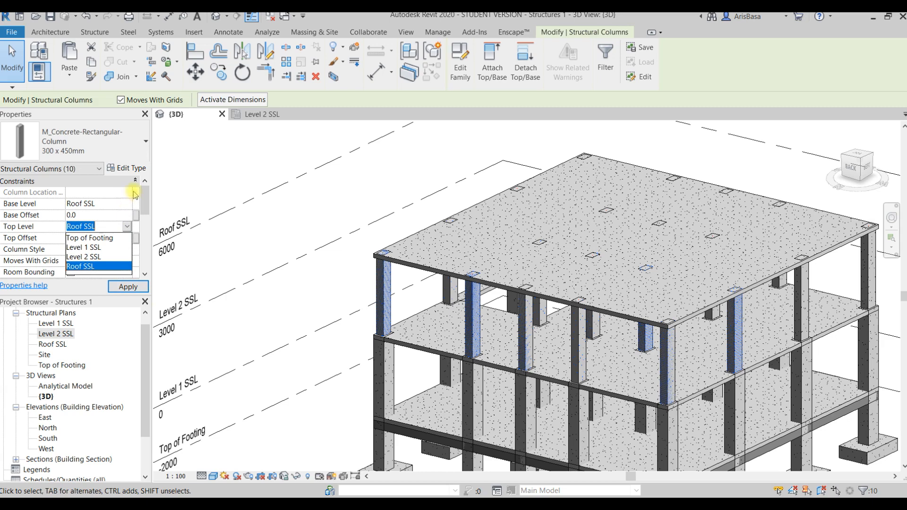
{"action": "mouse_move", "coordinate": [205, 182]}
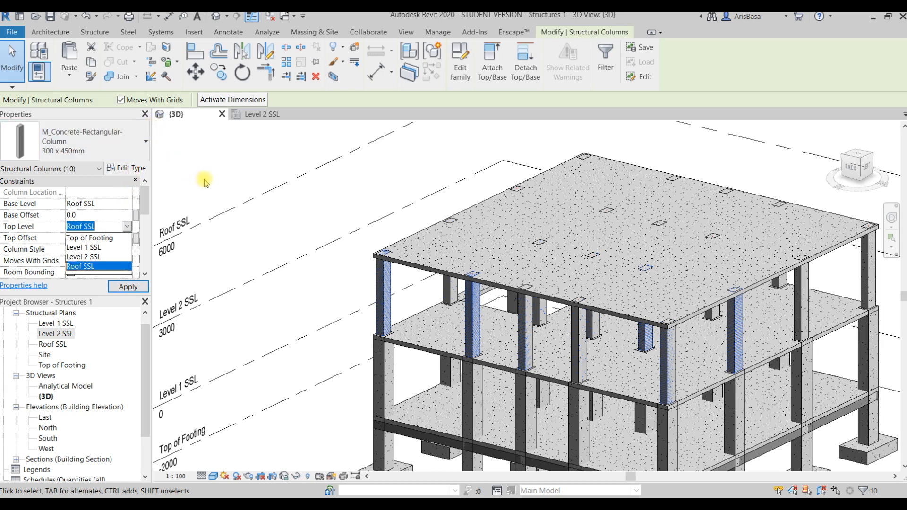
{"action": "left_click", "coordinate": [79, 266]}
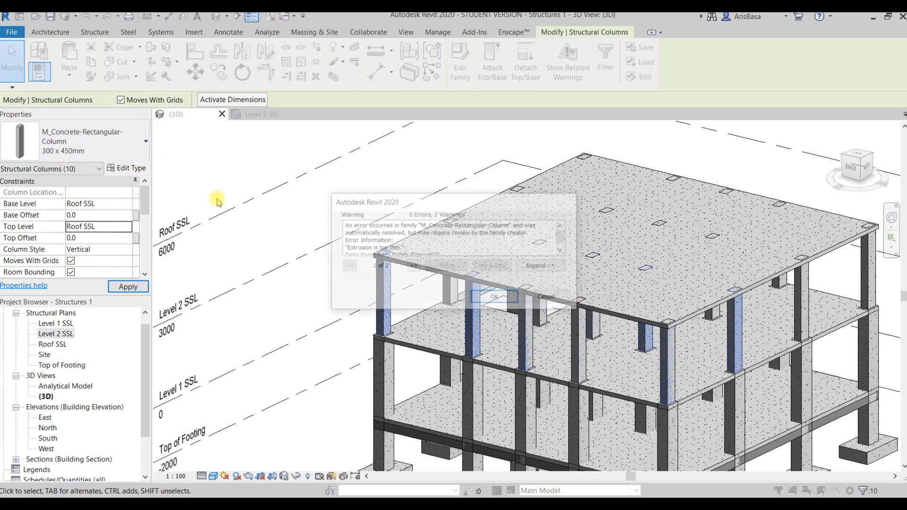
{"action": "left_click", "coordinate": [493, 297]}
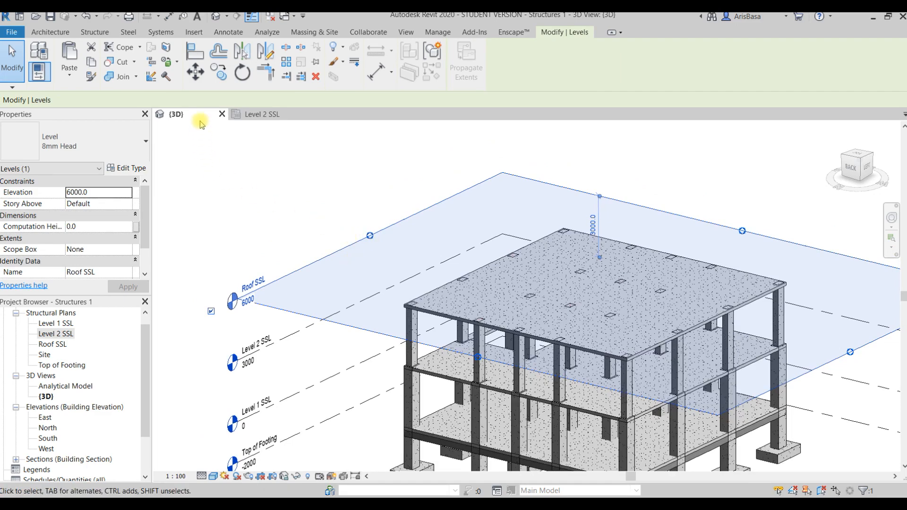
{"action": "mouse_move", "coordinate": [169, 103]}
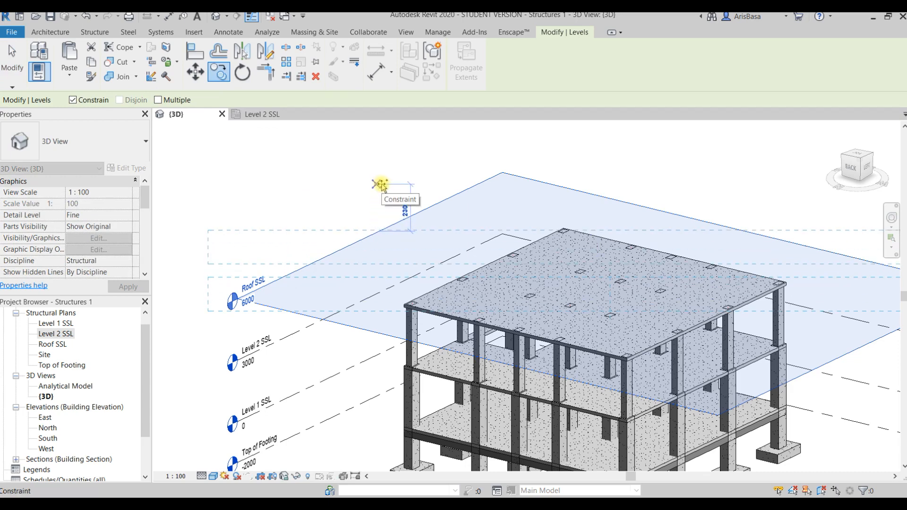
Step: Place the copied level above Roof SSL as Level 5 at 8400 and select a top-floor column
{"action": "left_click", "coordinate": [383, 183]}
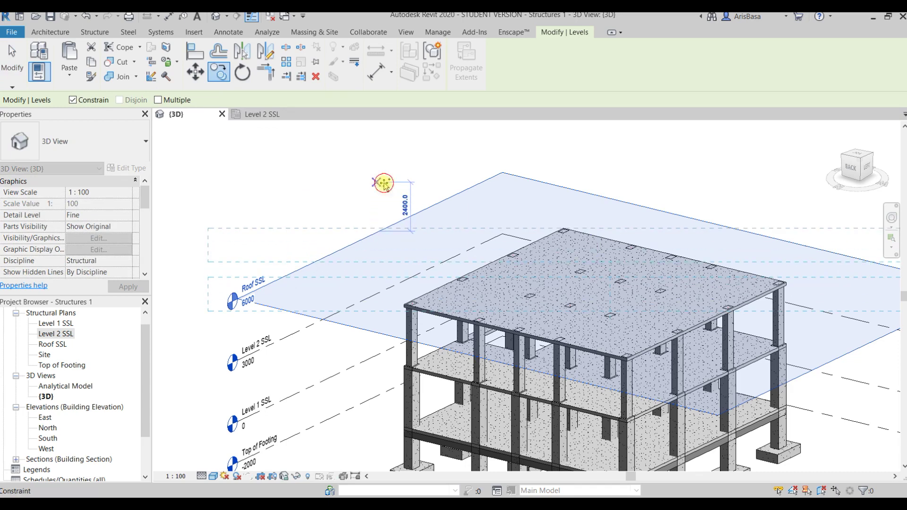
{"action": "left_click", "coordinate": [387, 194]}
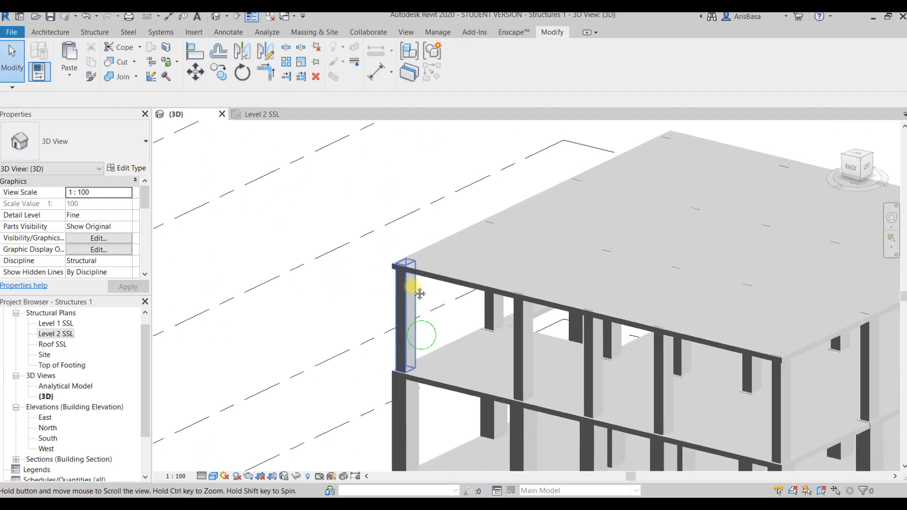
{"action": "left_click", "coordinate": [409, 289]}
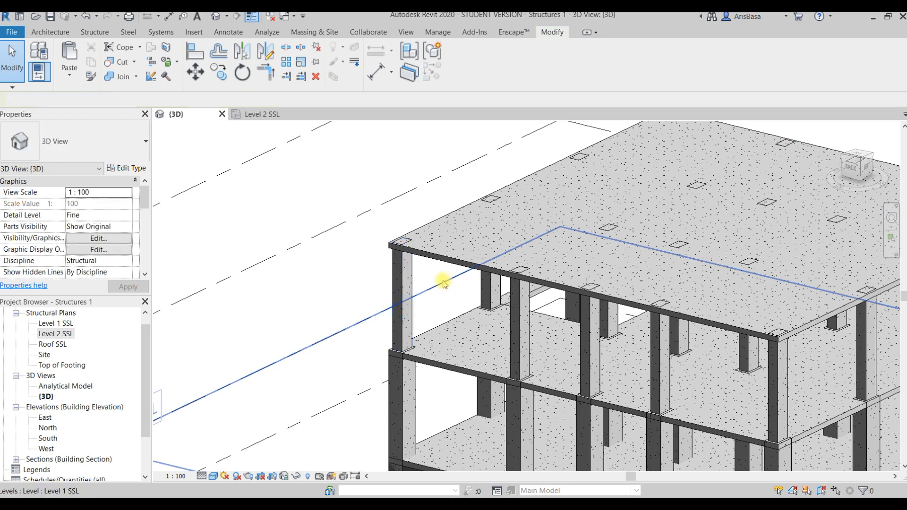
{"action": "left_click", "coordinate": [411, 283]}
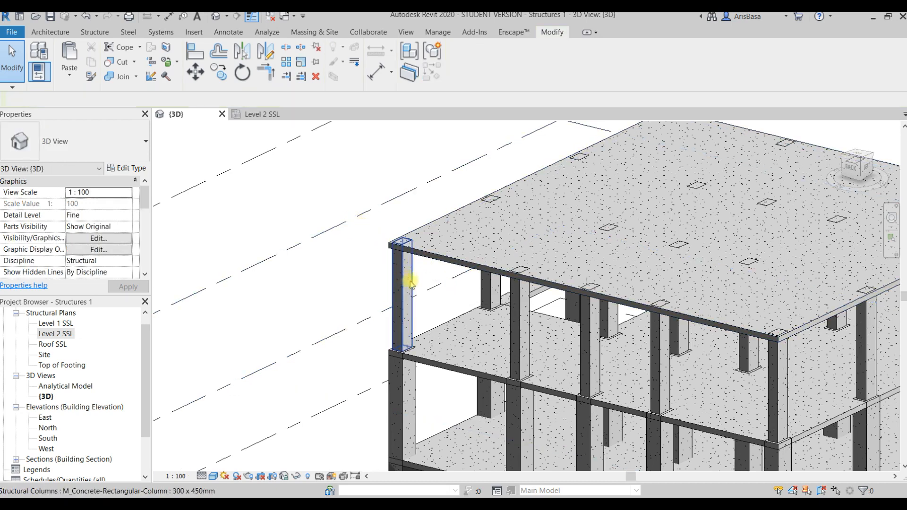
{"action": "left_click", "coordinate": [519, 324]}
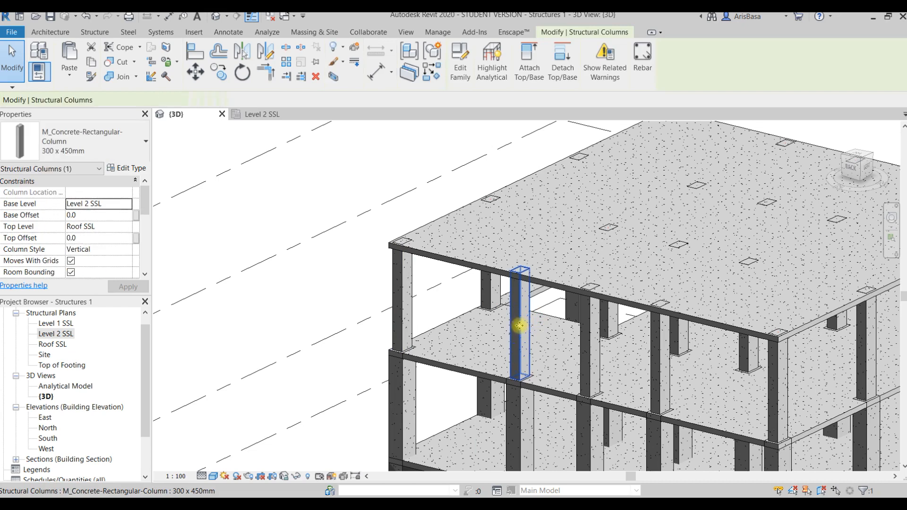
{"action": "left_click", "coordinate": [451, 322]}
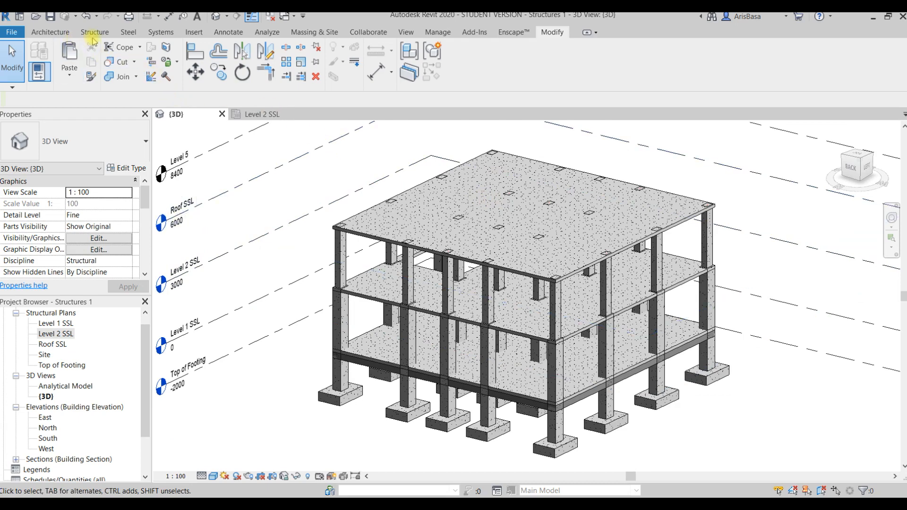
Step: Select all ten top-storey columns in the 3D view and copy them to the clipboard
{"action": "left_click", "coordinate": [443, 258]}
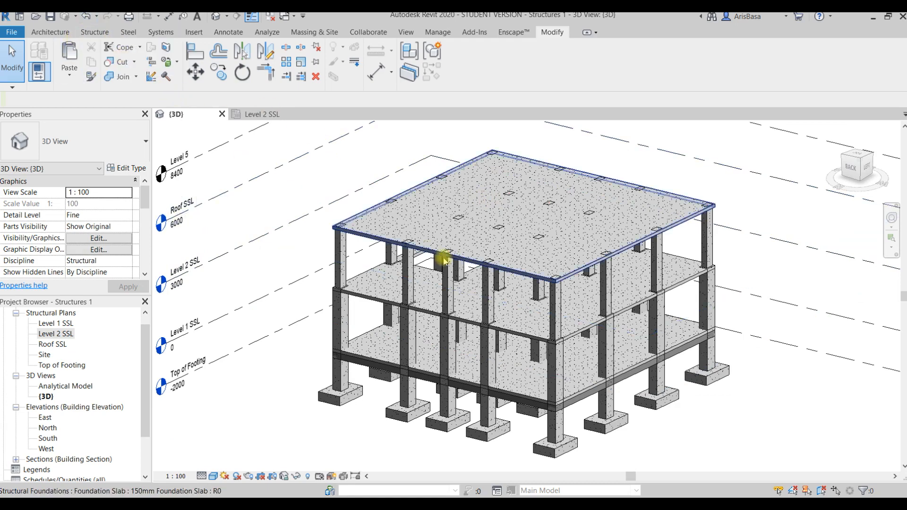
{"action": "left_click", "coordinate": [448, 278]}
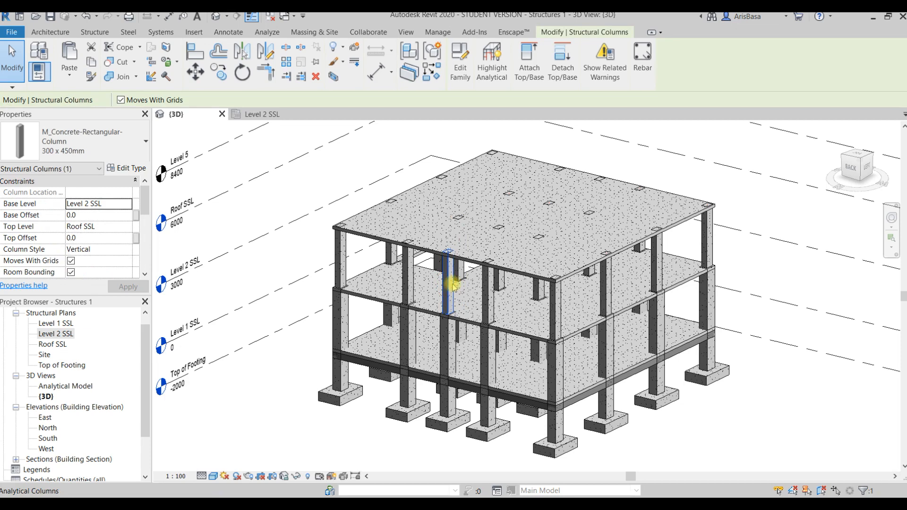
{"action": "left_click", "coordinate": [488, 301]}
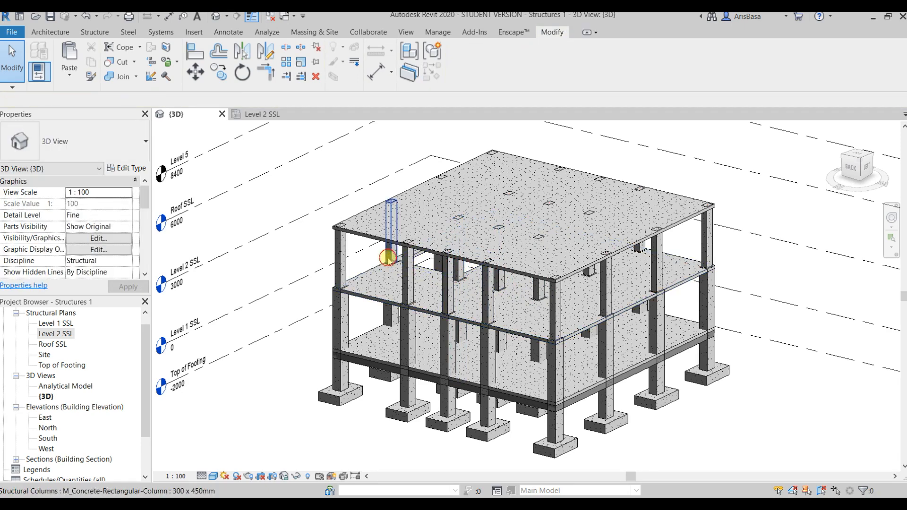
{"action": "left_click", "coordinate": [352, 270]}
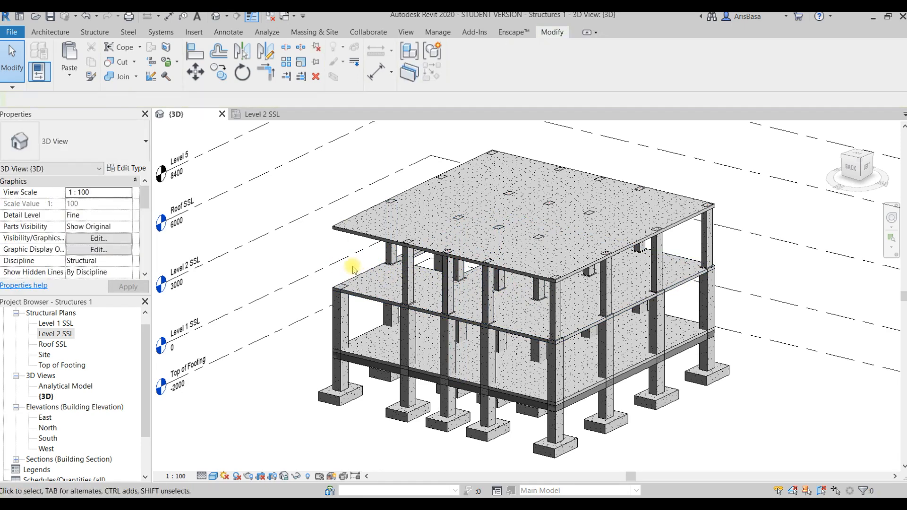
{"action": "left_click", "coordinate": [340, 261]}
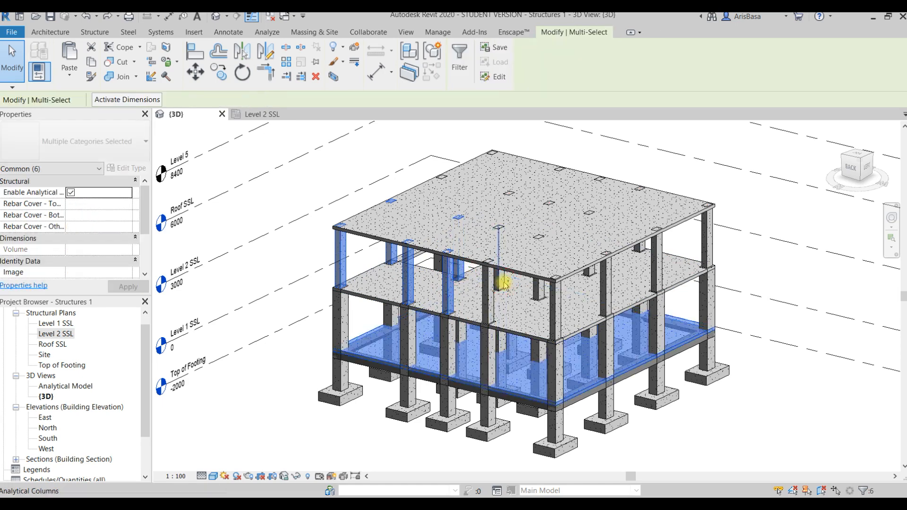
{"action": "left_click", "coordinate": [388, 255]}
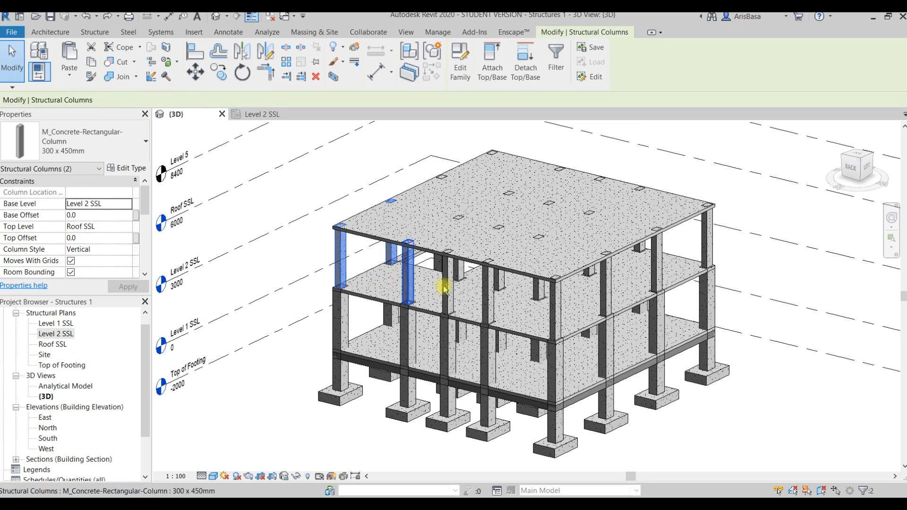
{"action": "left_click", "coordinate": [452, 284]}
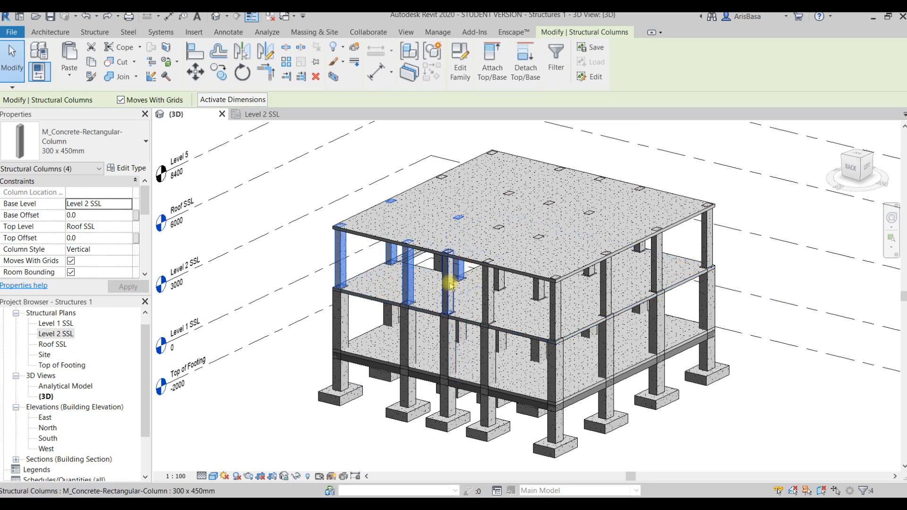
{"action": "left_click", "coordinate": [501, 284]}
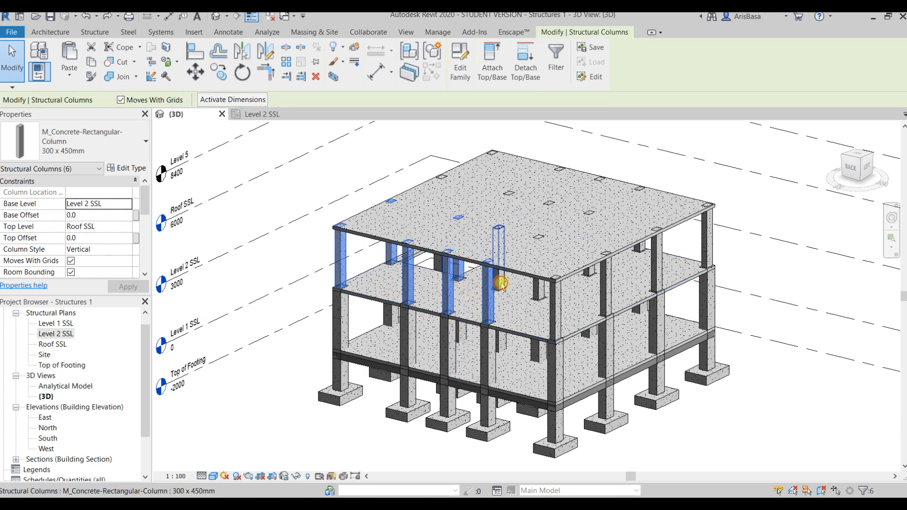
{"action": "left_click", "coordinate": [605, 295]}
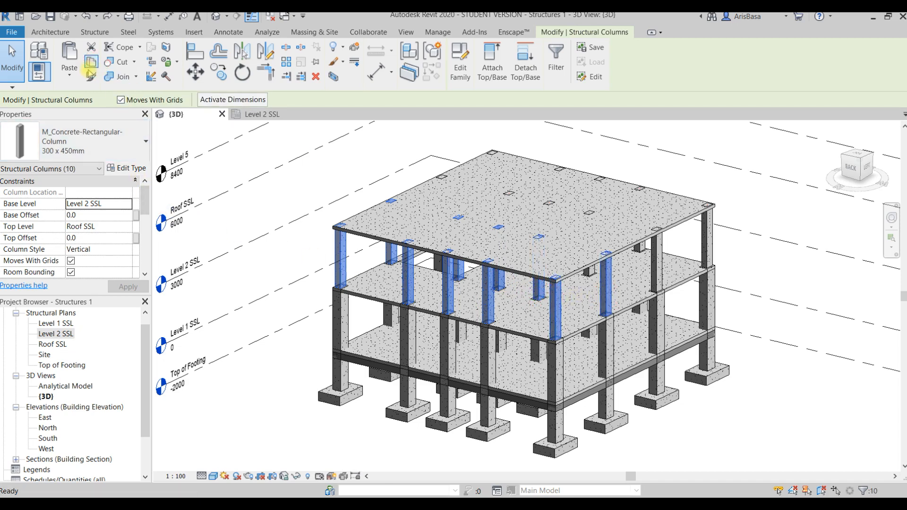
{"action": "left_click", "coordinate": [68, 60]}
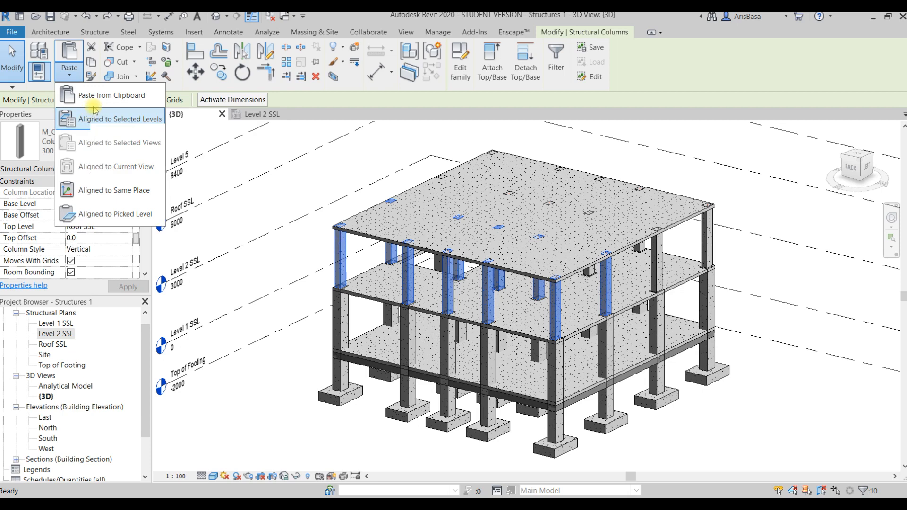
{"action": "mouse_move", "coordinate": [96, 109]}
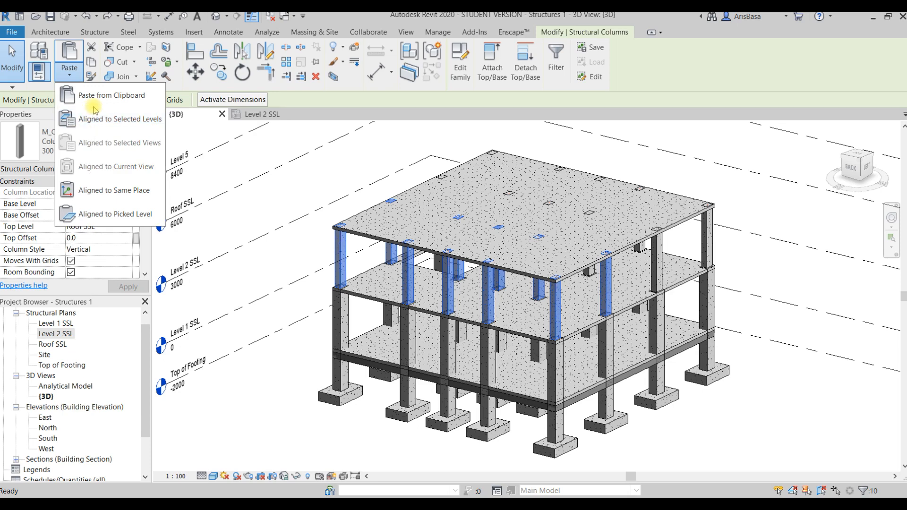
Step: Paste the columns aligned to Level 5 and select a pasted rooftop column to check its levels
{"action": "left_click", "coordinate": [121, 120]}
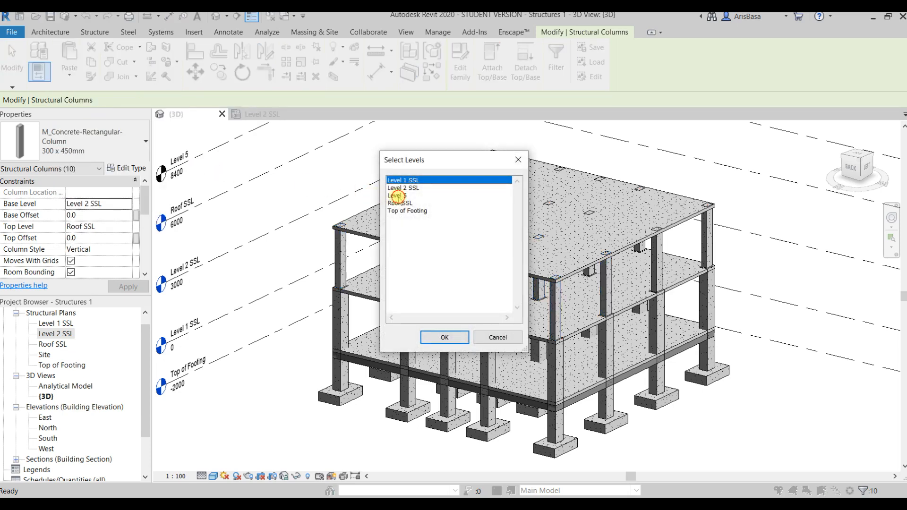
{"action": "left_click", "coordinate": [444, 337]}
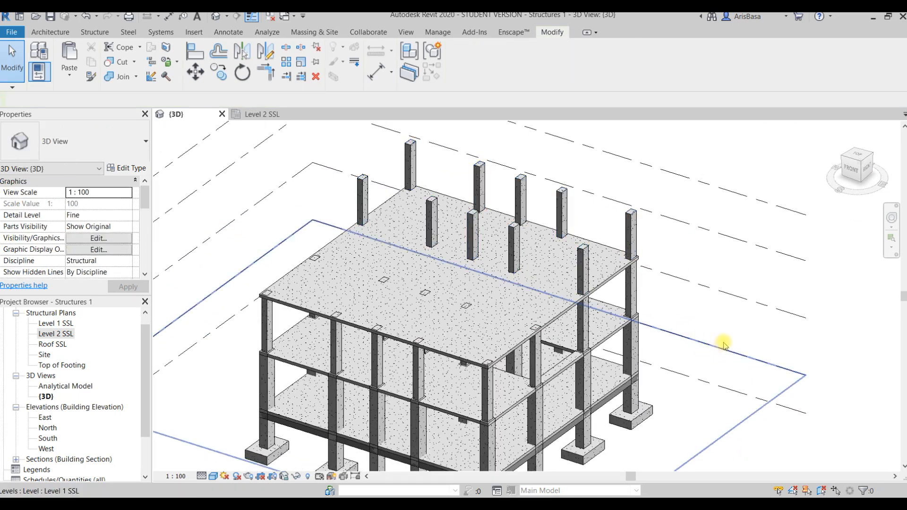
{"action": "left_click", "coordinate": [596, 229]}
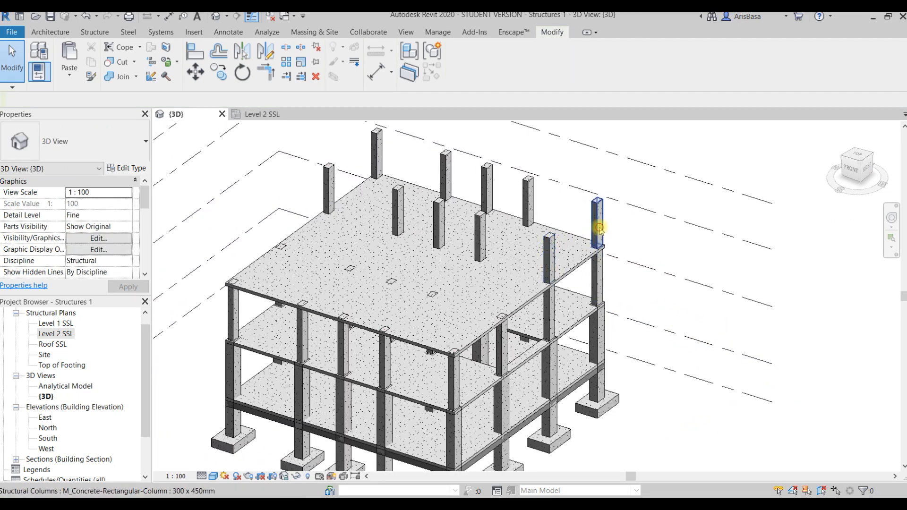
{"action": "left_click", "coordinate": [597, 226]}
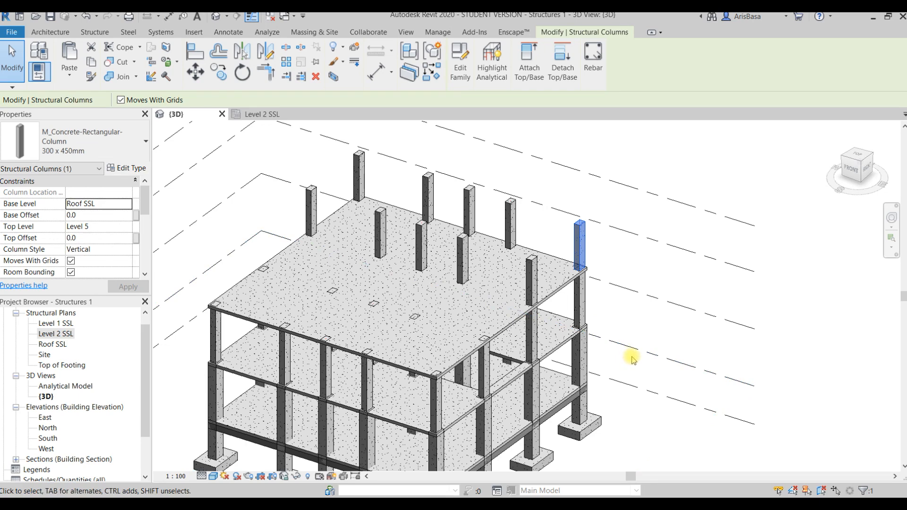
{"action": "scroll", "scroll_direction": "down", "scroll_amount": 3}
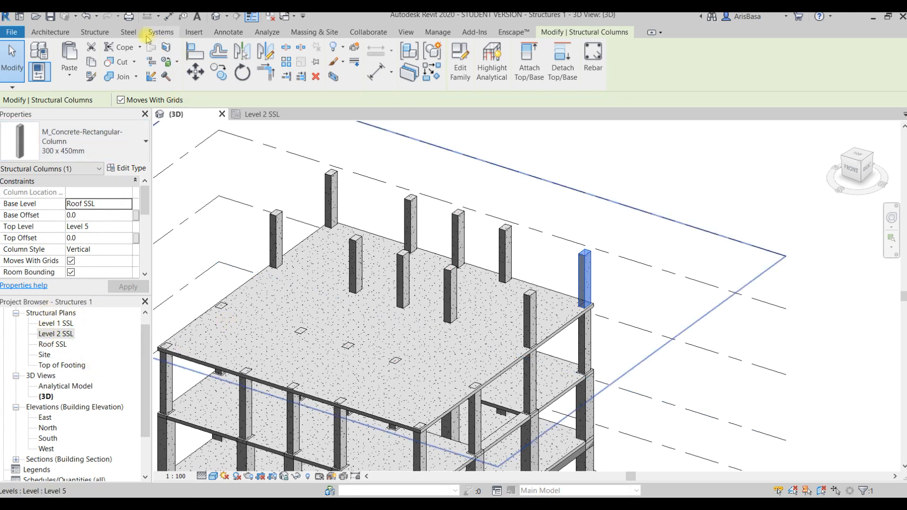
Step: Create a new Structural Plan view for Level 5 from the View tab's Plan Views list
{"action": "left_click", "coordinate": [405, 32]}
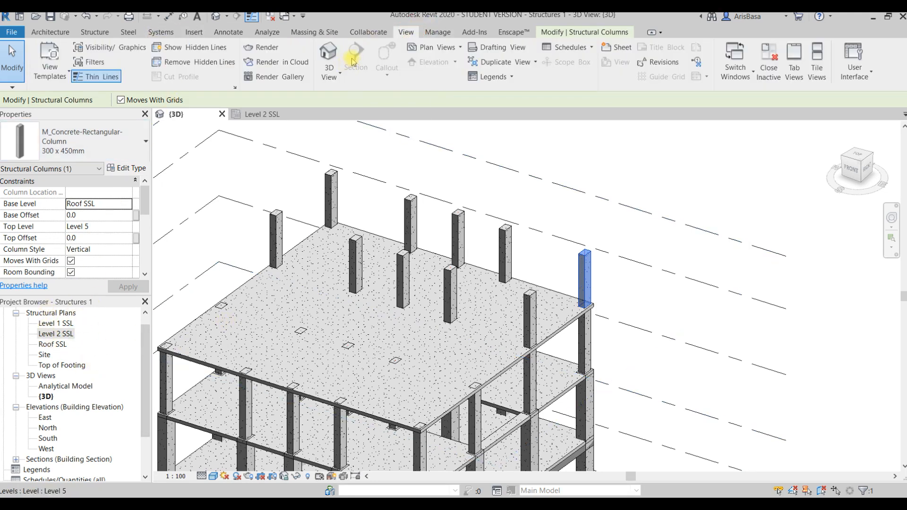
{"action": "left_click", "coordinate": [433, 47]}
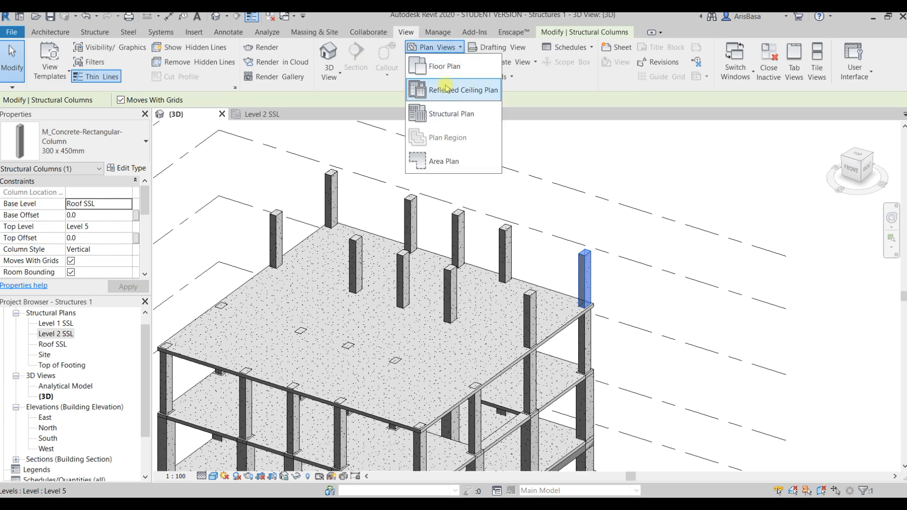
{"action": "left_click", "coordinate": [451, 114]}
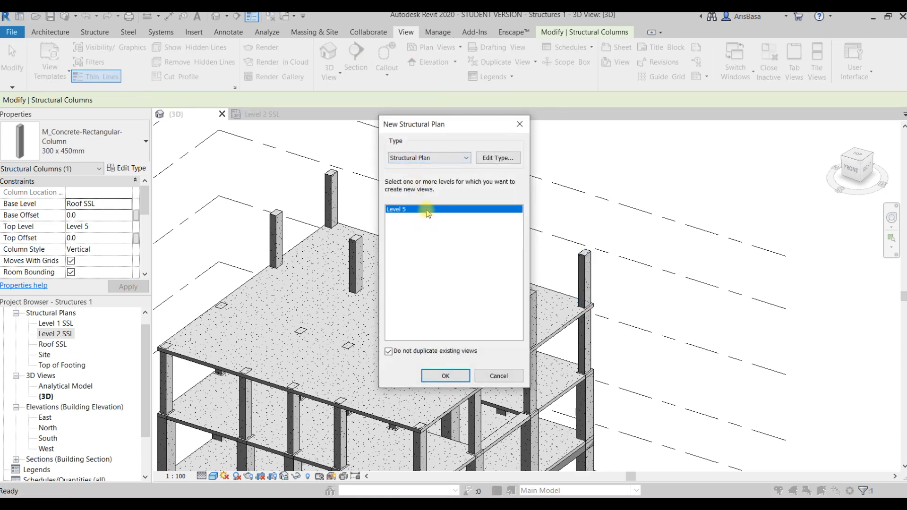
{"action": "mouse_move", "coordinate": [445, 382]}
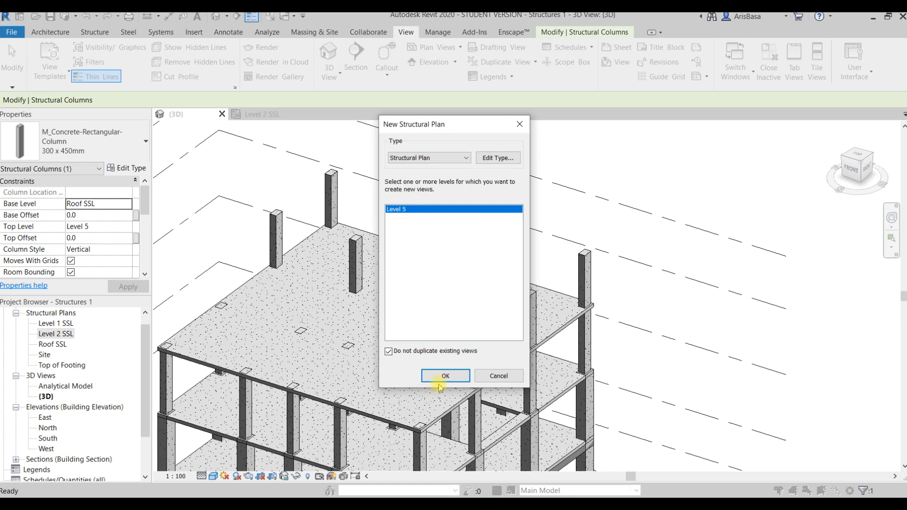
{"action": "left_click", "coordinate": [445, 375]}
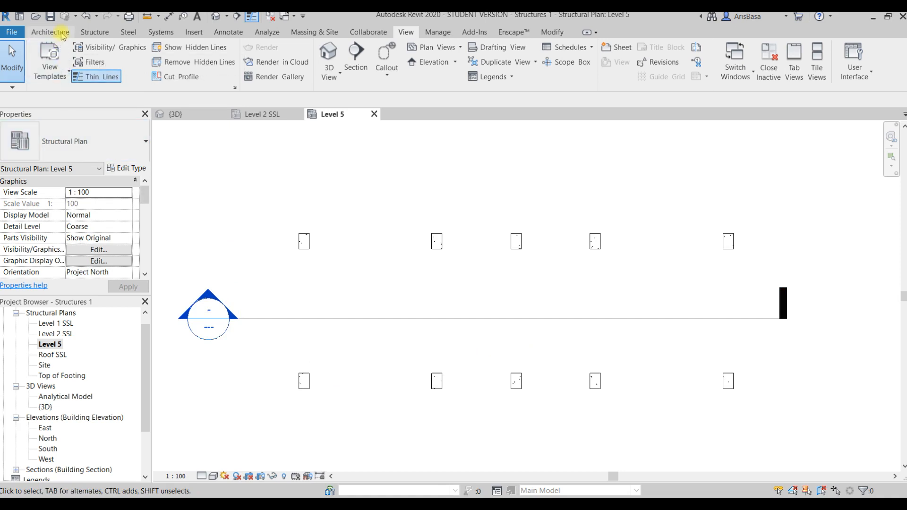
Step: Start the Beam tool with the M_Concrete-Rectangular Beam 300 x 600mm type
{"action": "left_click", "coordinate": [95, 33]}
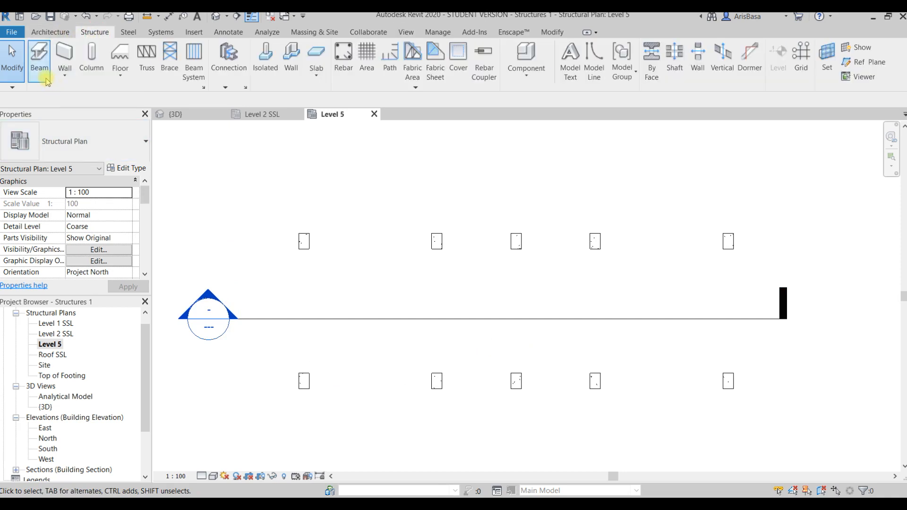
{"action": "left_click", "coordinate": [39, 57]}
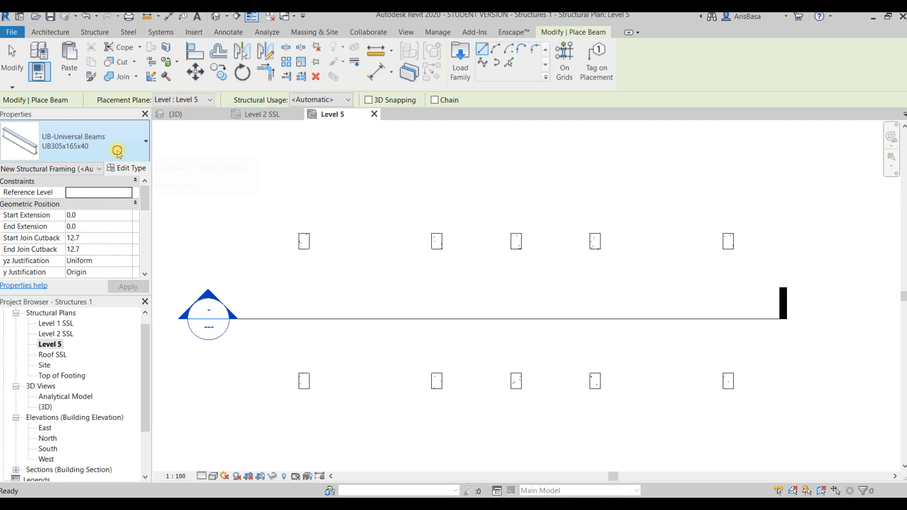
{"action": "left_click", "coordinate": [146, 142]}
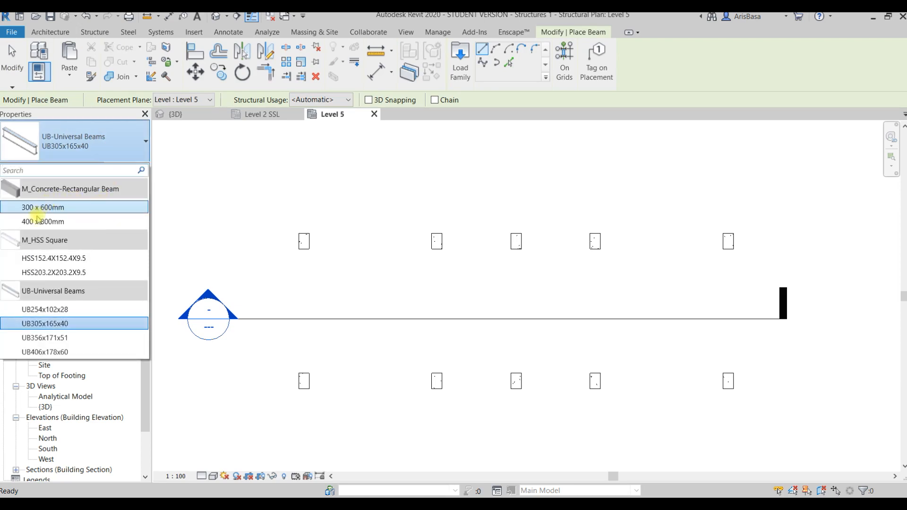
{"action": "left_click", "coordinate": [43, 207]}
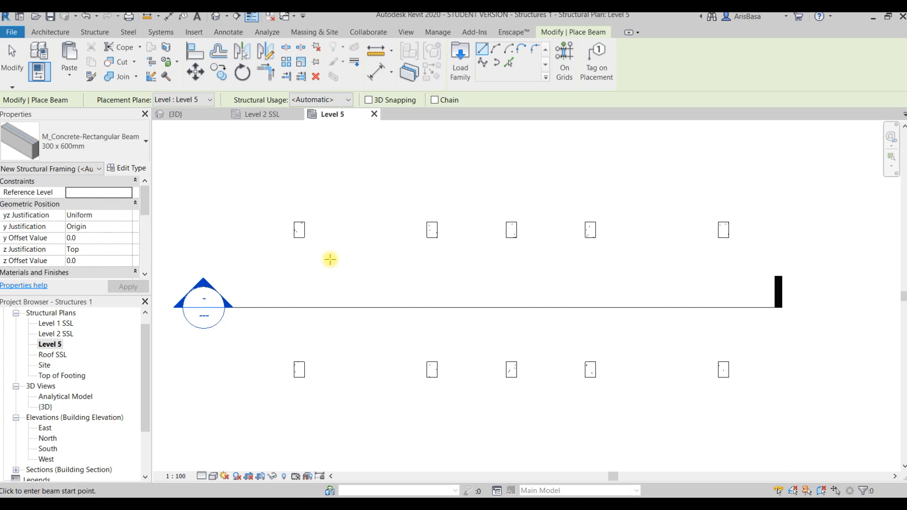
{"action": "mouse_move", "coordinate": [299, 362]}
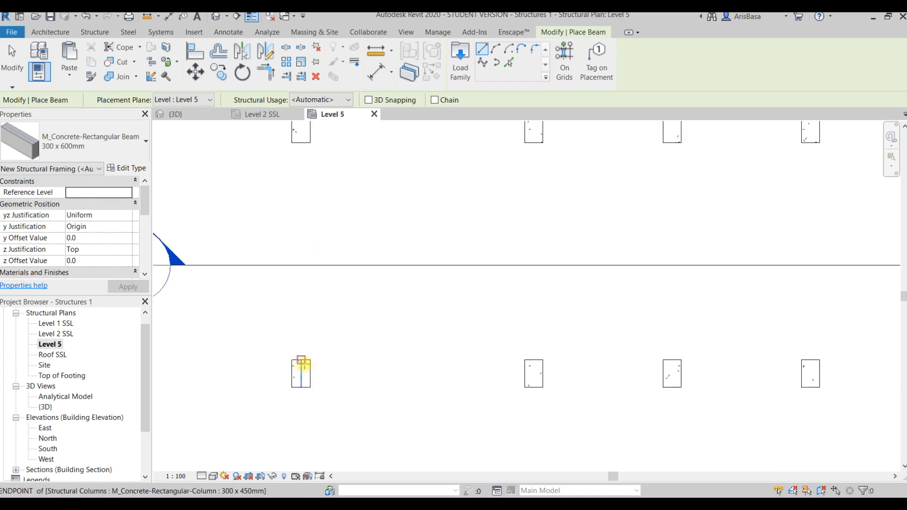
Step: Draw the perimeter beam between the corner columns and finish placing beams
{"action": "left_click", "coordinate": [301, 371]}
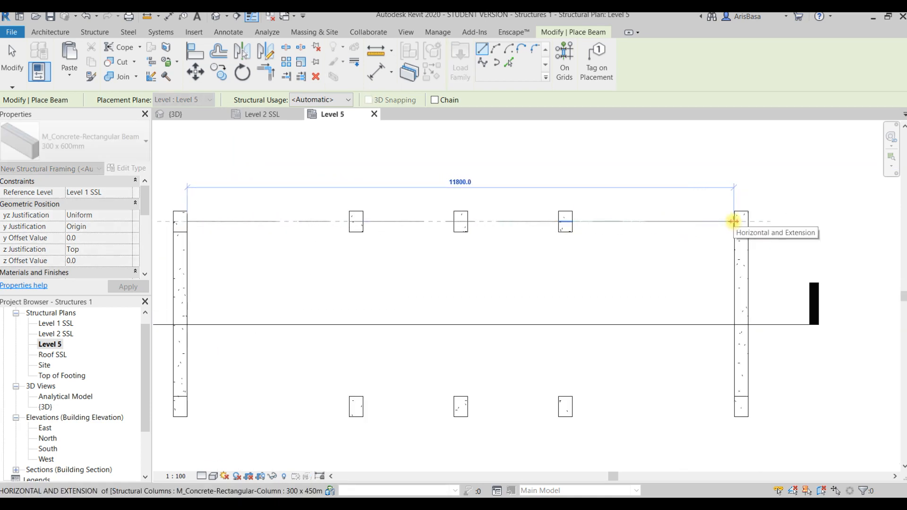
{"action": "left_click", "coordinate": [731, 221]}
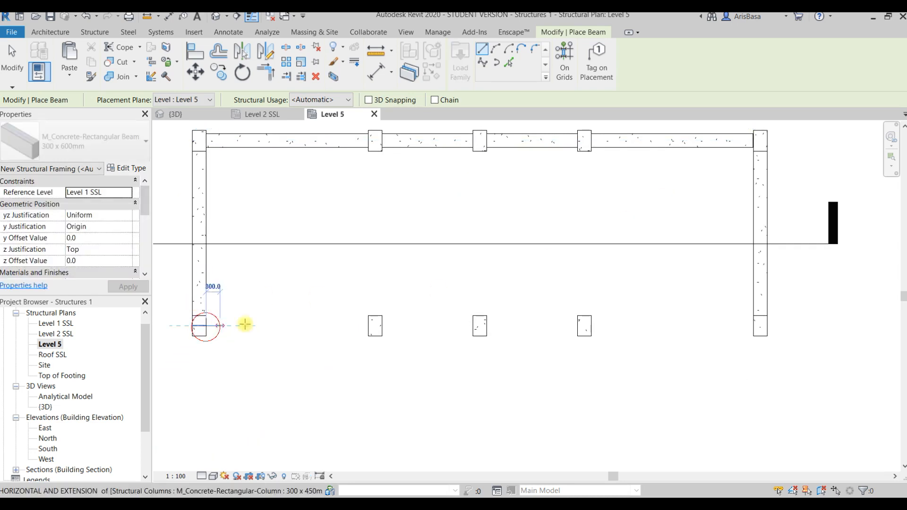
{"action": "mouse_move", "coordinate": [760, 325]}
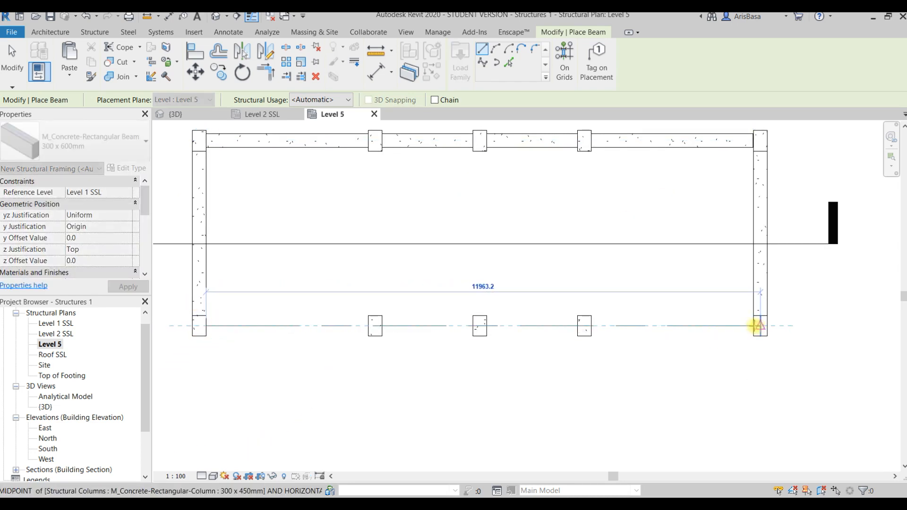
{"action": "mouse_move", "coordinate": [754, 325]}
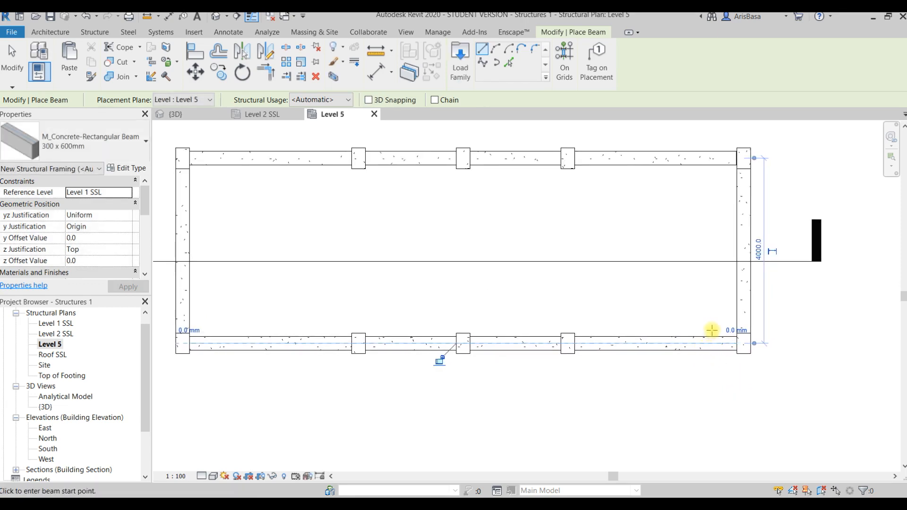
{"action": "key", "text": "Escape"}
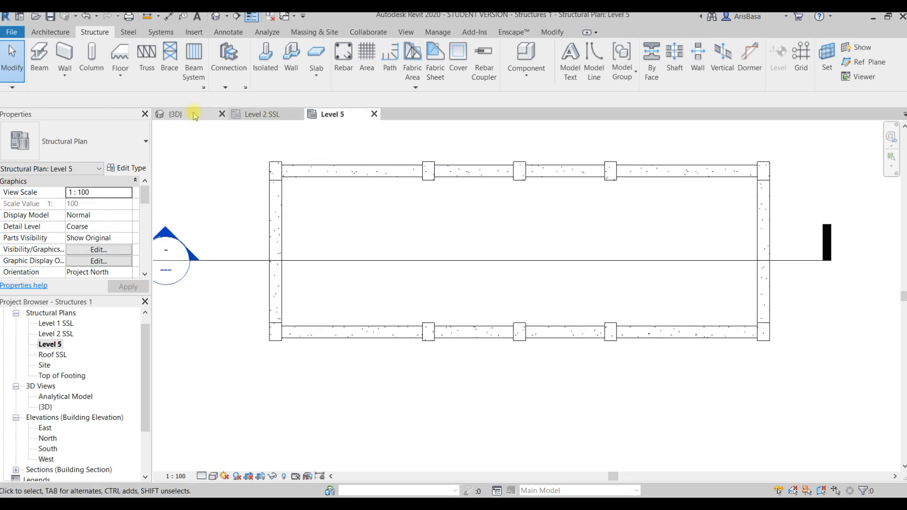
Step: Check the rooftop frame in the 3D view, then return to the Level 5 structural plan
{"action": "left_click", "coordinate": [175, 115]}
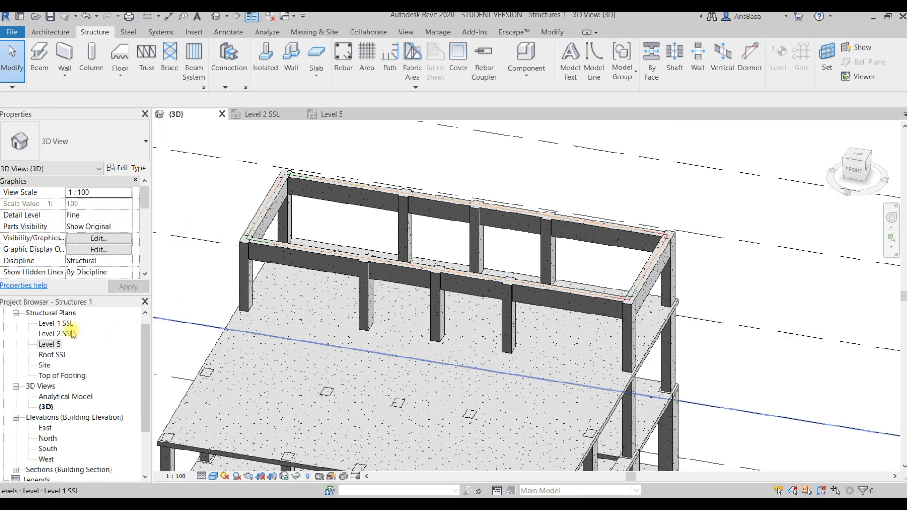
{"action": "double_click", "coordinate": [49, 344]}
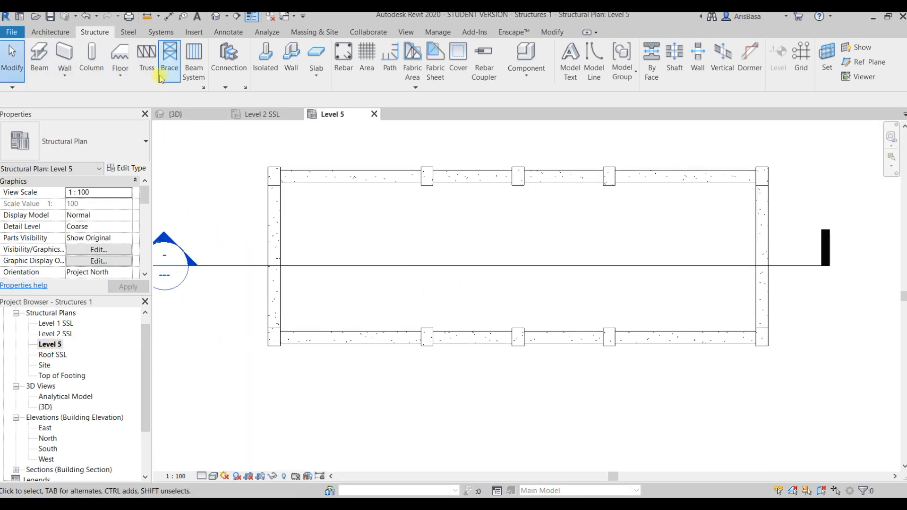
{"action": "mouse_move", "coordinate": [193, 58]}
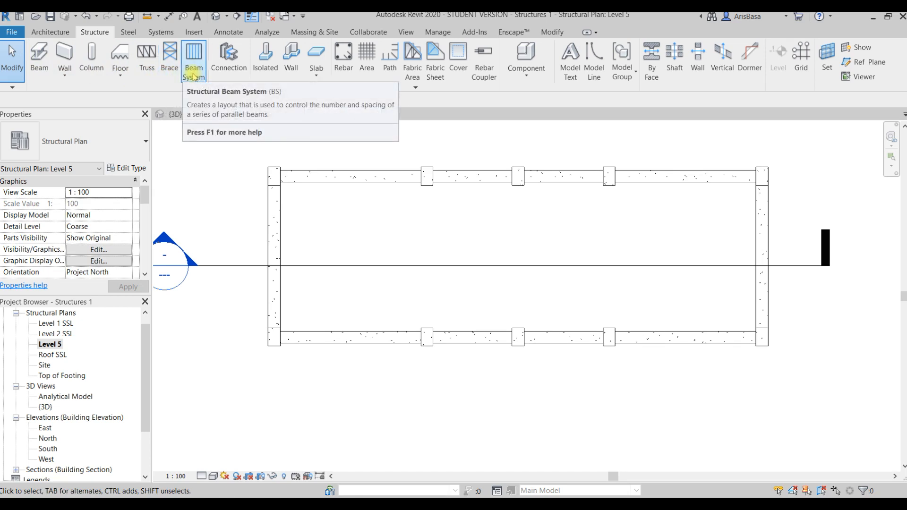
Step: Start a Beam System and set its layout rule to Fixed Distance at 1000.0 spacing
{"action": "left_click", "coordinate": [193, 61]}
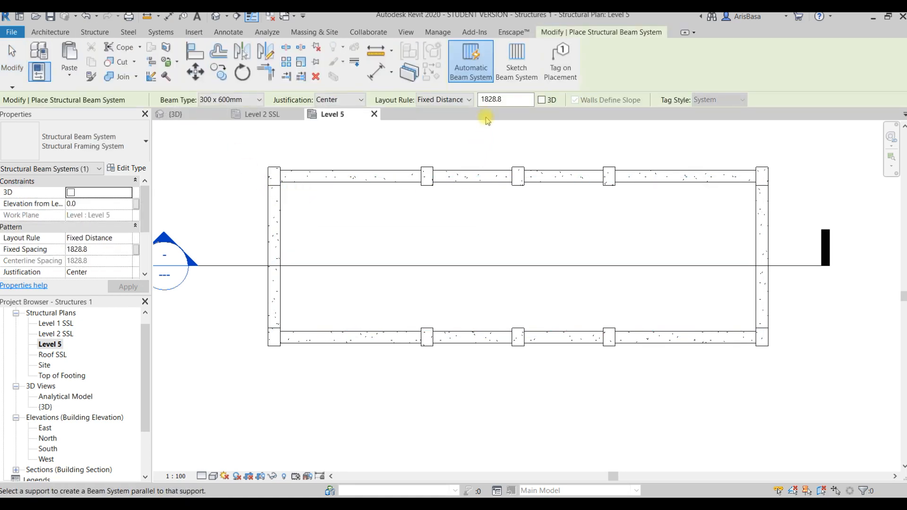
{"action": "mouse_move", "coordinate": [469, 60]}
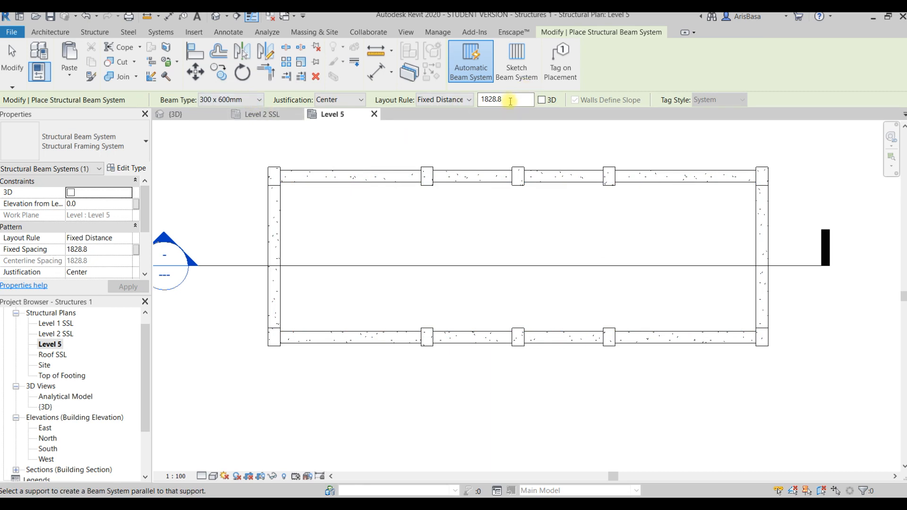
{"action": "mouse_move", "coordinate": [522, 99]}
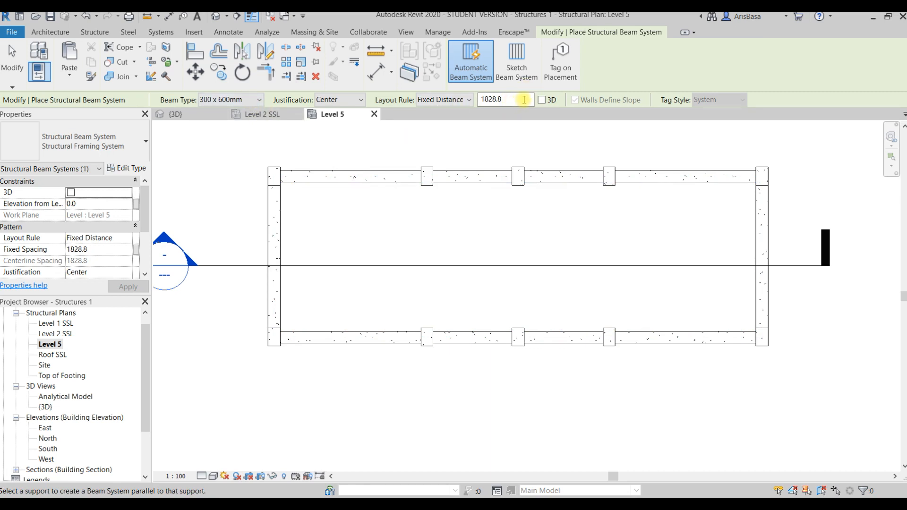
{"action": "left_click", "coordinate": [468, 100]}
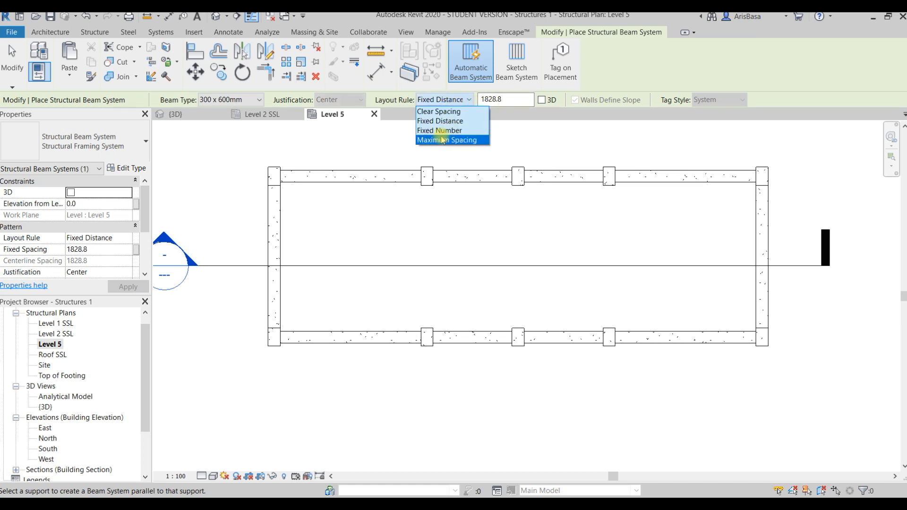
{"action": "mouse_move", "coordinate": [448, 130]}
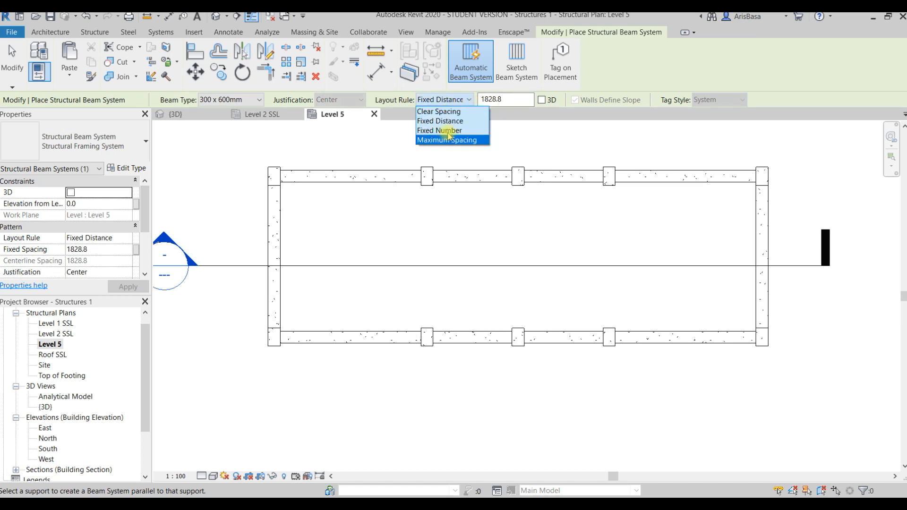
{"action": "left_click", "coordinate": [447, 140]}
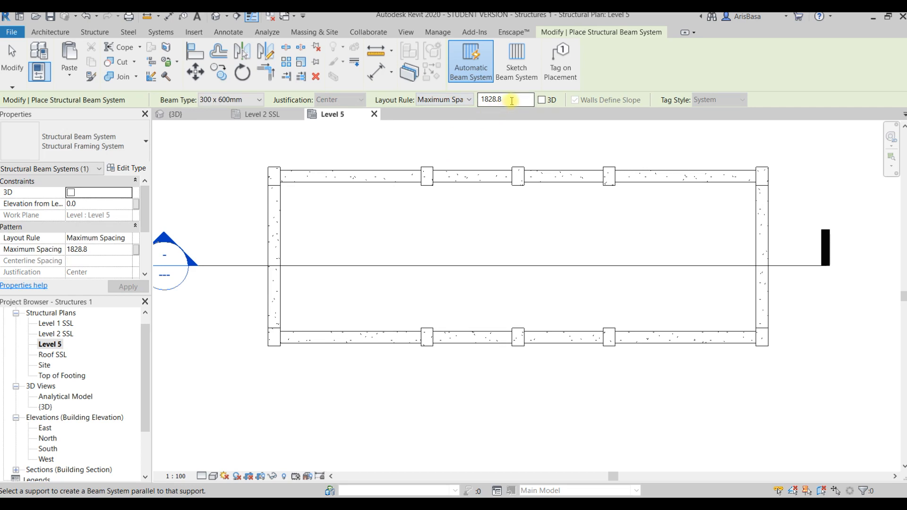
{"action": "left_click", "coordinate": [469, 99]}
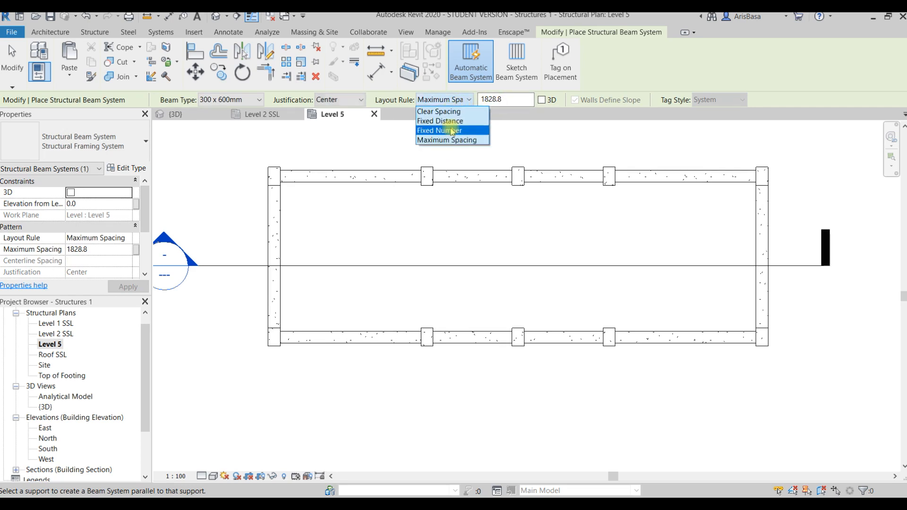
{"action": "mouse_move", "coordinate": [437, 112]}
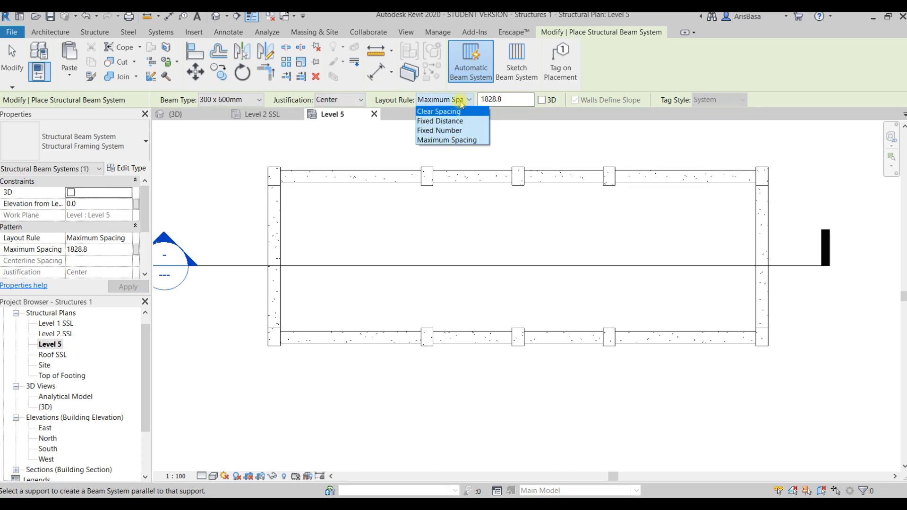
{"action": "mouse_move", "coordinate": [437, 111]}
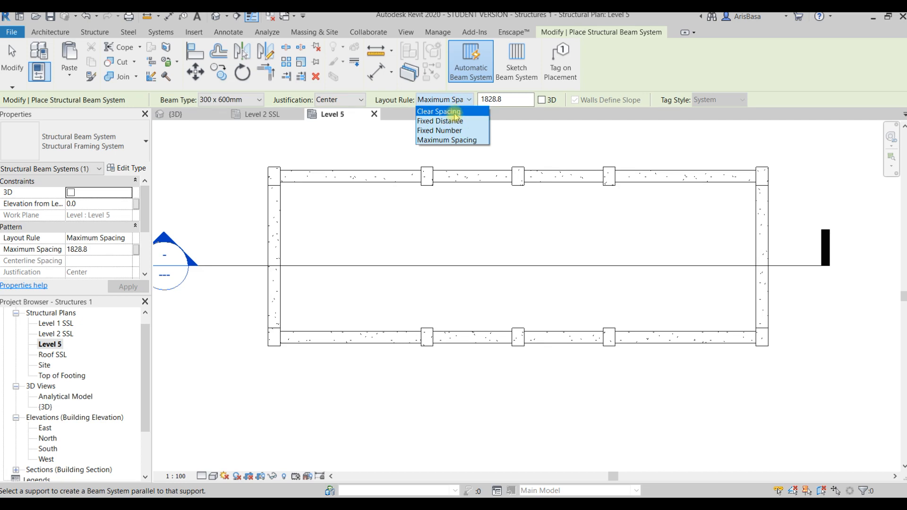
{"action": "left_click", "coordinate": [444, 122]}
{"action": "type", "text": "1"}
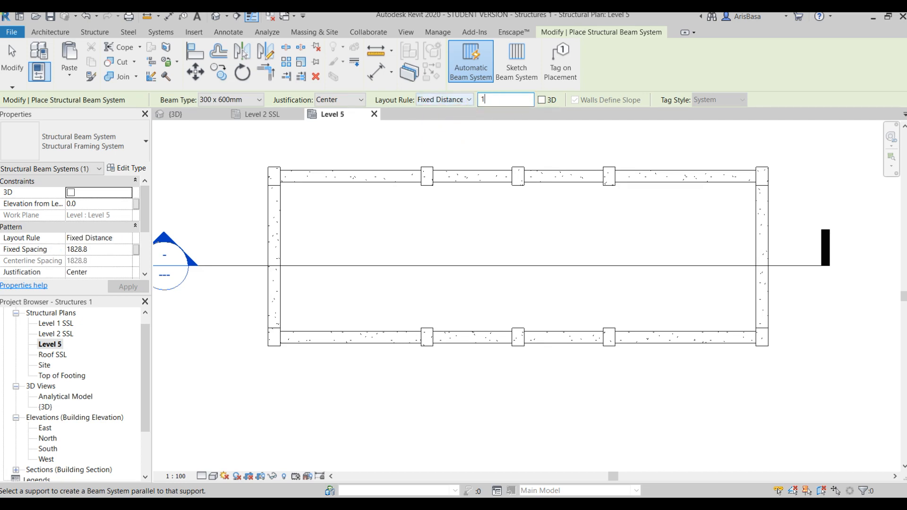
{"action": "type", "text": "000.0"}
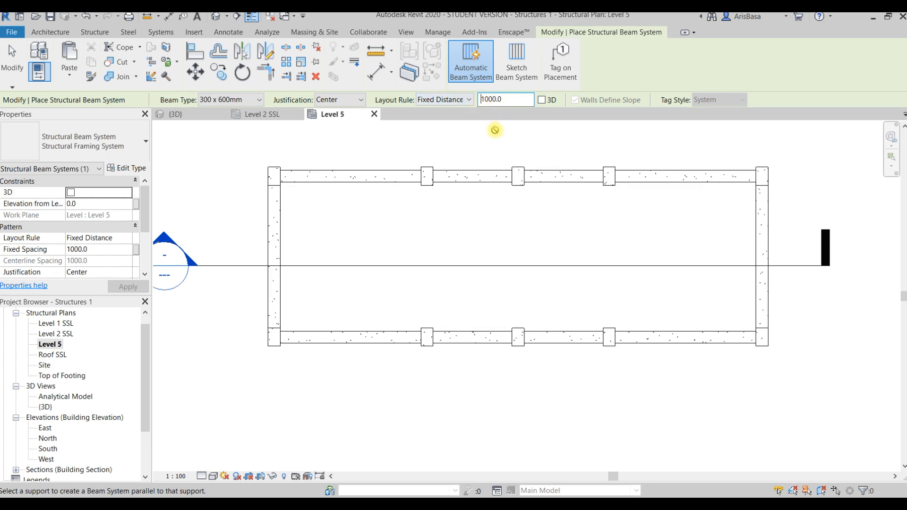
{"action": "mouse_move", "coordinate": [377, 180]}
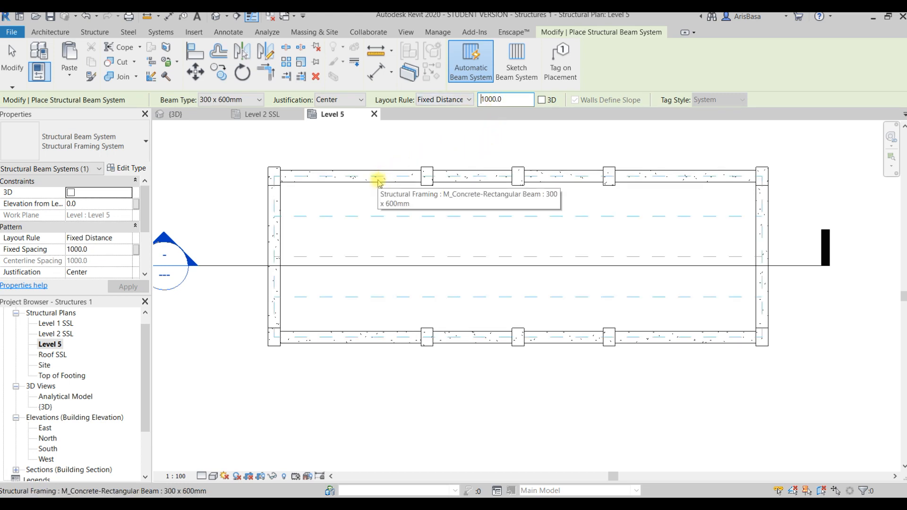
{"action": "mouse_move", "coordinate": [373, 186]}
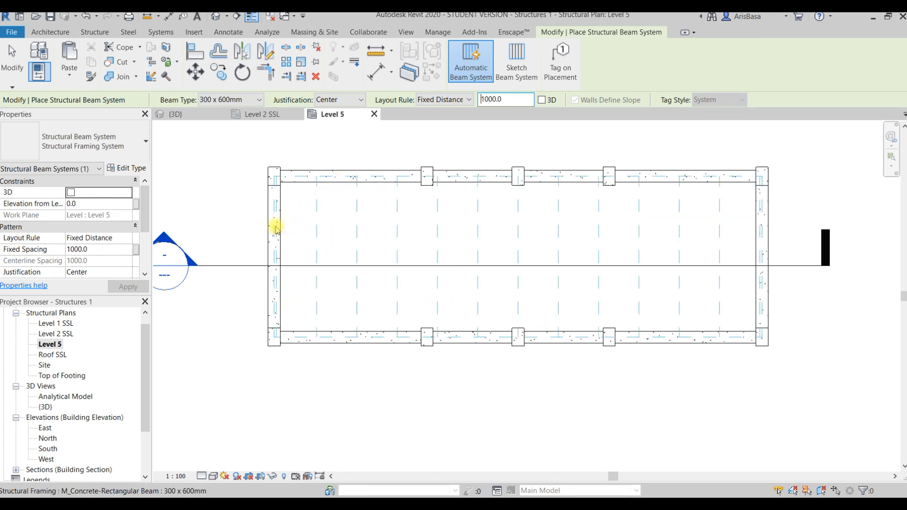
{"action": "mouse_move", "coordinate": [277, 227]}
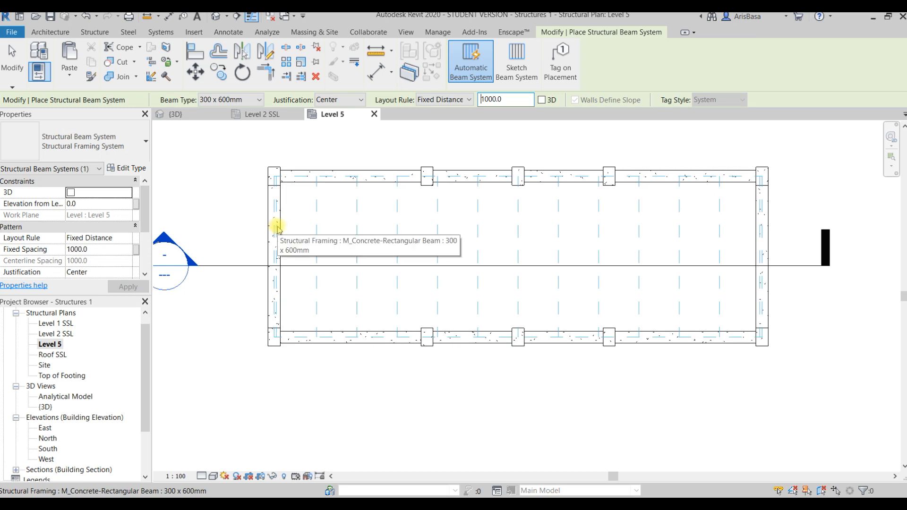
{"action": "mouse_move", "coordinate": [277, 227]}
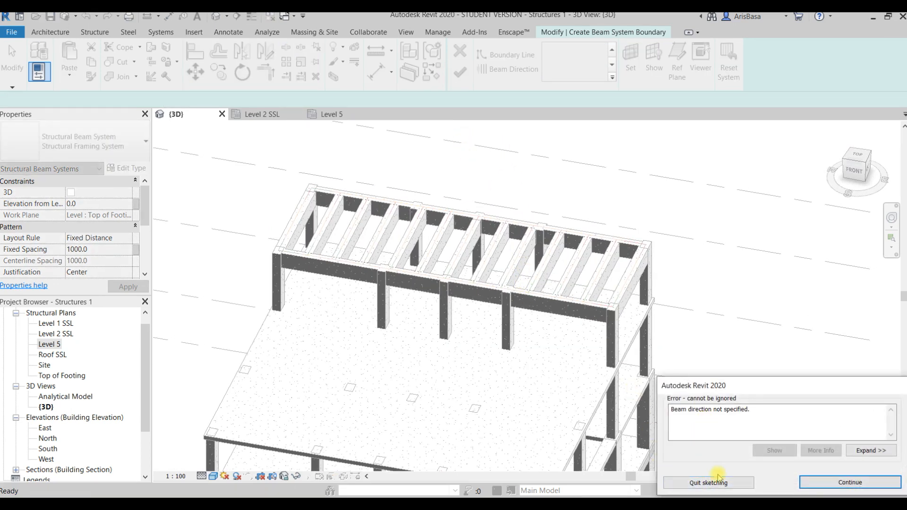
{"action": "mouse_move", "coordinate": [849, 483]}
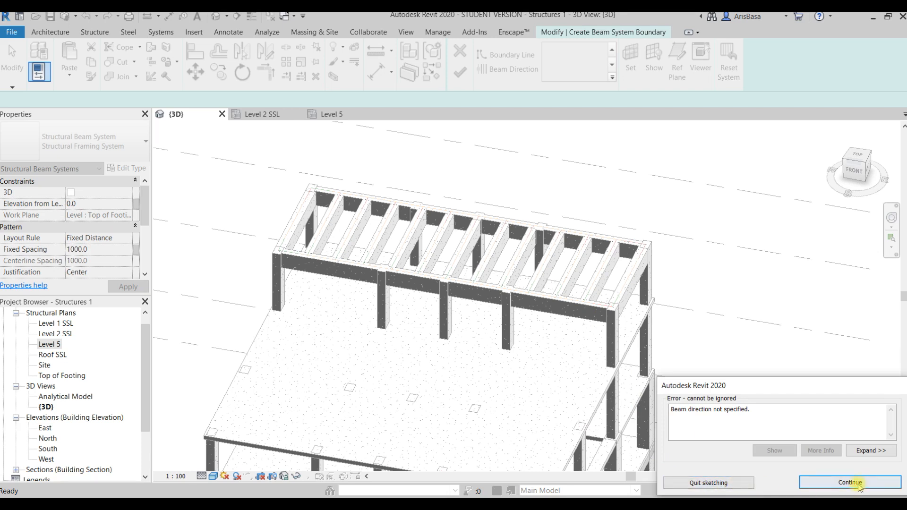
Step: Dismiss the beam-direction error, try Beam Direction and Finish, hitting the error again
{"action": "left_click", "coordinate": [848, 482]}
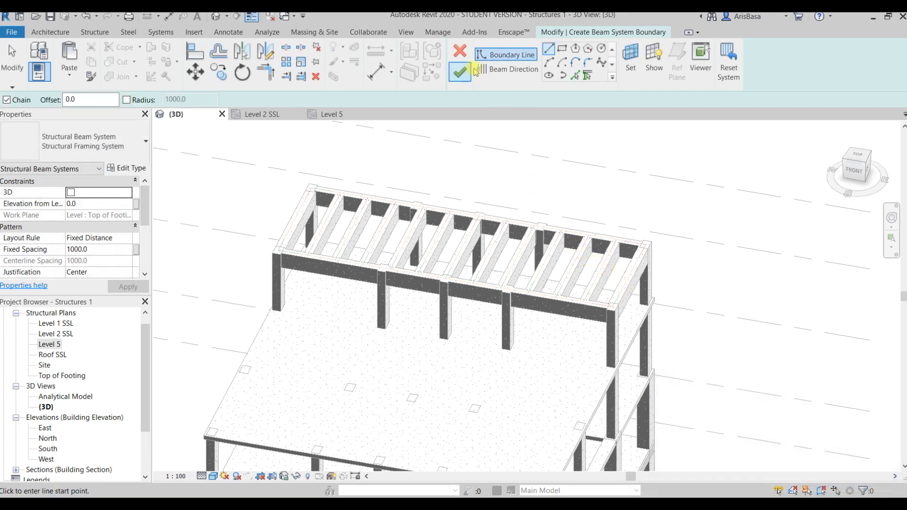
{"action": "left_click", "coordinate": [512, 69]}
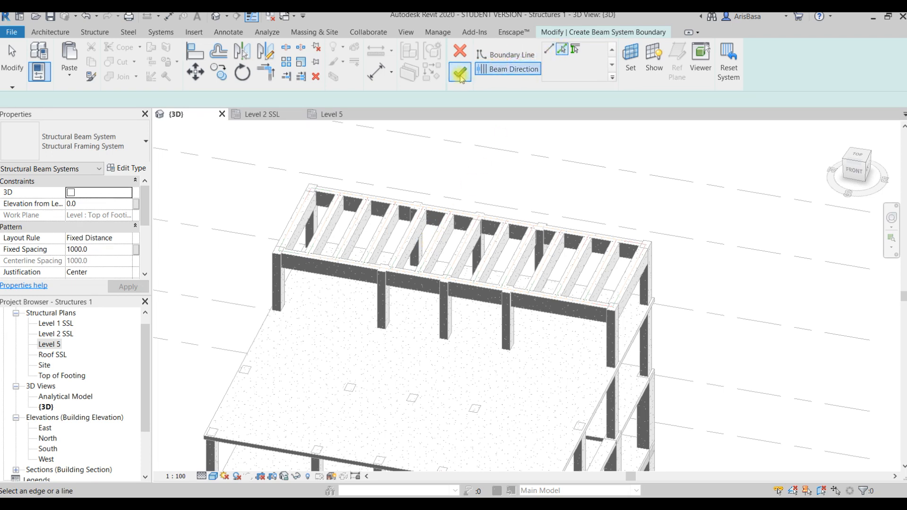
{"action": "left_click", "coordinate": [460, 76]}
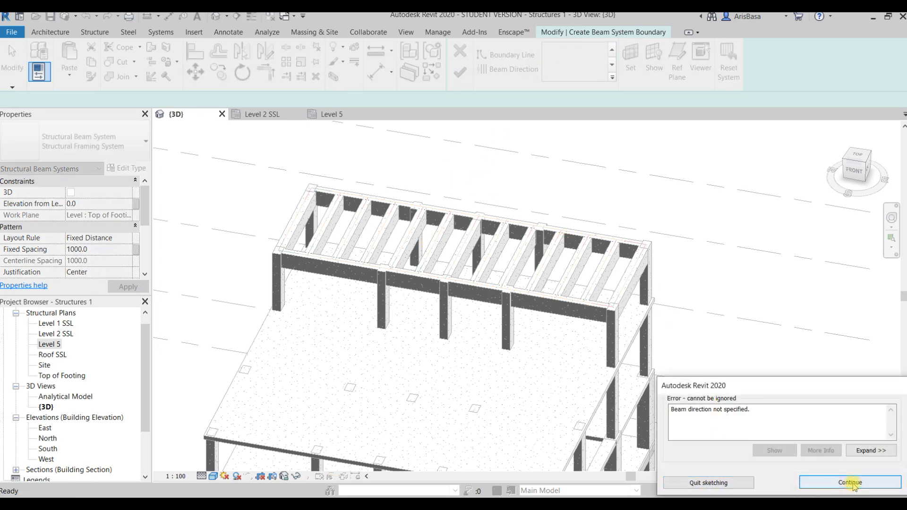
{"action": "left_click", "coordinate": [850, 483]}
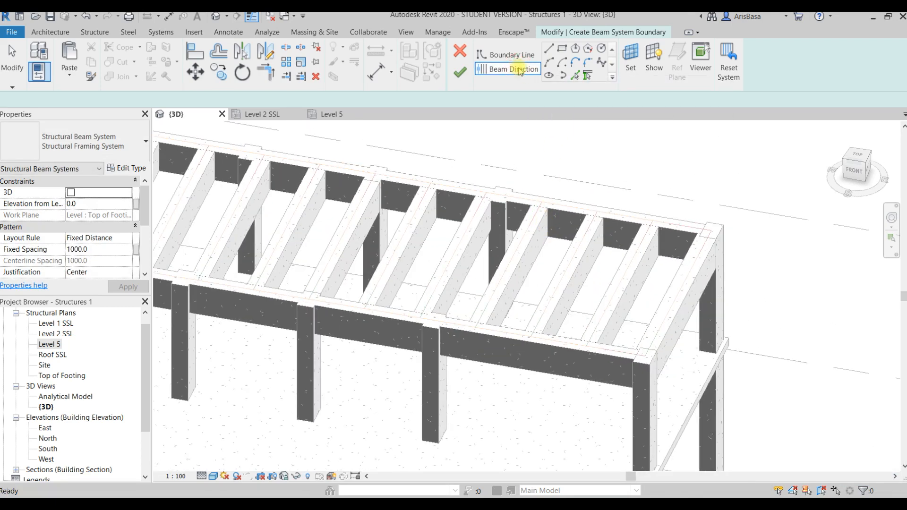
Step: After more Beam Direction attempts, quit sketching and confirm discarding the beam system
{"action": "left_click", "coordinate": [514, 69]}
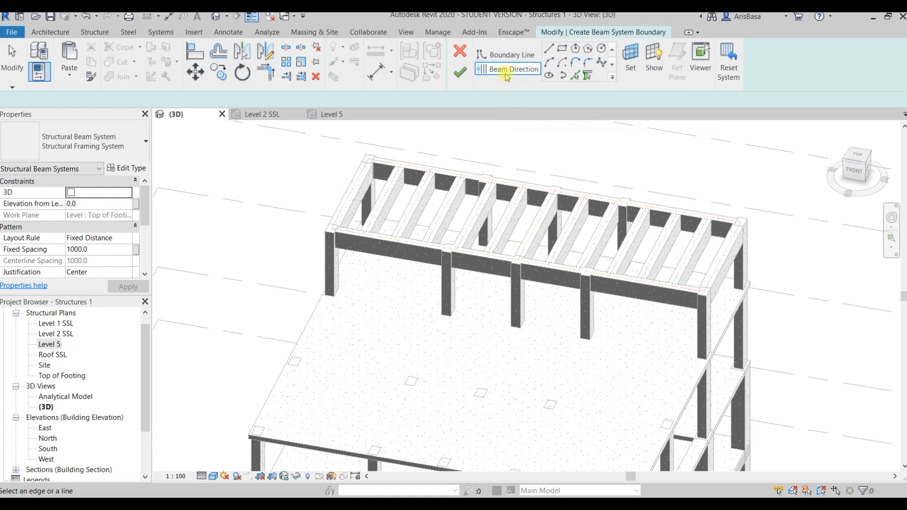
{"action": "left_click", "coordinate": [511, 55]}
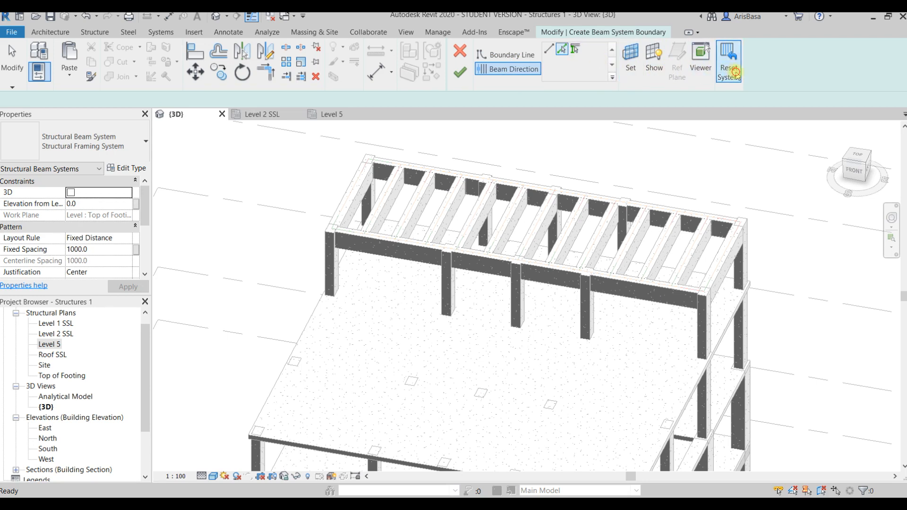
{"action": "left_click", "coordinate": [461, 69]}
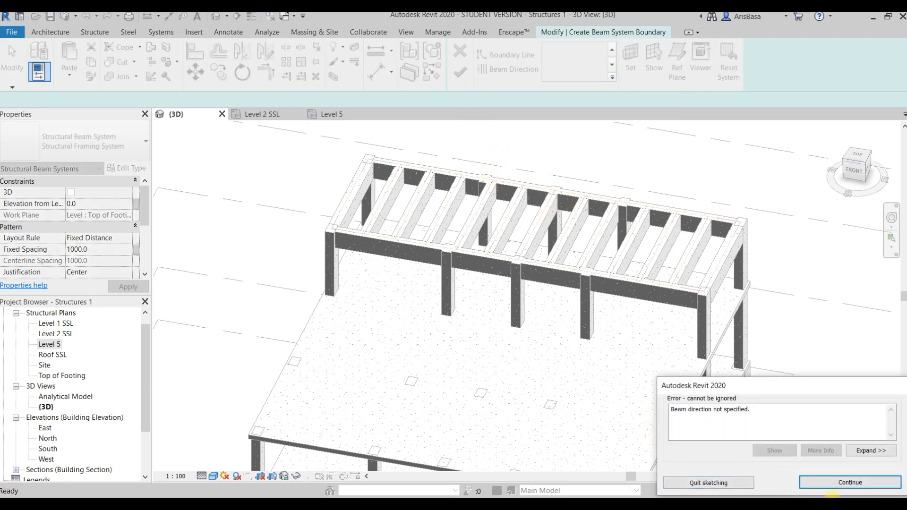
{"action": "left_click", "coordinate": [850, 482]}
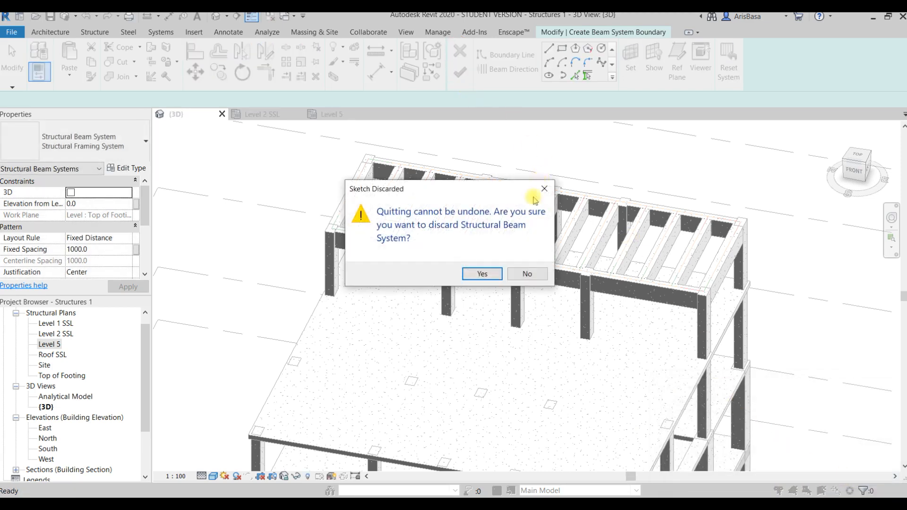
{"action": "left_click", "coordinate": [481, 274]}
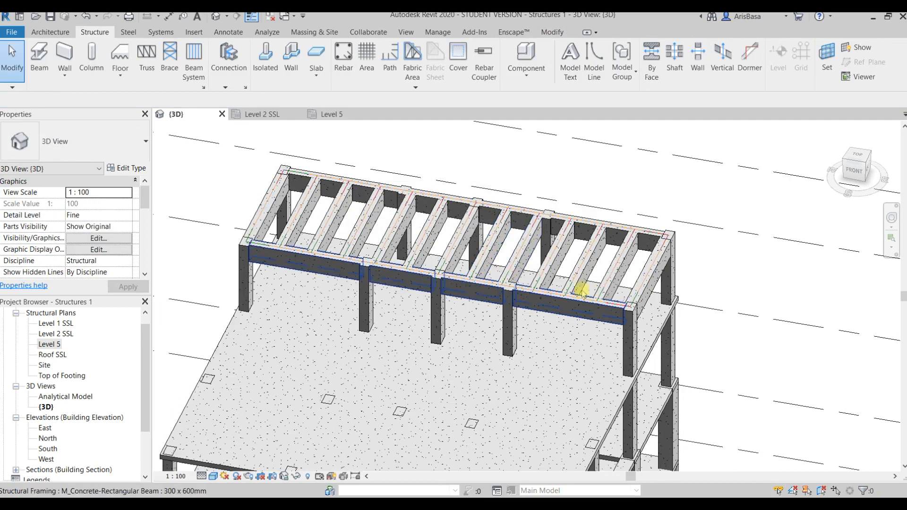
Step: Select joists of the concrete roof beam system in the 3D view
{"action": "left_click", "coordinate": [494, 243]}
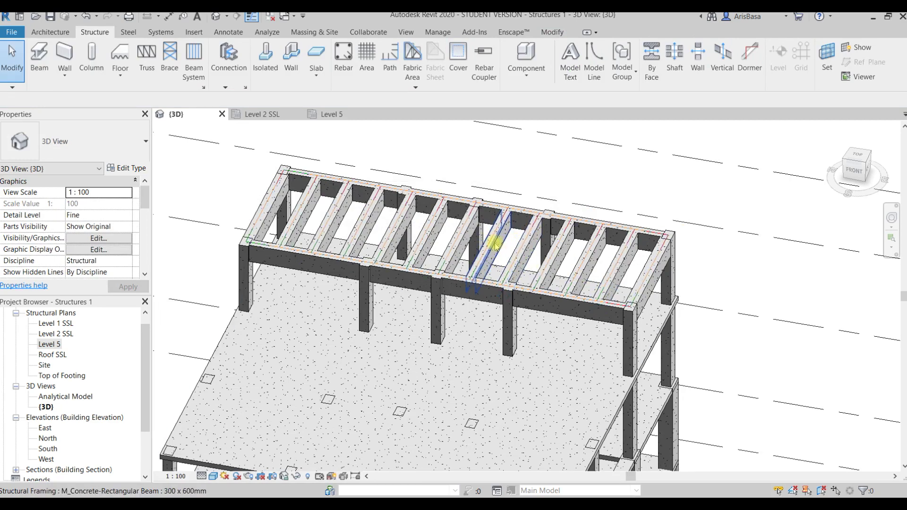
{"action": "left_click", "coordinate": [477, 243]}
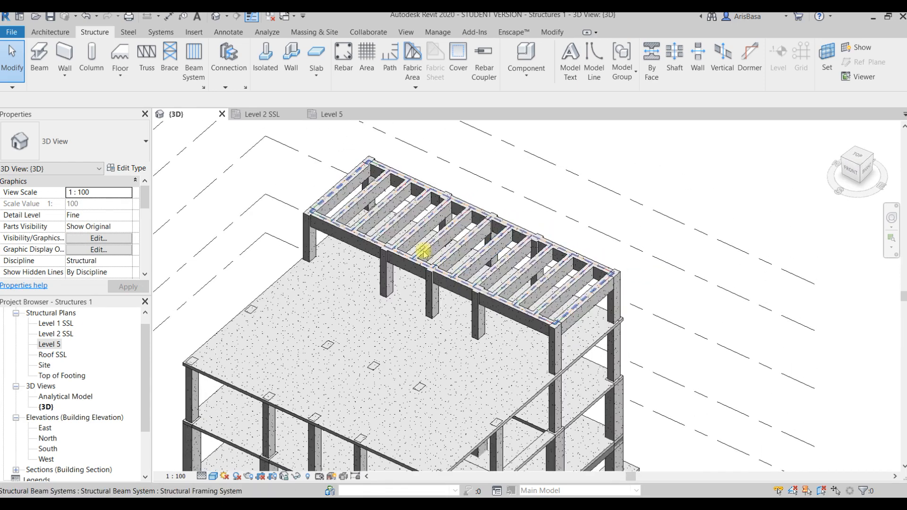
{"action": "left_click", "coordinate": [352, 177]}
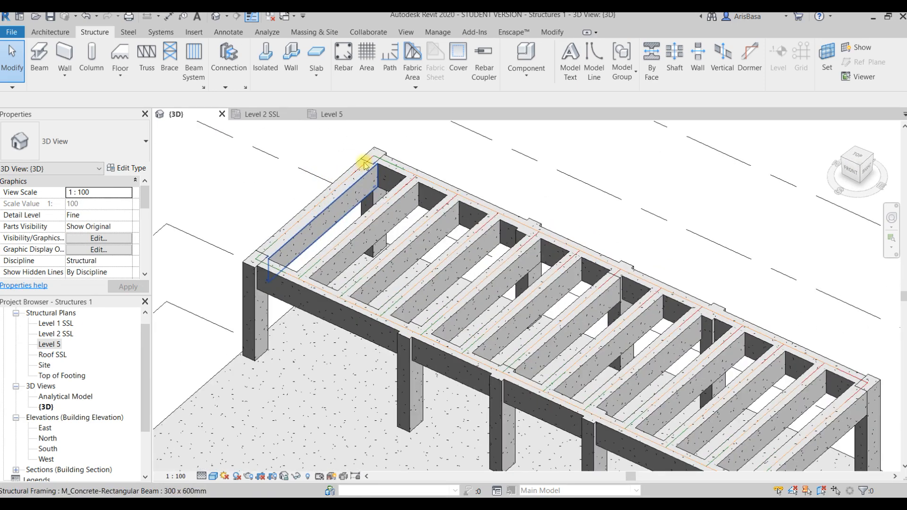
{"action": "left_click", "coordinate": [367, 161]}
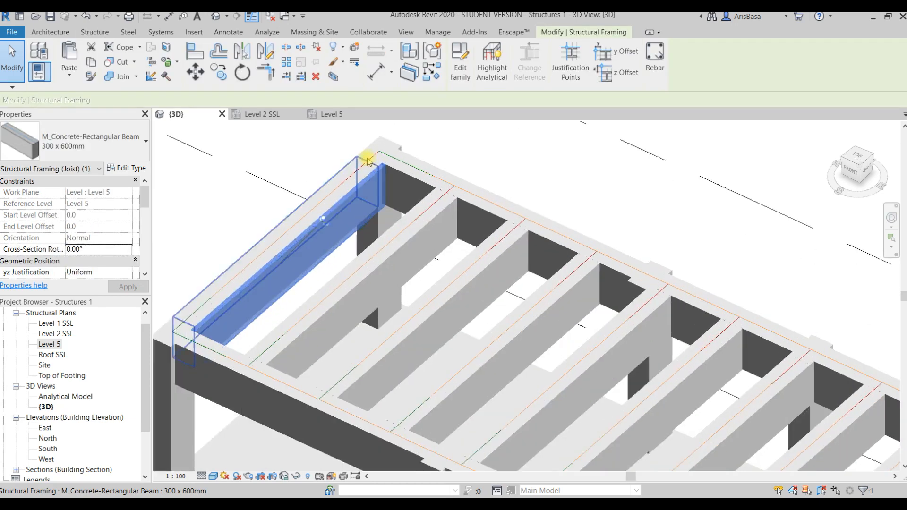
{"action": "left_click", "coordinate": [352, 174]}
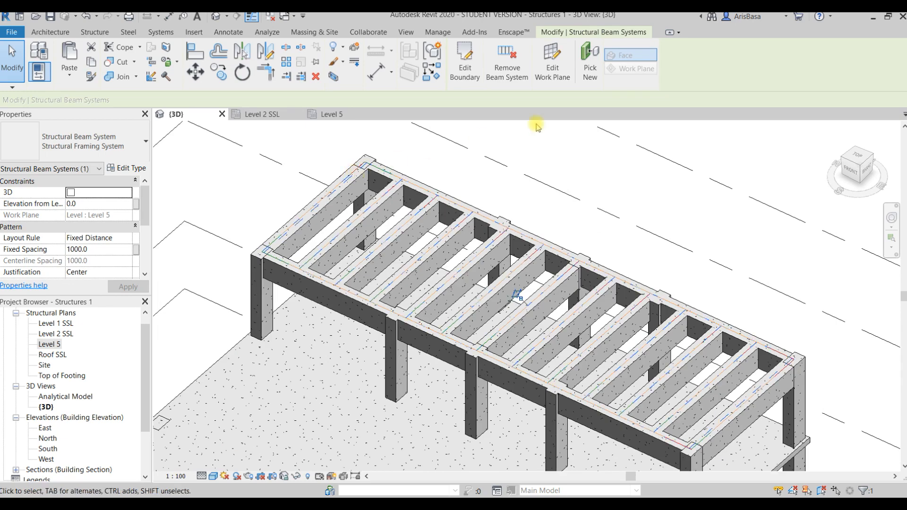
{"action": "mouse_move", "coordinate": [507, 63]}
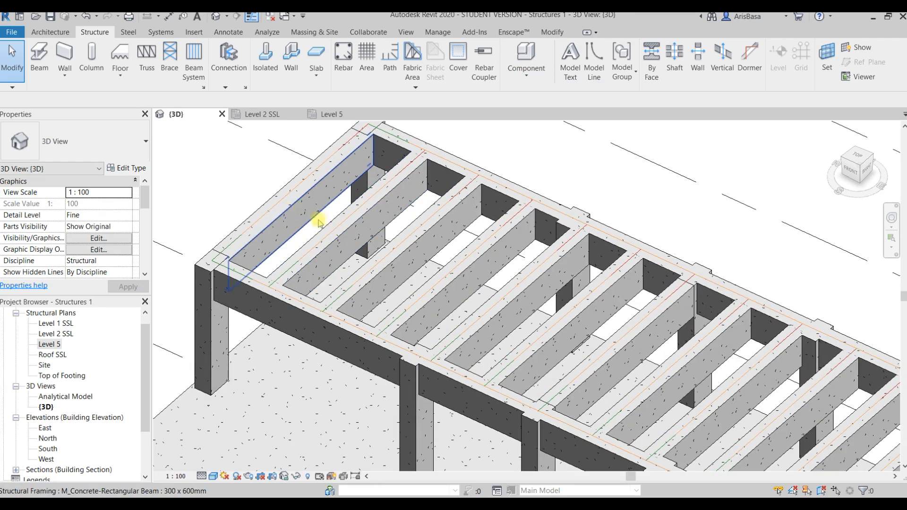
Step: Inspect individual roof grid beams, clear the selection and undo the concrete beam system
{"action": "left_click", "coordinate": [448, 281]}
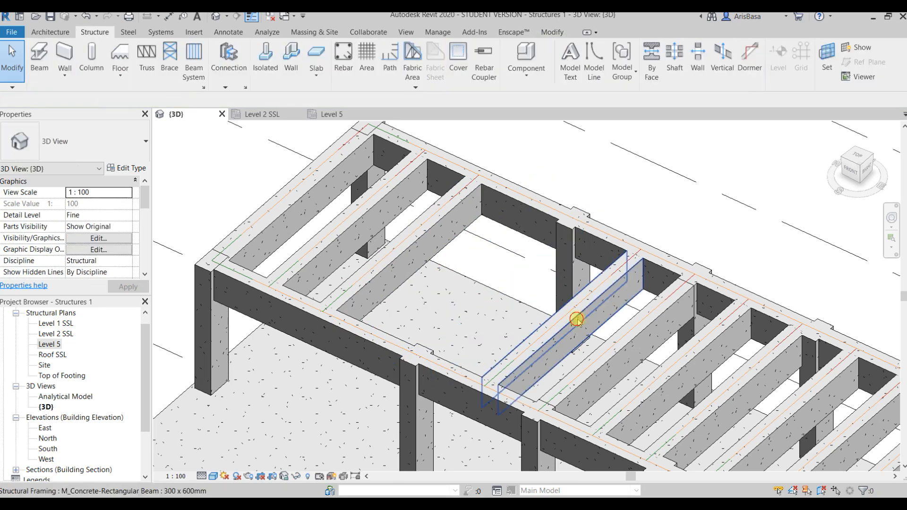
{"action": "left_click", "coordinate": [576, 320]}
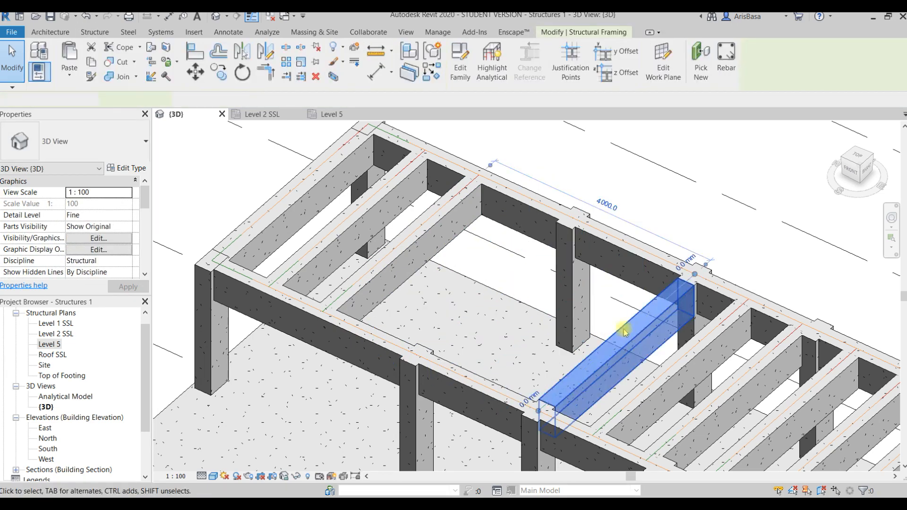
{"action": "left_click", "coordinate": [95, 32]}
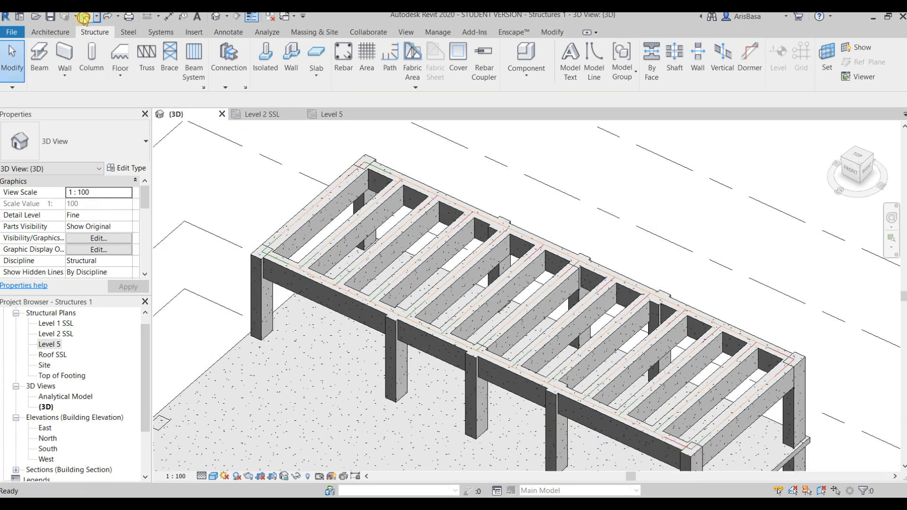
{"action": "left_click", "coordinate": [321, 214]}
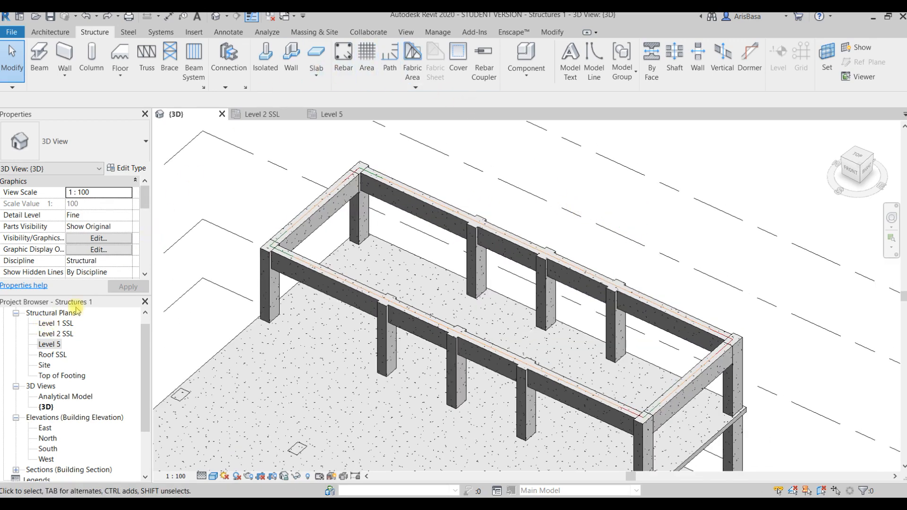
Step: Start a new Level 5 Beam System using the HSS152.4X152.4X9.5 steel section
{"action": "left_click", "coordinate": [331, 114]}
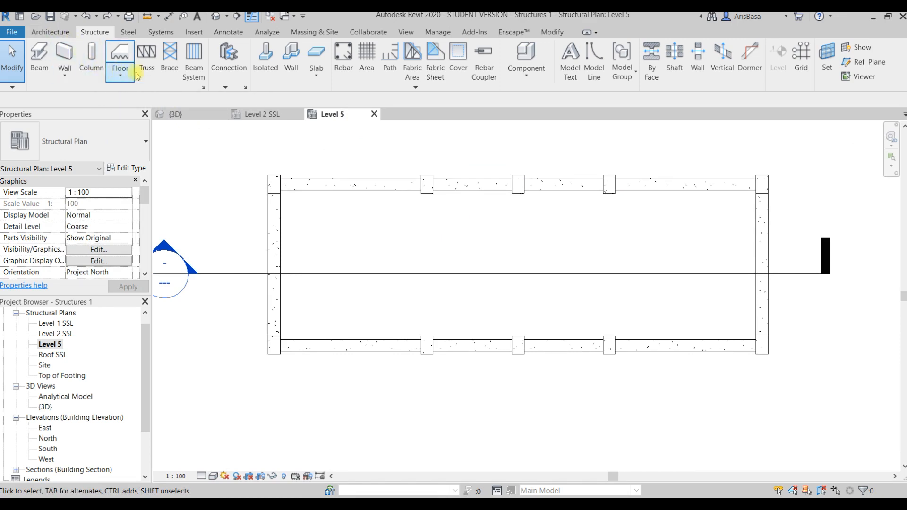
{"action": "left_click", "coordinate": [192, 58]}
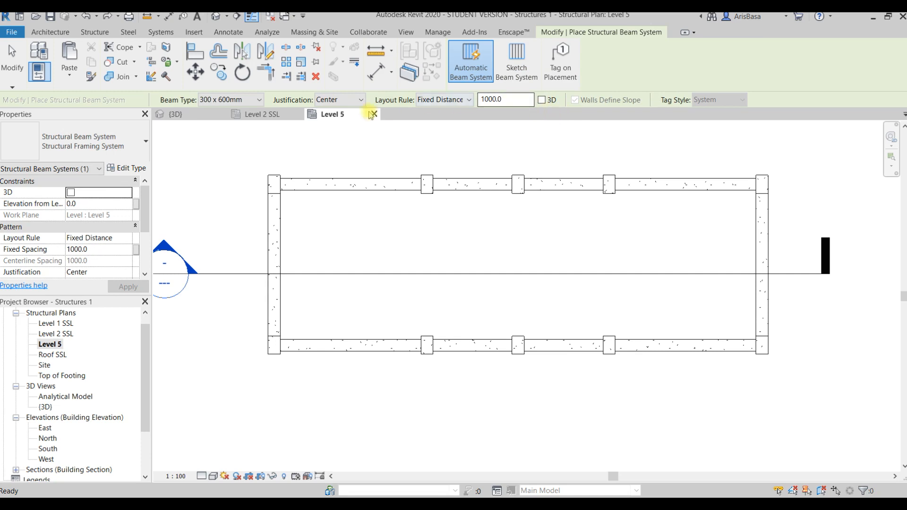
{"action": "left_click", "coordinate": [257, 99]}
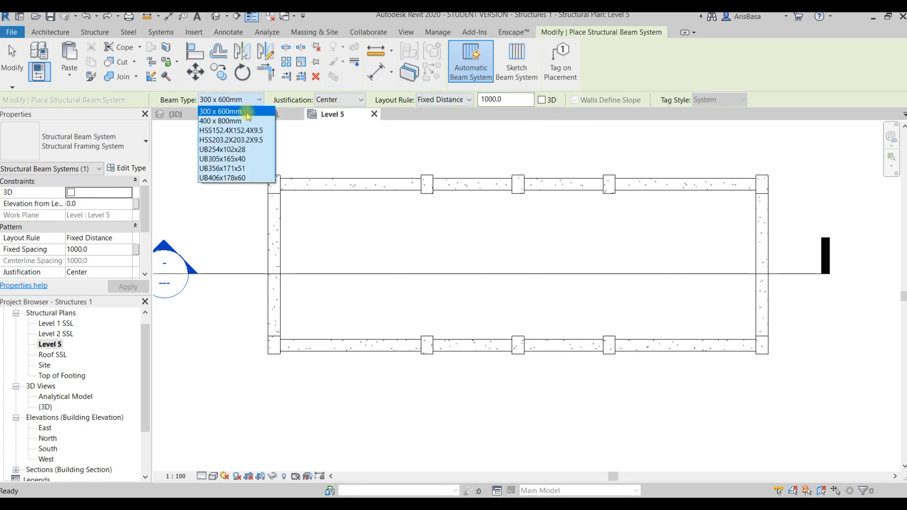
{"action": "mouse_move", "coordinate": [231, 140]}
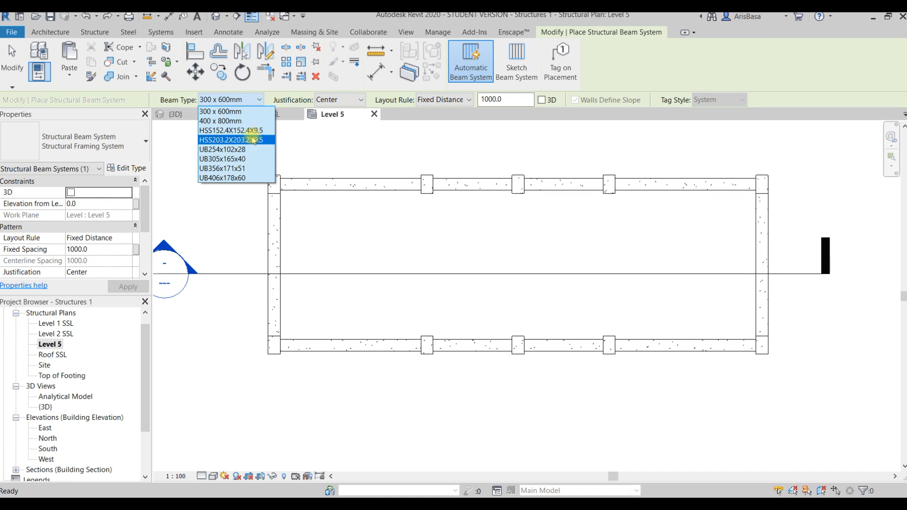
{"action": "left_click", "coordinate": [231, 131]}
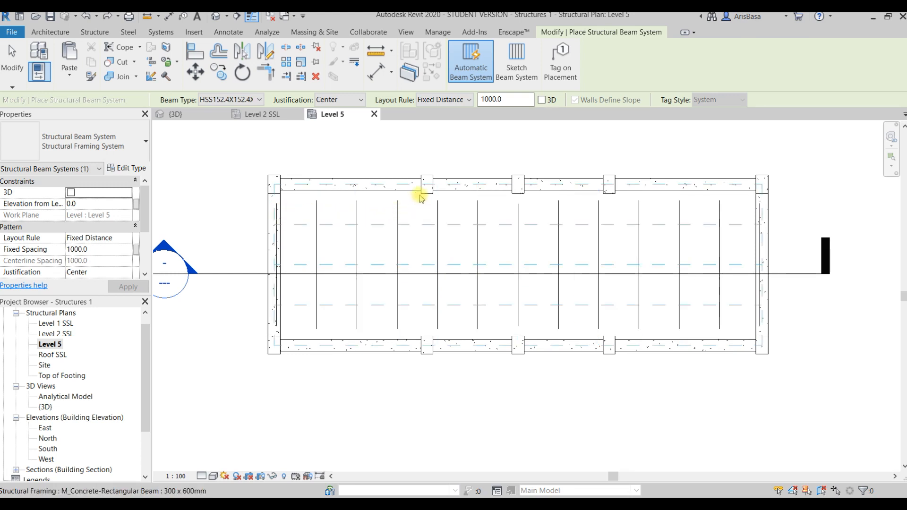
{"action": "mouse_move", "coordinate": [422, 198]}
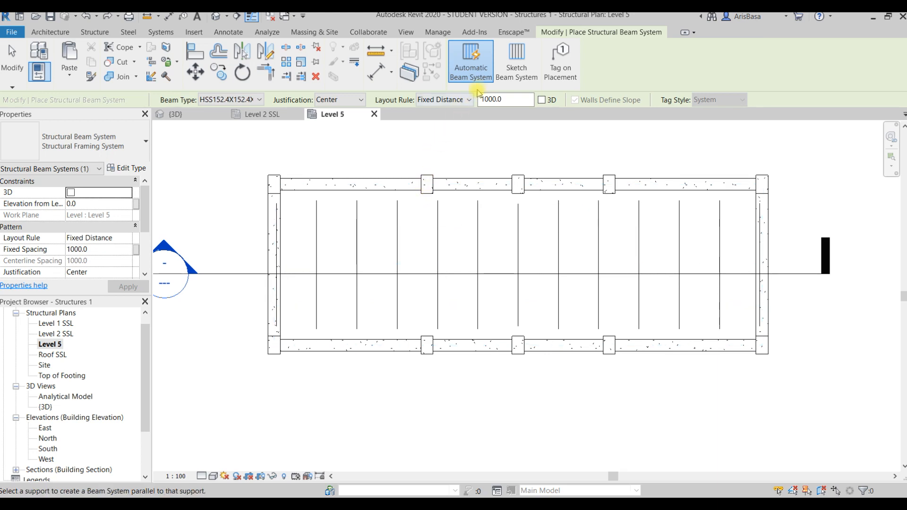
{"action": "mouse_move", "coordinate": [397, 168]}
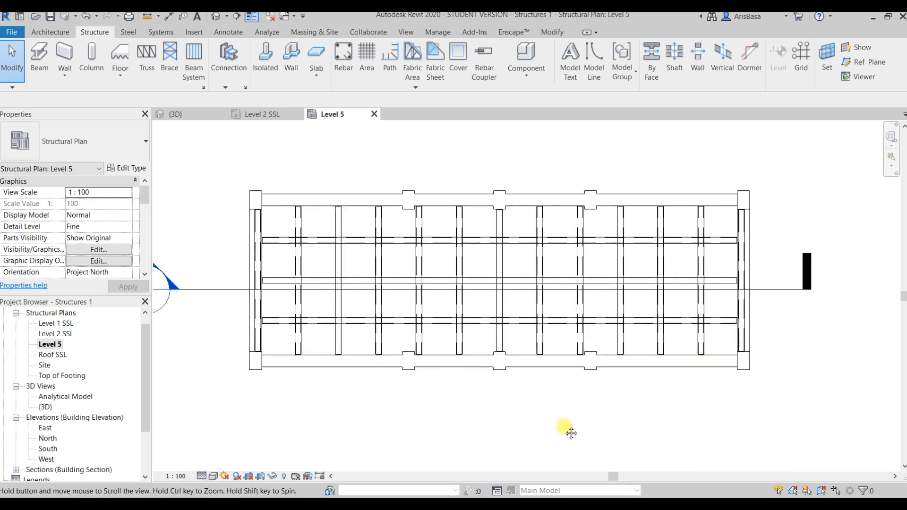
Step: Switch to the 3D view and select a steel roof beam to verify its HSS section
{"action": "left_click", "coordinate": [175, 114]}
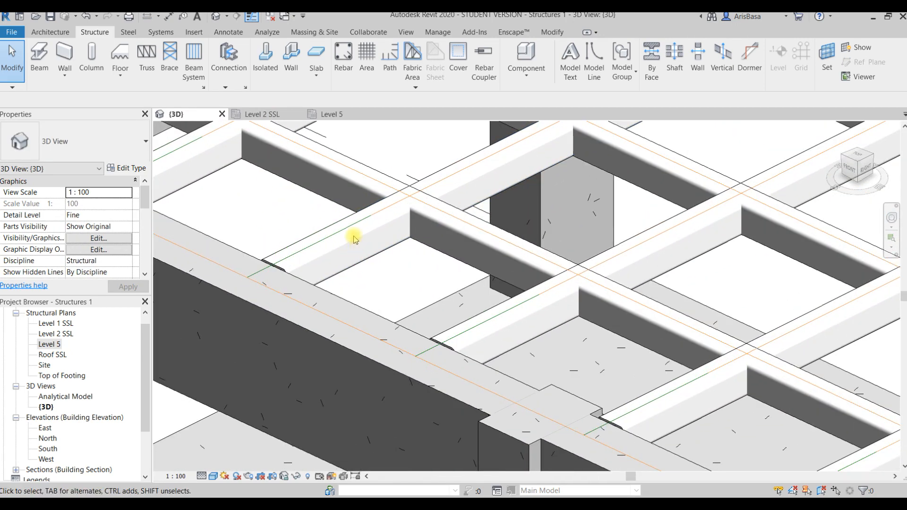
{"action": "left_click", "coordinate": [352, 232]}
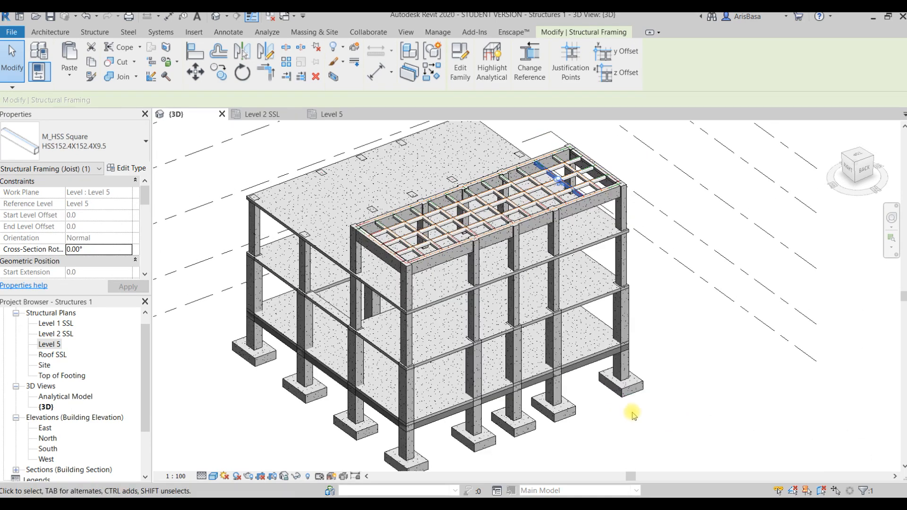
{"action": "mouse_move", "coordinate": [514, 161]}
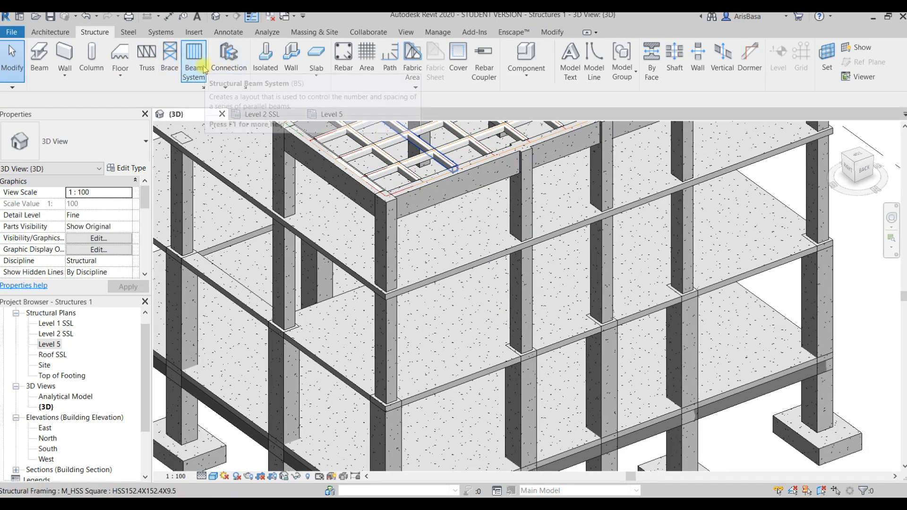
{"action": "mouse_move", "coordinate": [169, 60]}
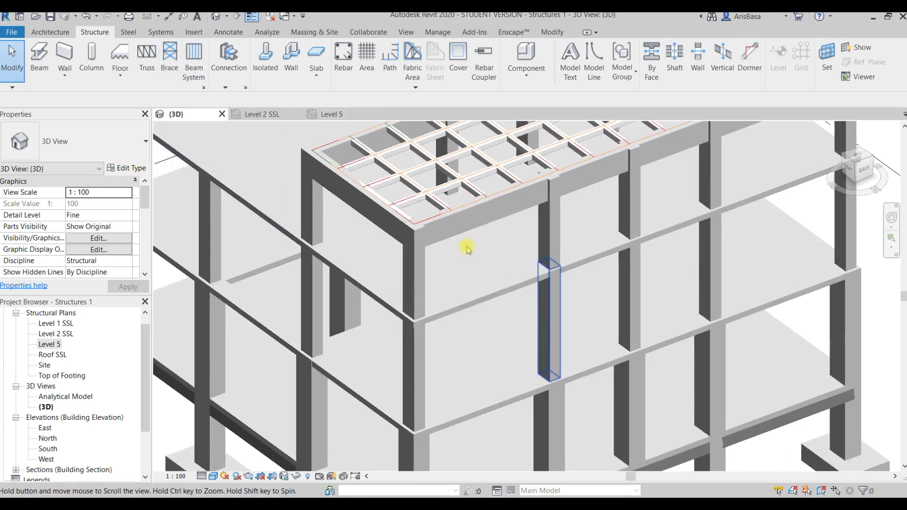
{"action": "mouse_move", "coordinate": [168, 55]}
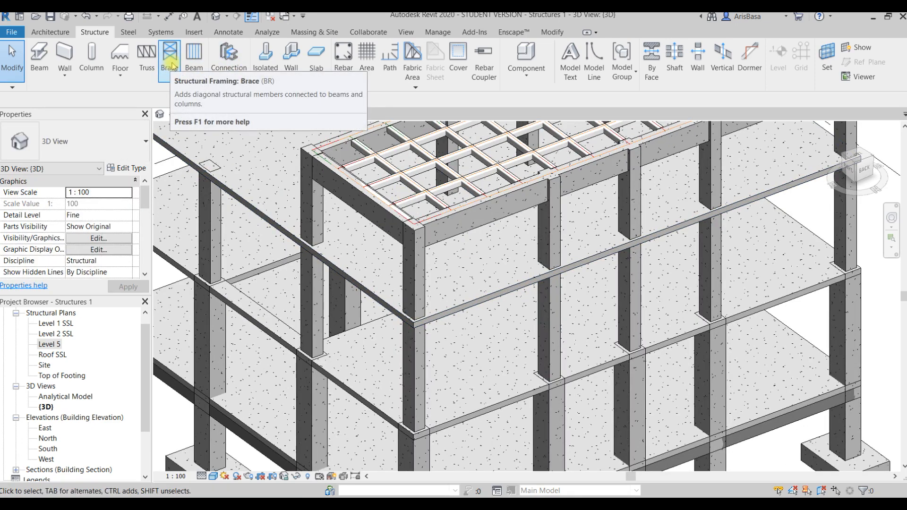
{"action": "mouse_move", "coordinate": [169, 57]}
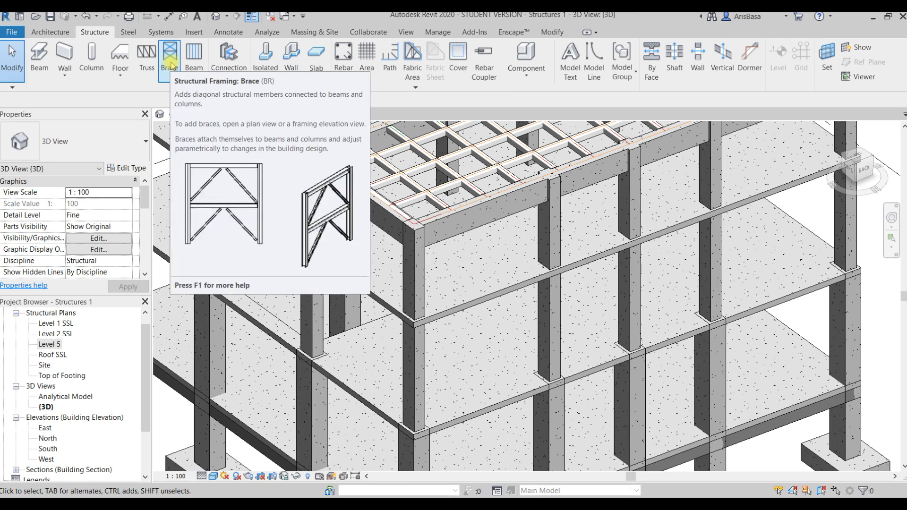
Step: Start the Brace tool with the HSS152.4X152.4X9.5 square-tube type
{"action": "left_click", "coordinate": [169, 56]}
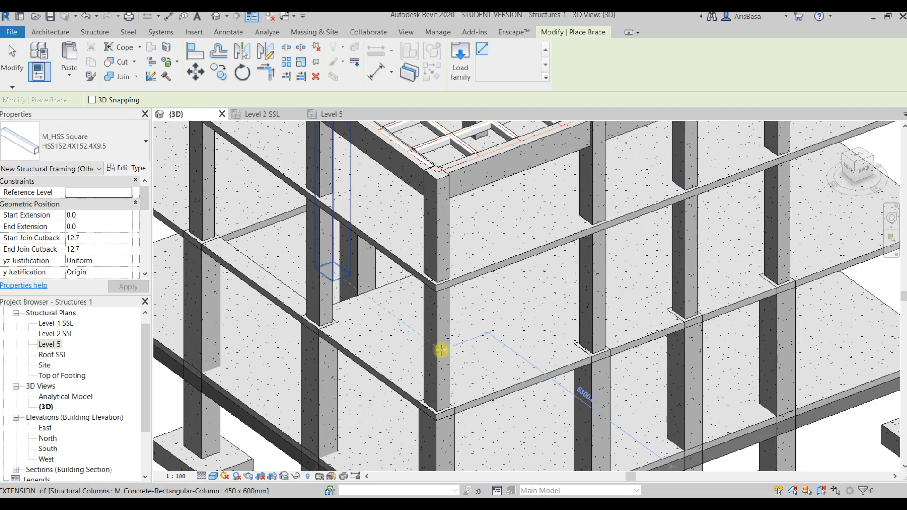
{"action": "left_click", "coordinate": [441, 349]}
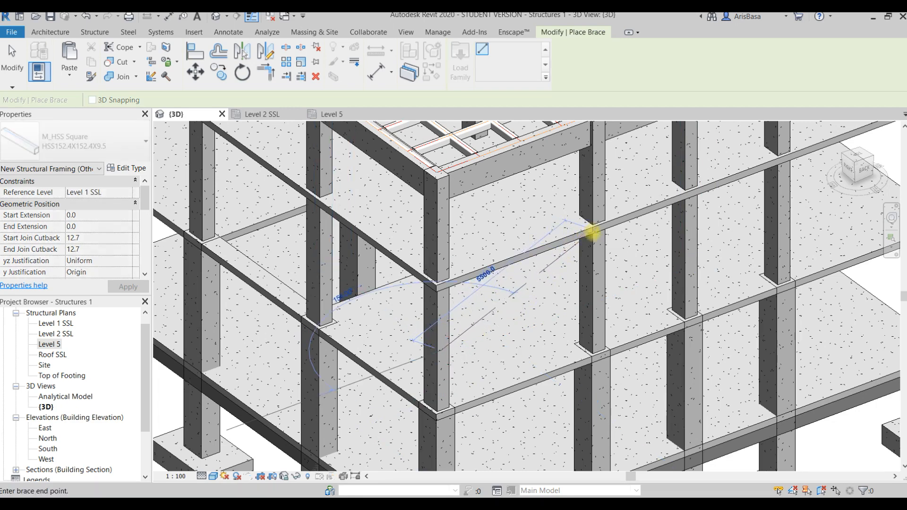
{"action": "left_click", "coordinate": [594, 232]}
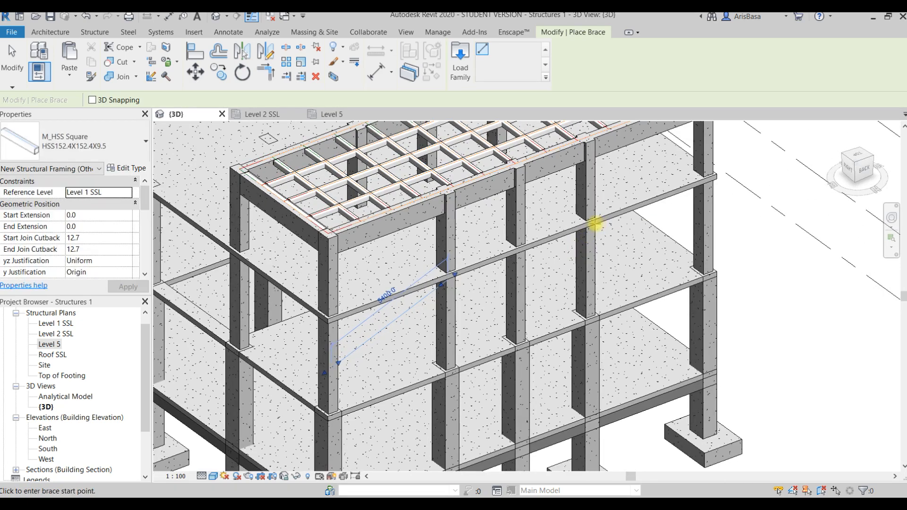
{"action": "mouse_move", "coordinate": [706, 172]}
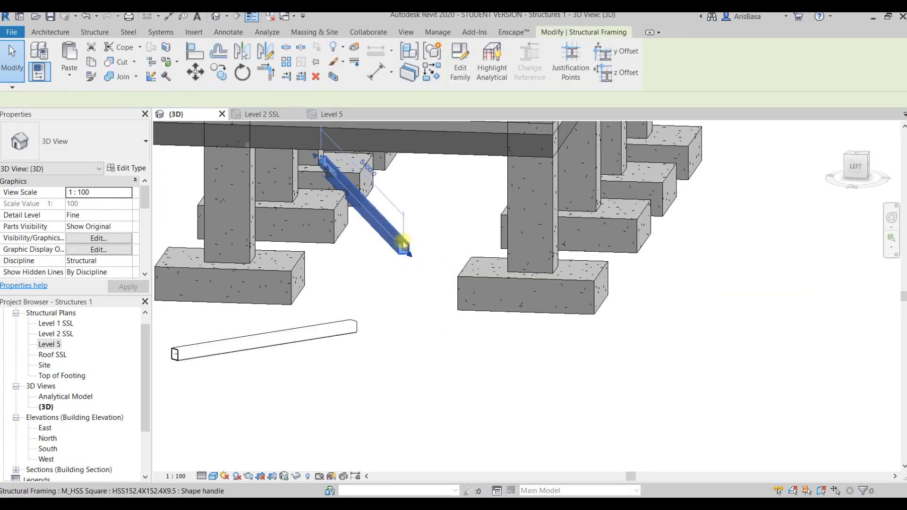
{"action": "left_click", "coordinate": [365, 327]}
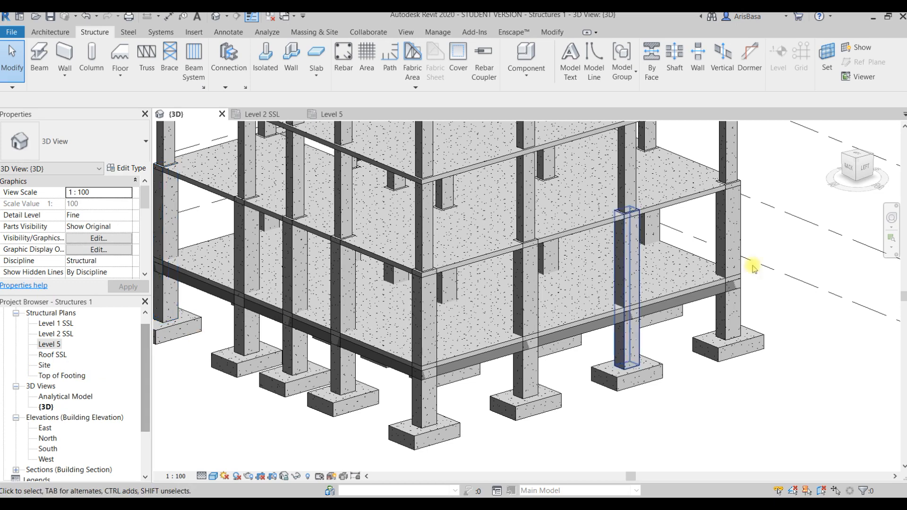
{"action": "left_click", "coordinate": [857, 168]}
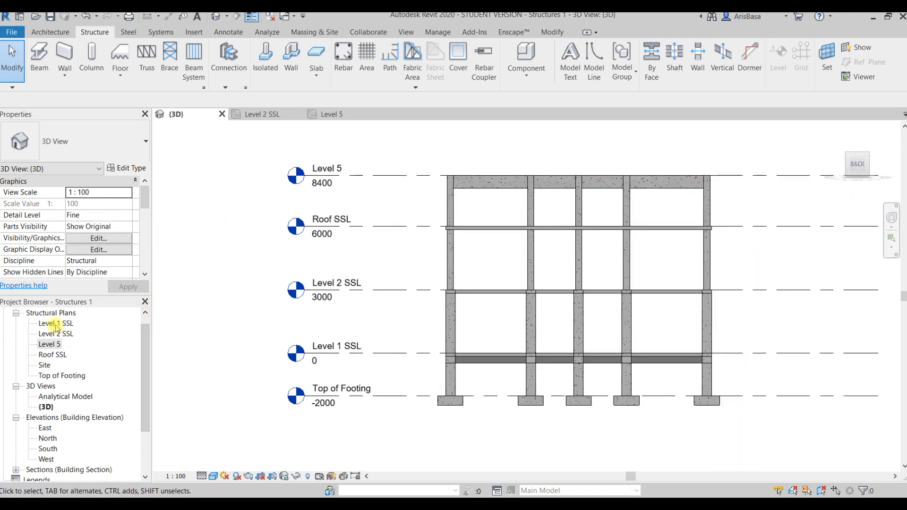
Step: From Level 1 SSL, pick the north edge as work plane and open Elevation: North
{"action": "double_click", "coordinate": [56, 323]}
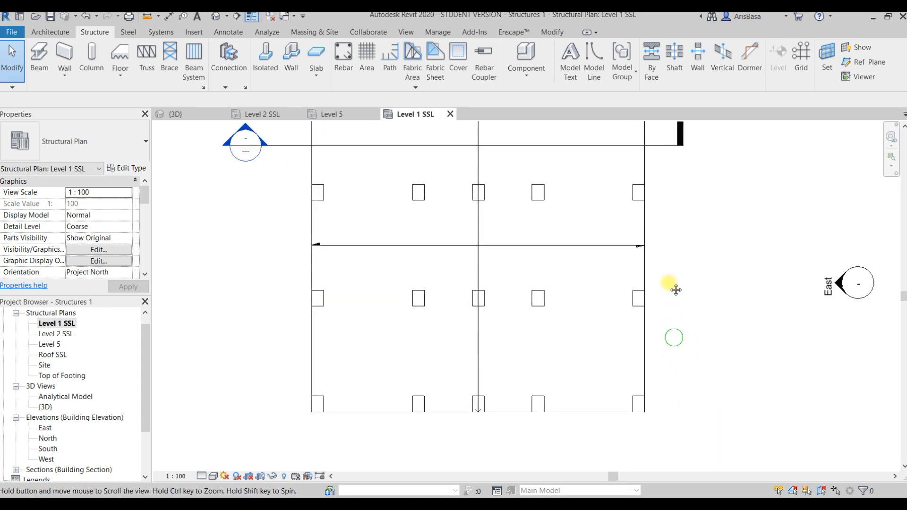
{"action": "left_click", "coordinate": [825, 60]}
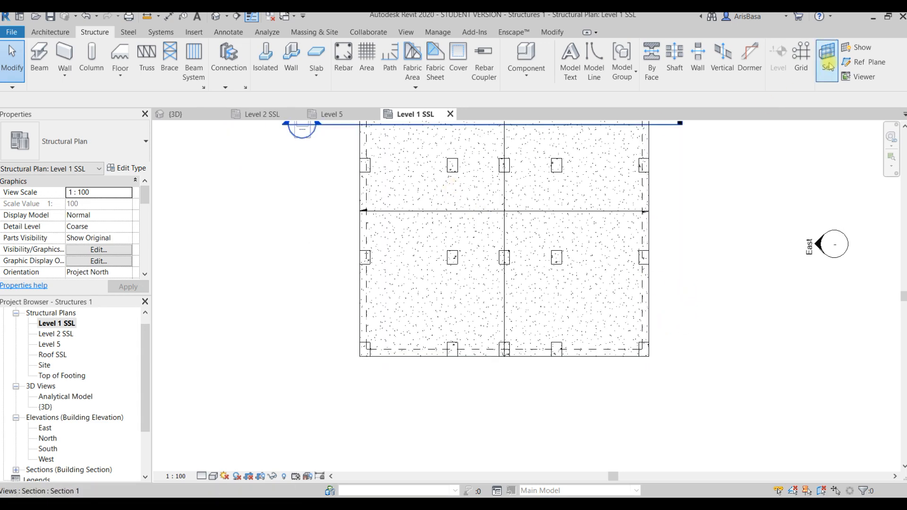
{"action": "left_click", "coordinate": [826, 54]}
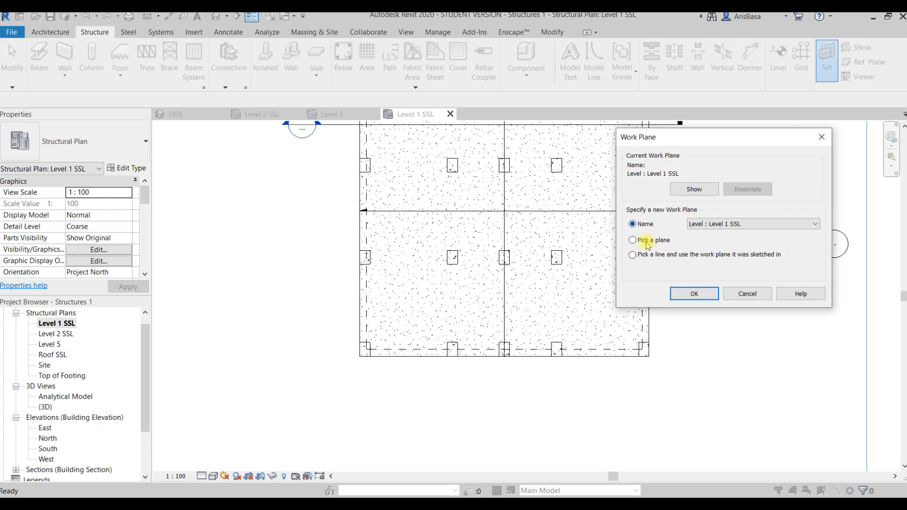
{"action": "left_click", "coordinate": [692, 293]}
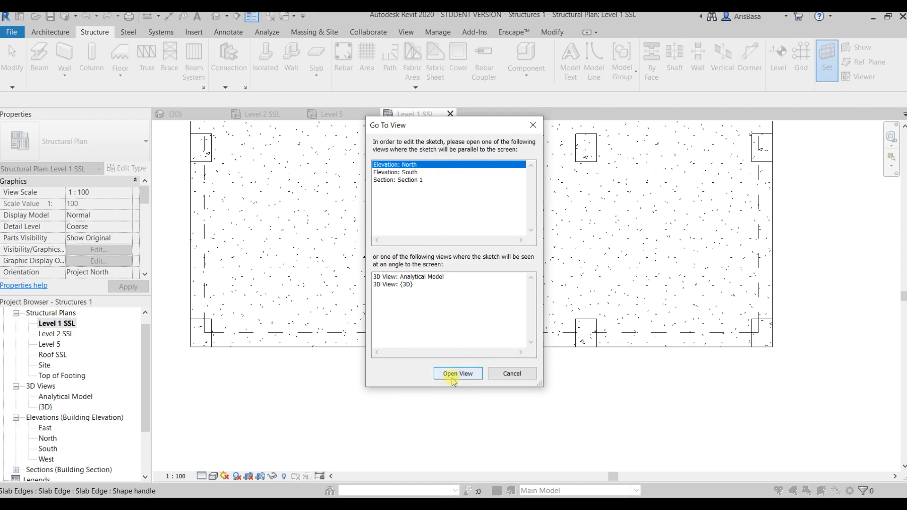
{"action": "left_click", "coordinate": [457, 373]}
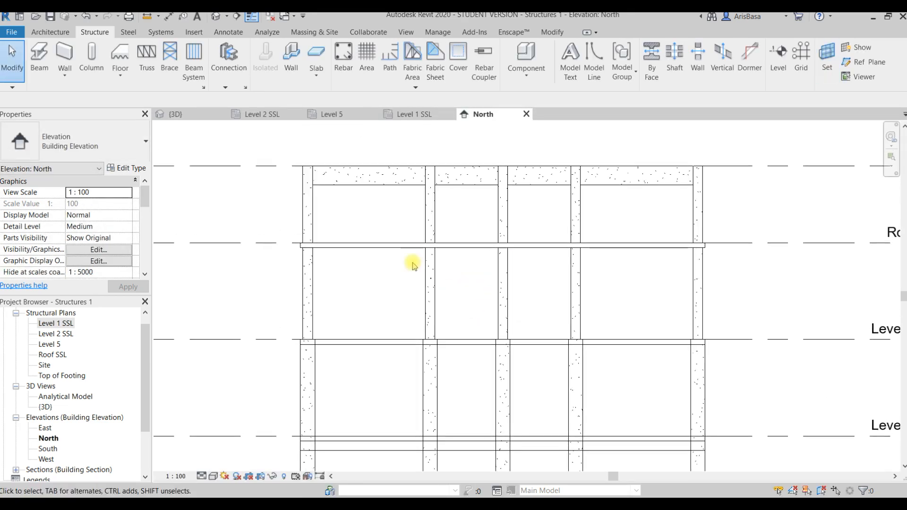
{"action": "mouse_move", "coordinate": [170, 55]}
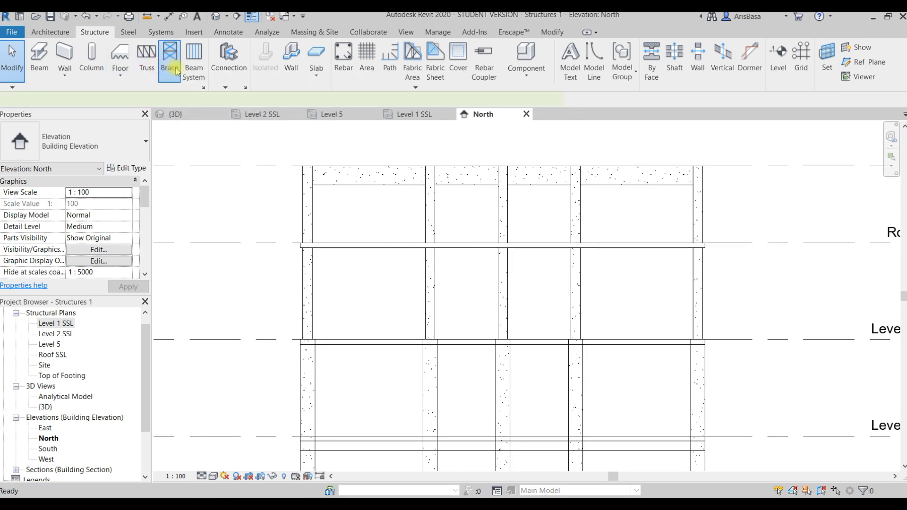
Step: Place diagonal HSS braces between column-beam joints to form X-bracing in both outer bays
{"action": "left_click", "coordinate": [169, 54]}
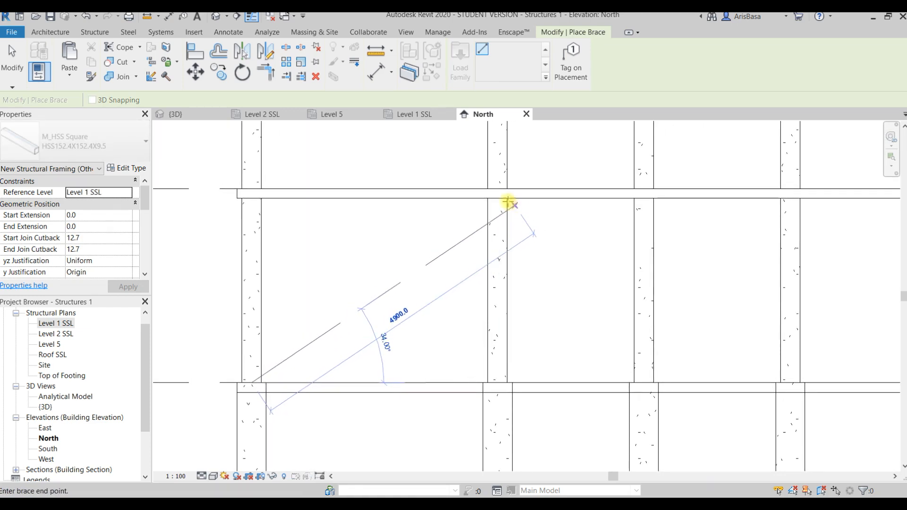
{"action": "left_click", "coordinate": [514, 204]}
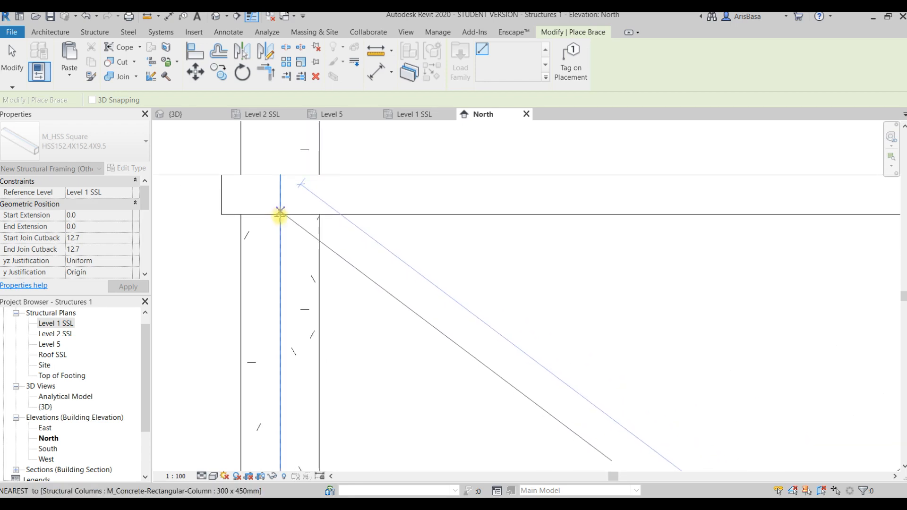
{"action": "left_click", "coordinate": [280, 212]}
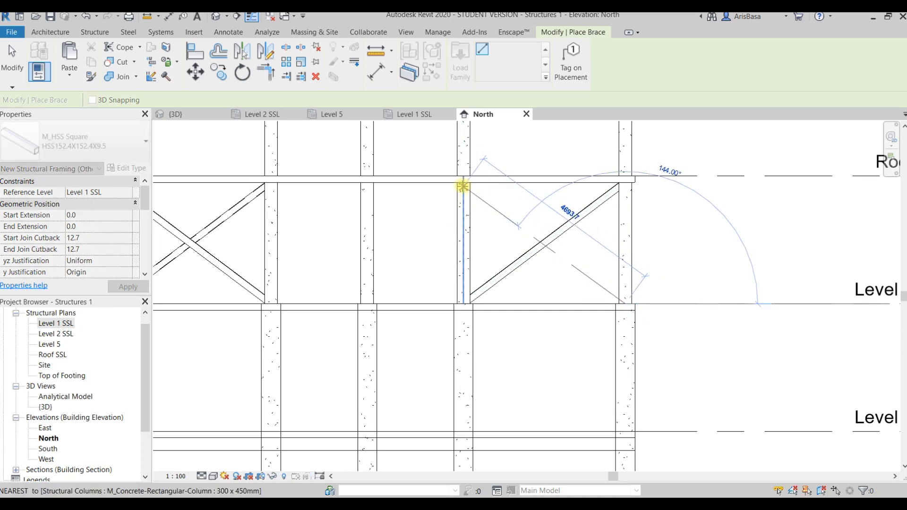
{"action": "left_click", "coordinate": [553, 223]}
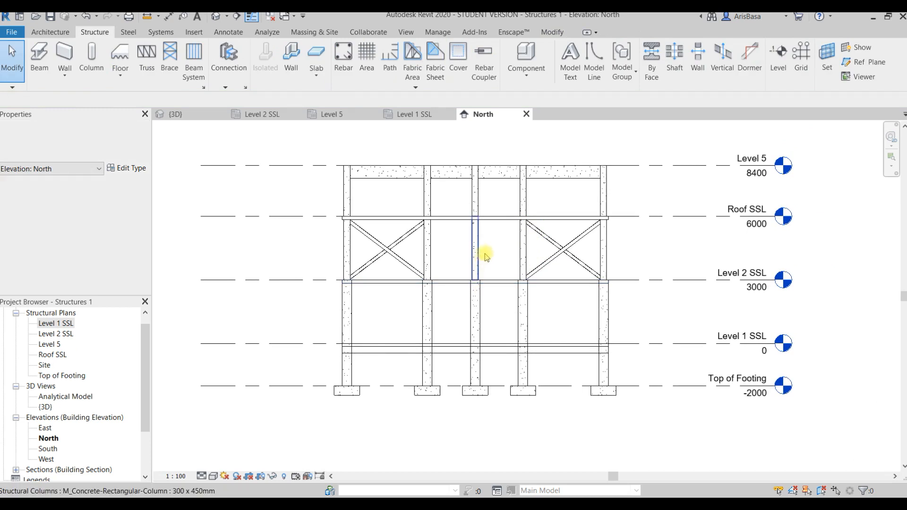
Step: Inspect the brace connections in the 3D view, then zoom back out to the whole frame
{"action": "left_click", "coordinate": [177, 115]}
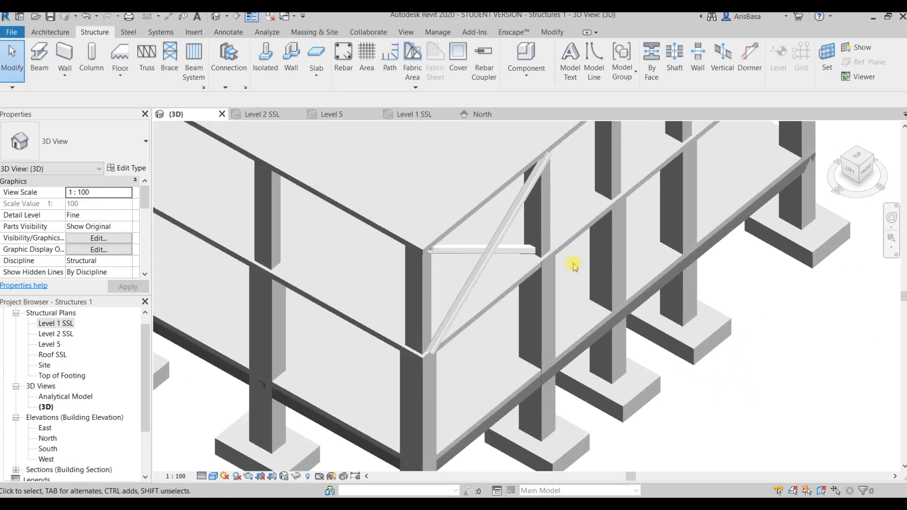
{"action": "scroll", "scroll_direction": "down", "scroll_amount": 3}
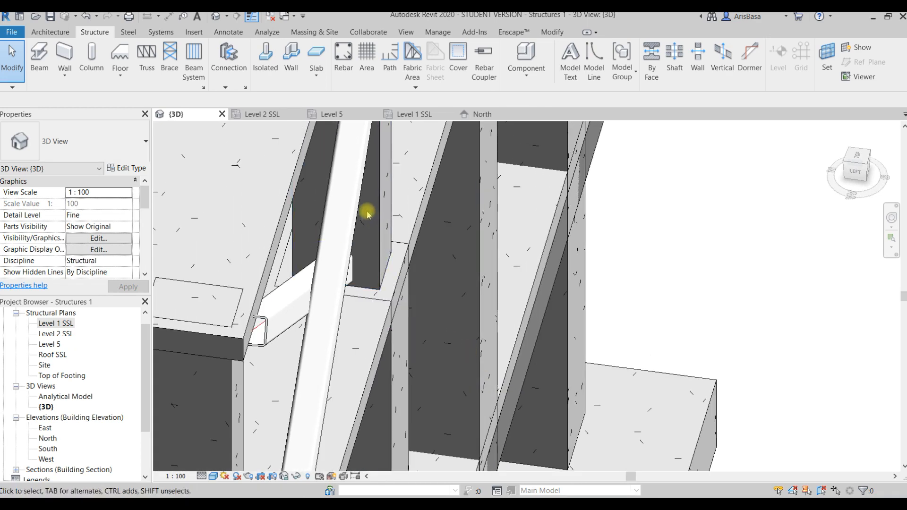
{"action": "left_click", "coordinate": [390, 298]}
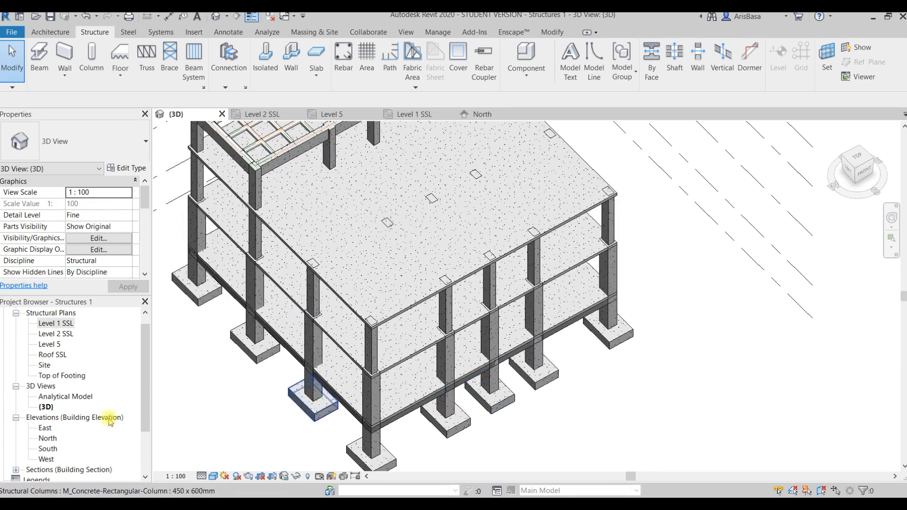
Step: Open the Level 1 SSL structural plan from the Project Browser showing the slab and Grid 1
{"action": "double_click", "coordinate": [56, 323]}
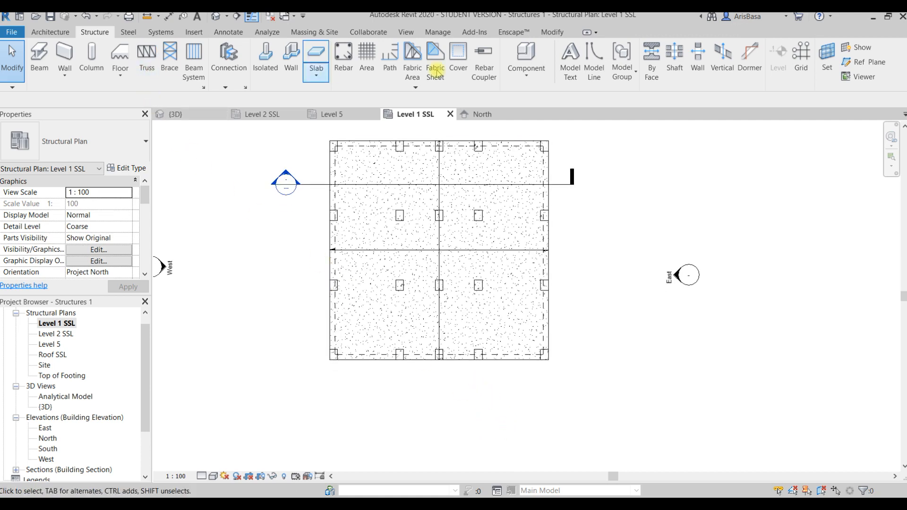
{"action": "left_click", "coordinate": [801, 58]}
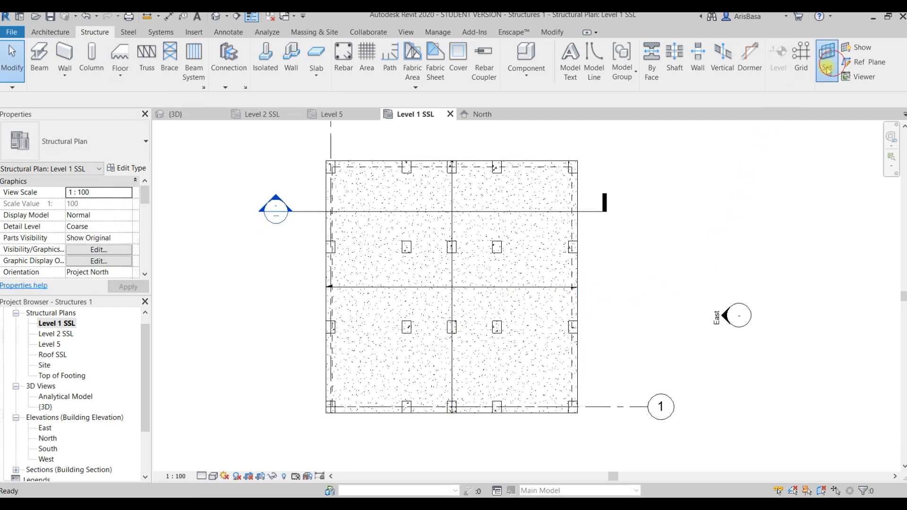
Step: Set Grid : 1 as the work plane and go to Elevation: North to sketch in
{"action": "left_click", "coordinate": [826, 59]}
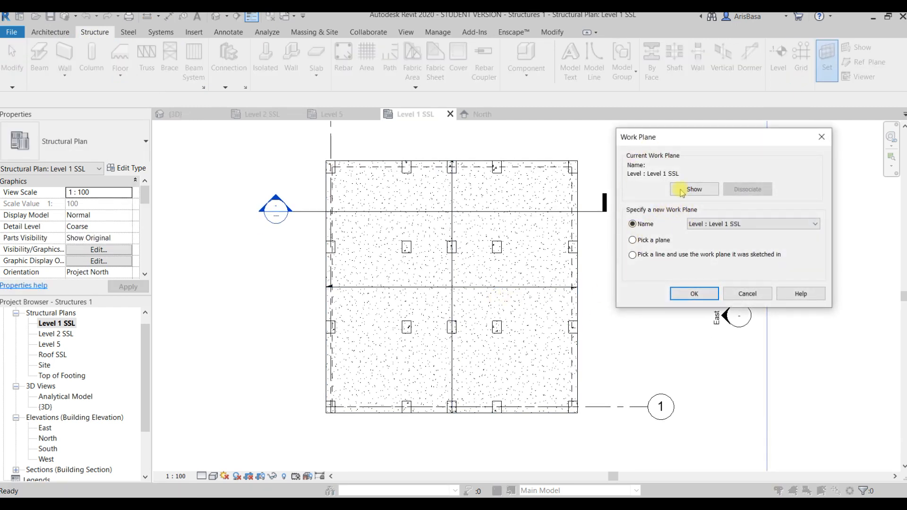
{"action": "left_click", "coordinate": [815, 224]}
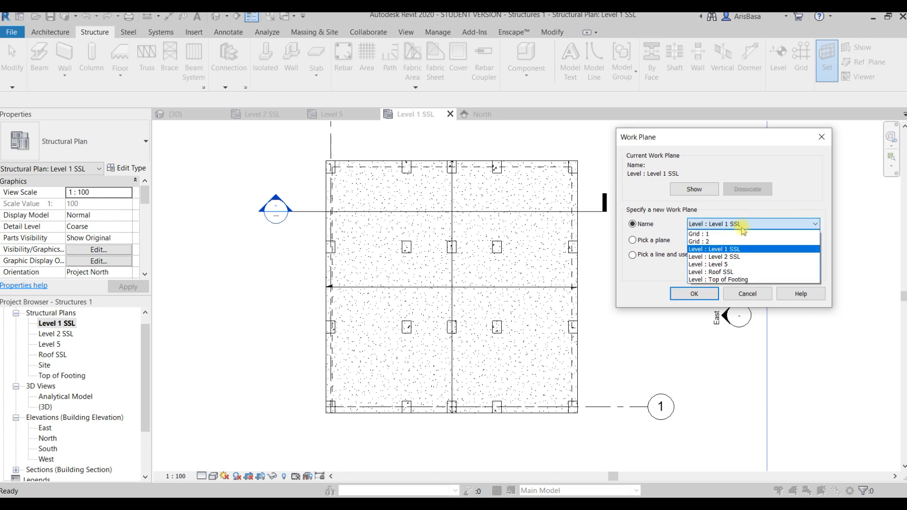
{"action": "mouse_move", "coordinate": [712, 240]}
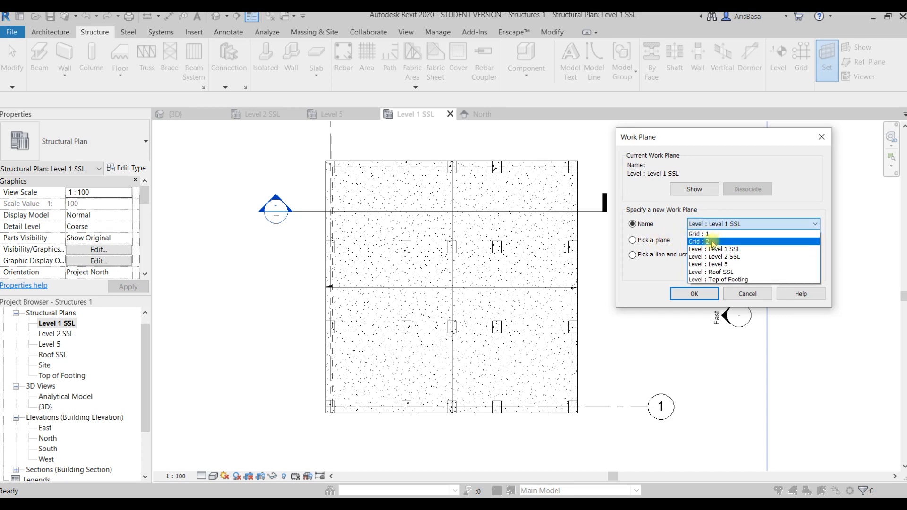
{"action": "left_click", "coordinate": [698, 233]}
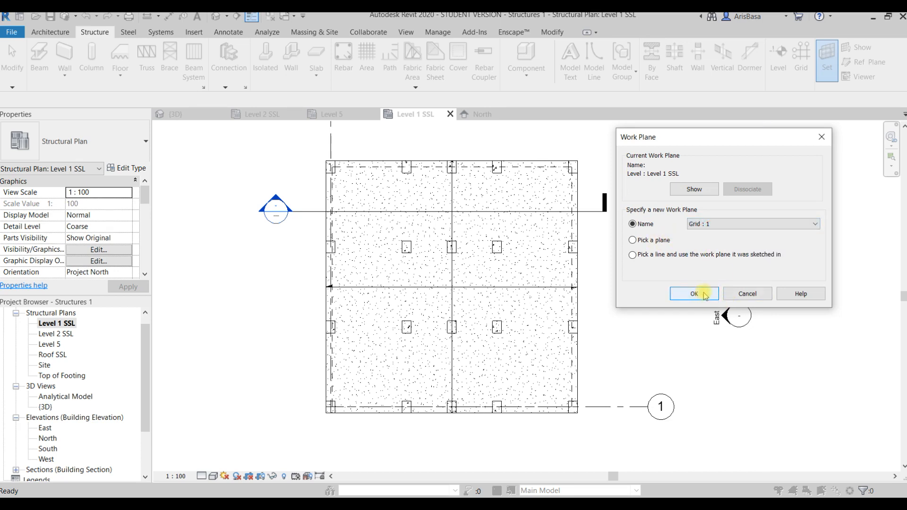
{"action": "left_click", "coordinate": [694, 294]}
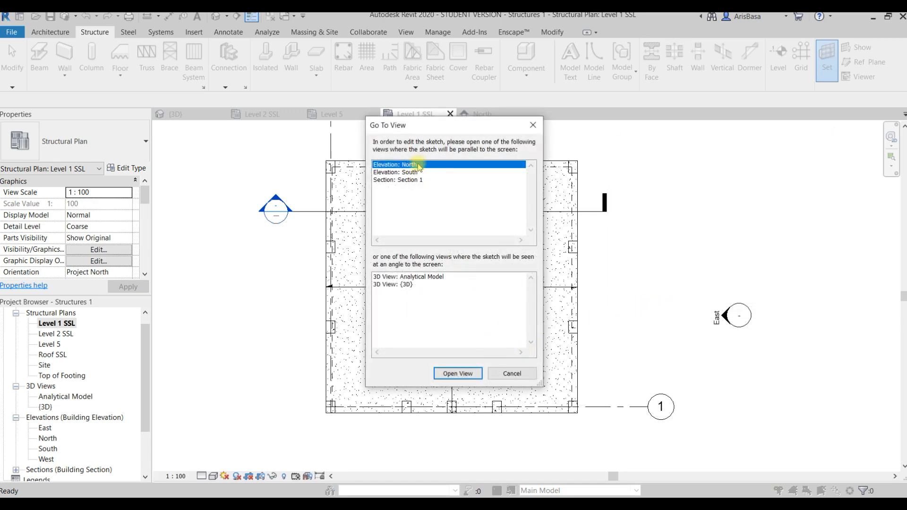
{"action": "left_click", "coordinate": [456, 373]}
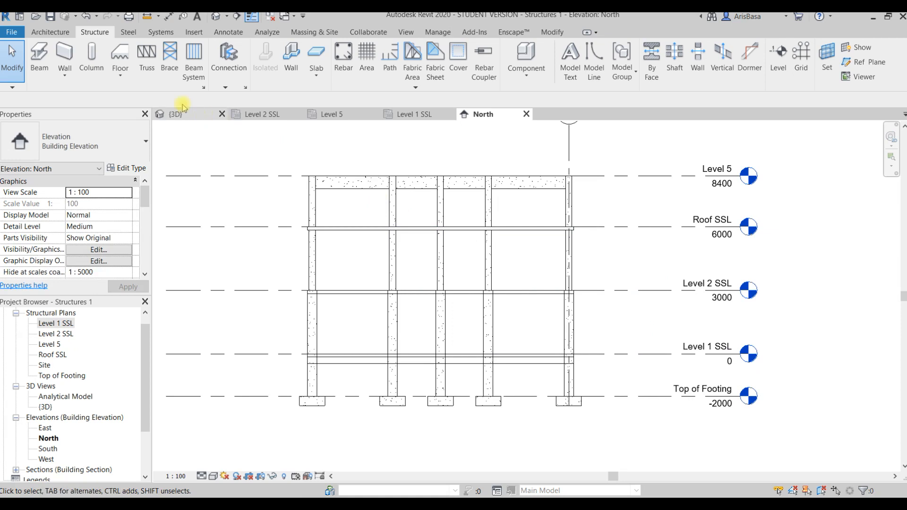
Step: Place X braces with the Brace tool in the top-storey outer bays and check them in 3D
{"action": "left_click", "coordinate": [169, 58]}
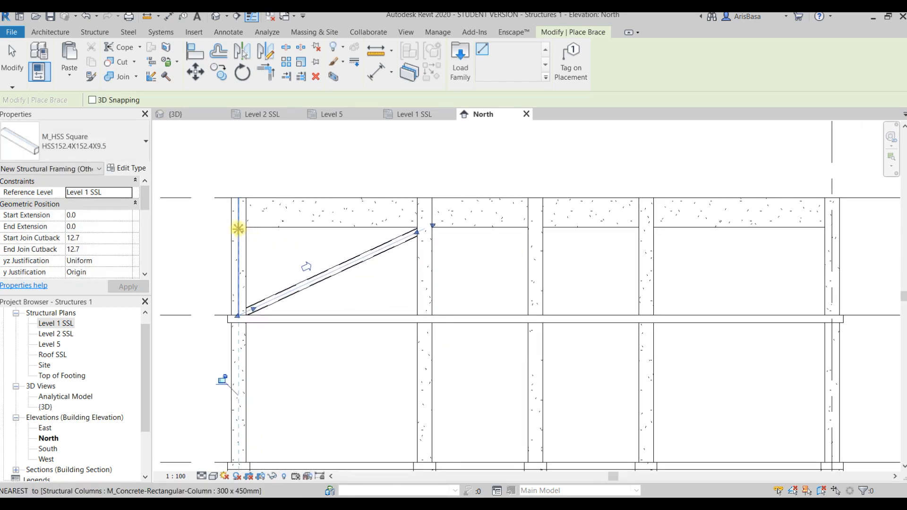
{"action": "mouse_move", "coordinate": [425, 315]}
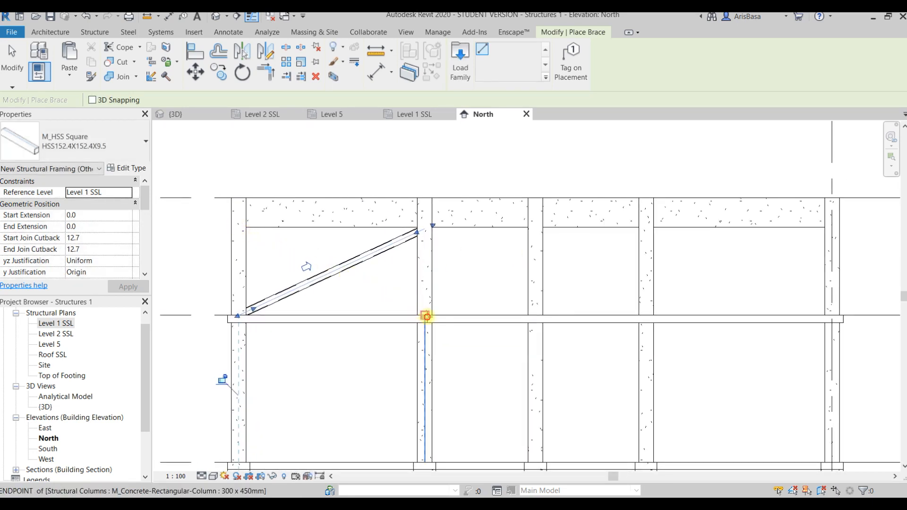
{"action": "mouse_move", "coordinate": [240, 227]}
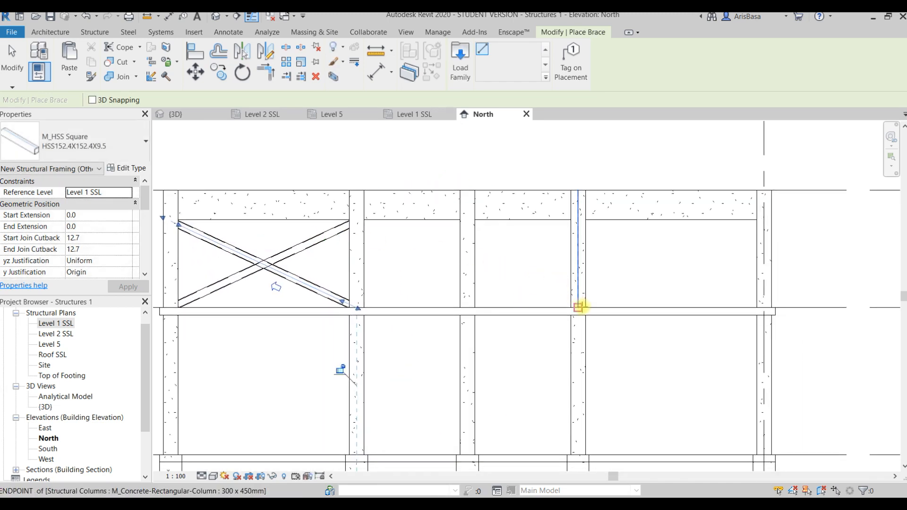
{"action": "mouse_move", "coordinate": [767, 223]}
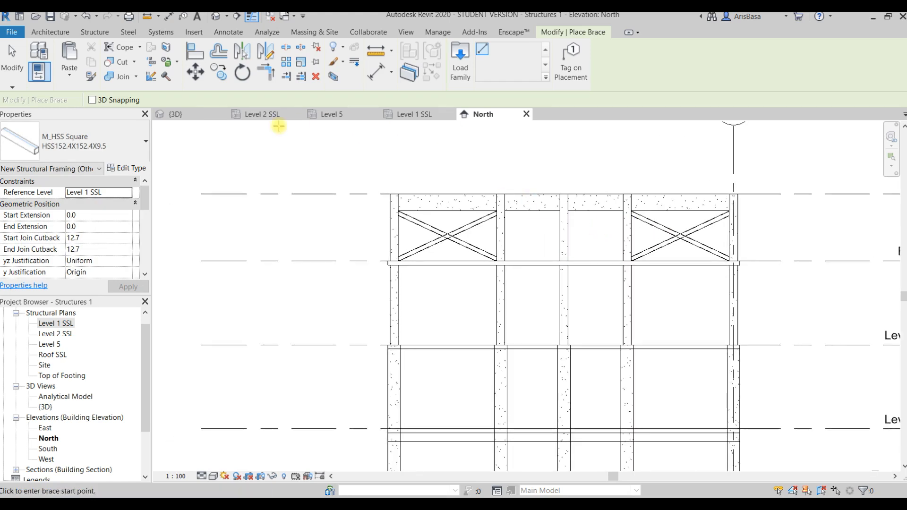
{"action": "left_click", "coordinate": [175, 114]}
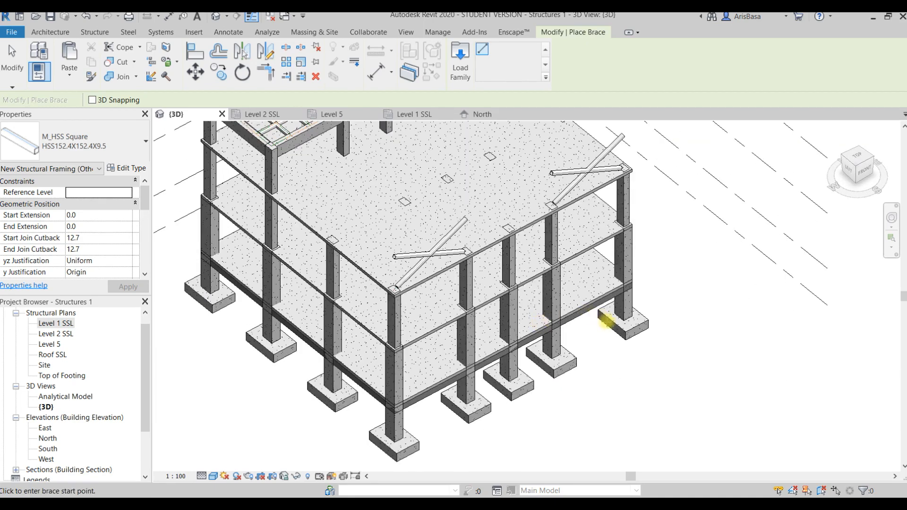
Step: Undo the misplaced braces and return to the North elevation with no bracing
{"action": "left_click", "coordinate": [425, 297]}
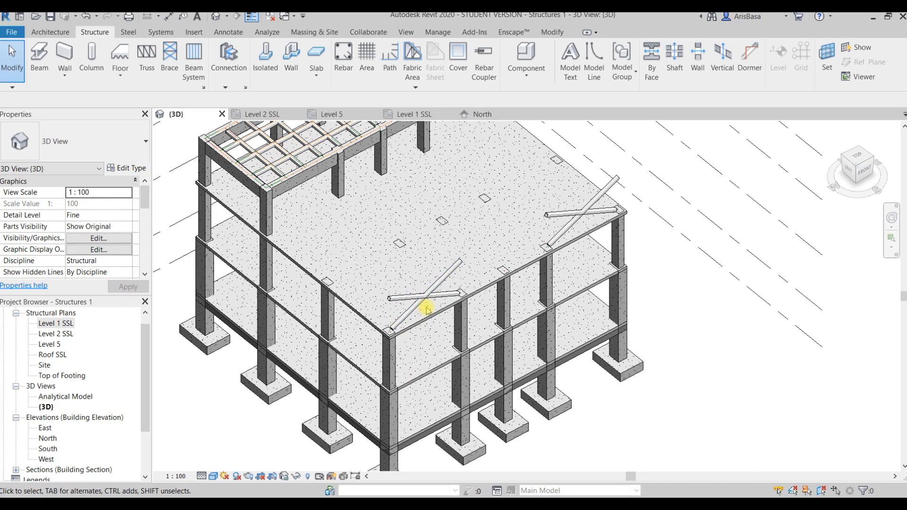
{"action": "mouse_move", "coordinate": [86, 16]}
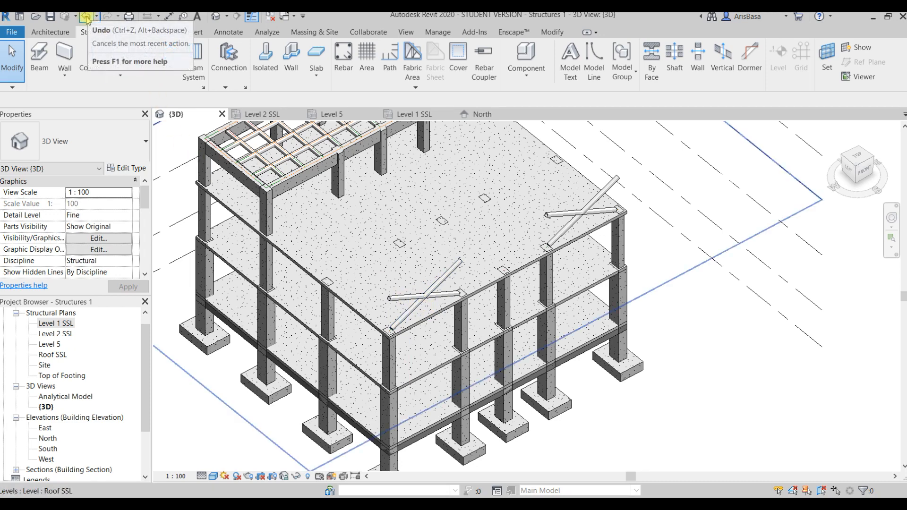
{"action": "left_click", "coordinate": [87, 16]}
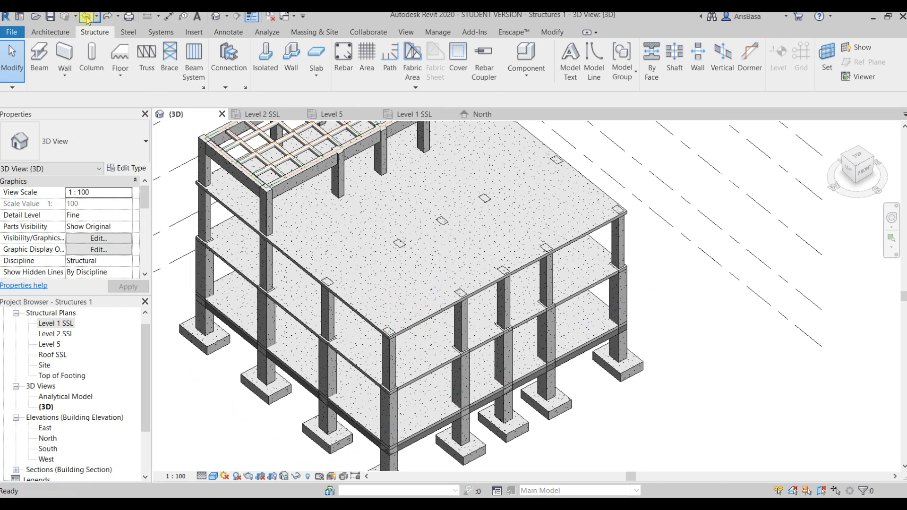
{"action": "mouse_move", "coordinate": [485, 115]}
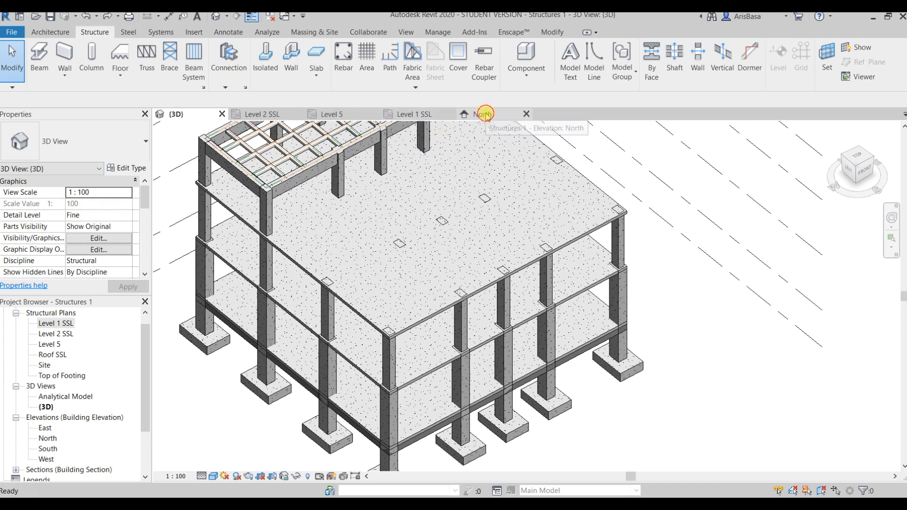
{"action": "left_click", "coordinate": [483, 114]}
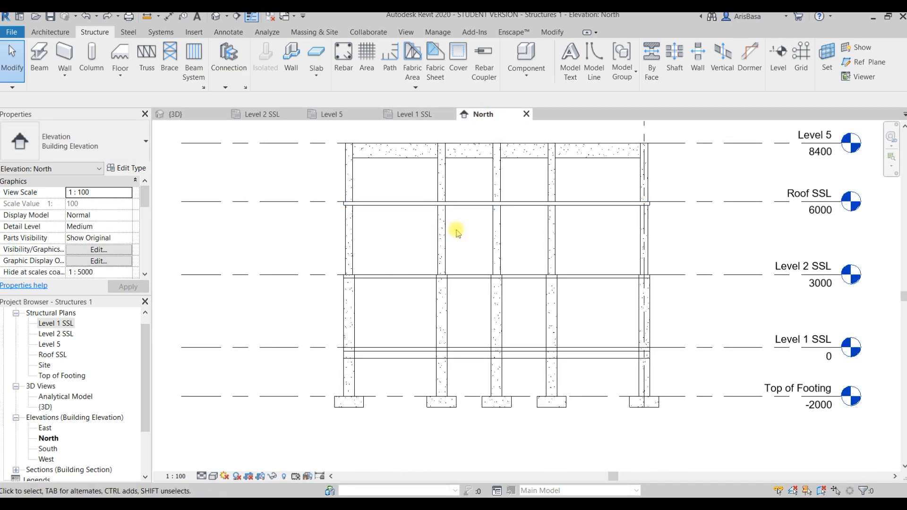
Step: Place one diagonal HSS brace from the lower to the upper column corner of a bay
{"action": "left_click", "coordinate": [169, 55]}
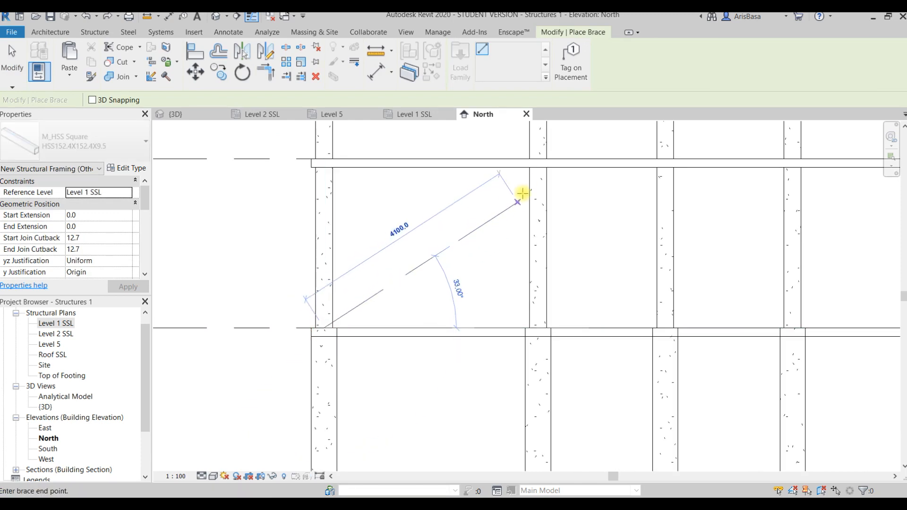
{"action": "left_click", "coordinate": [522, 194]}
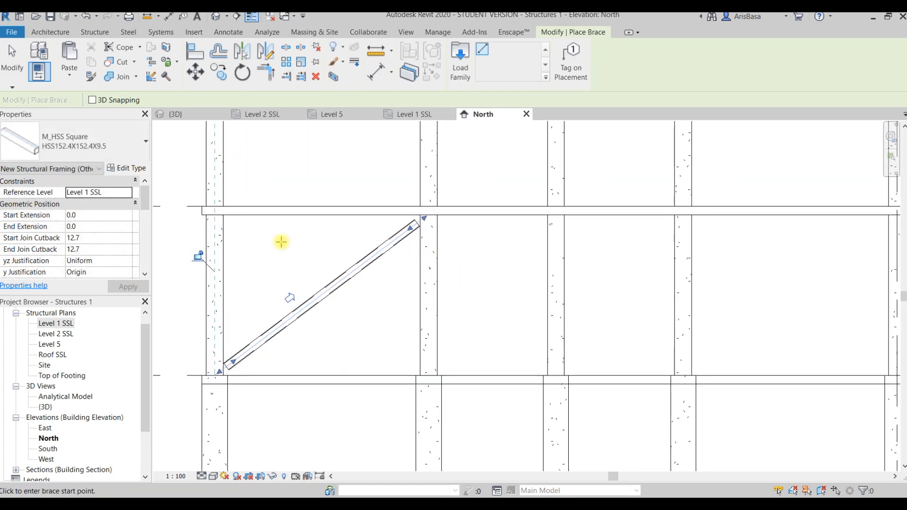
{"action": "mouse_move", "coordinate": [434, 377]}
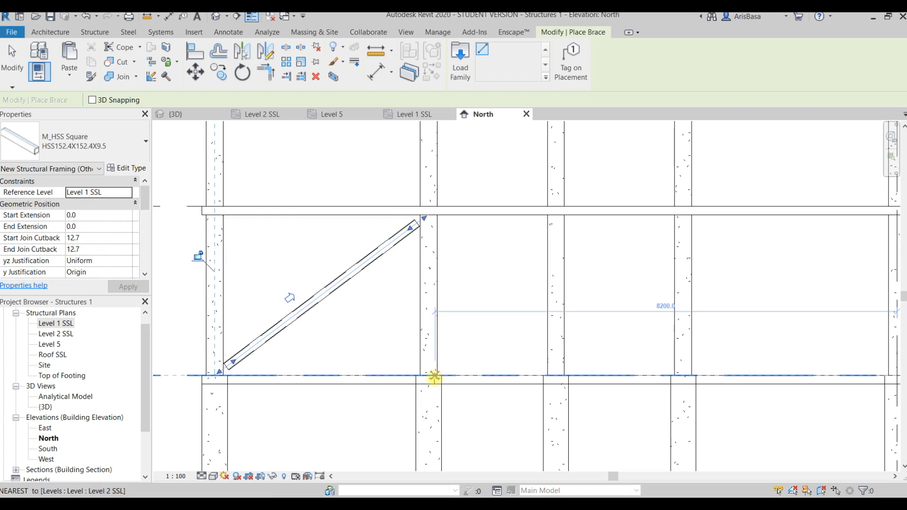